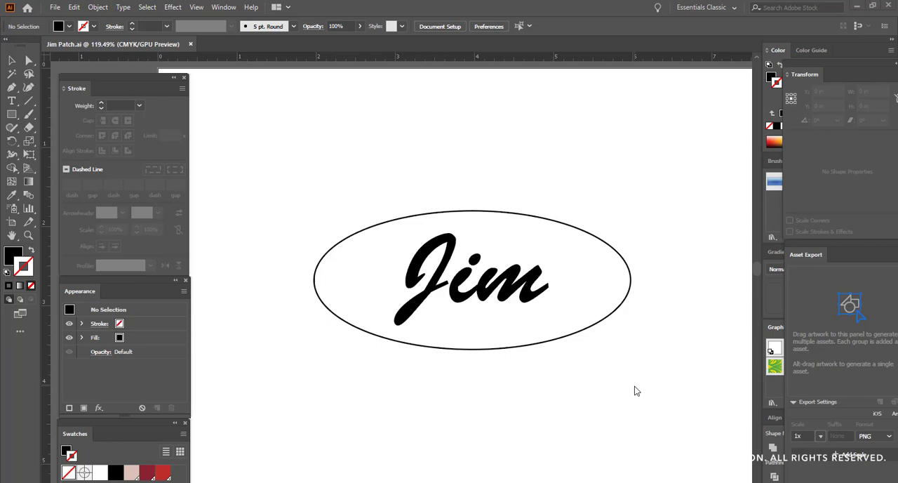
mouse_move(667, 251)
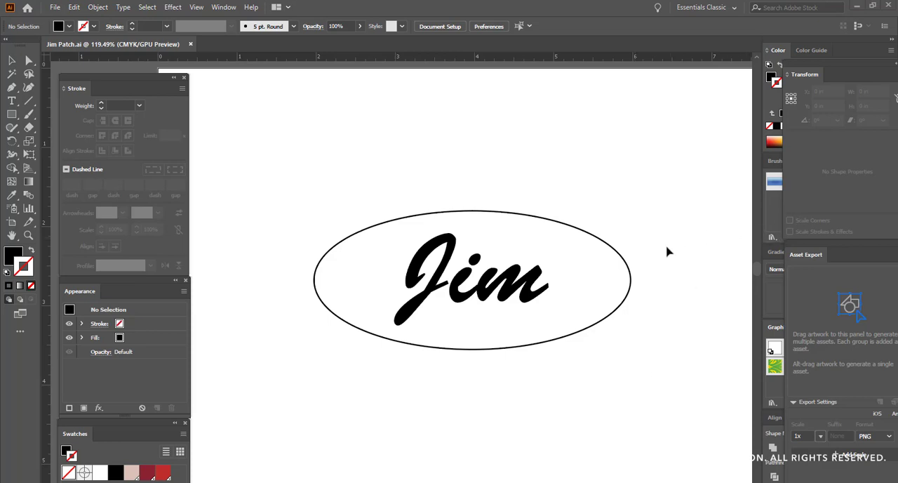
Select the Jim ellipse and text and Alt-drag a copy below the original.
click(521, 225)
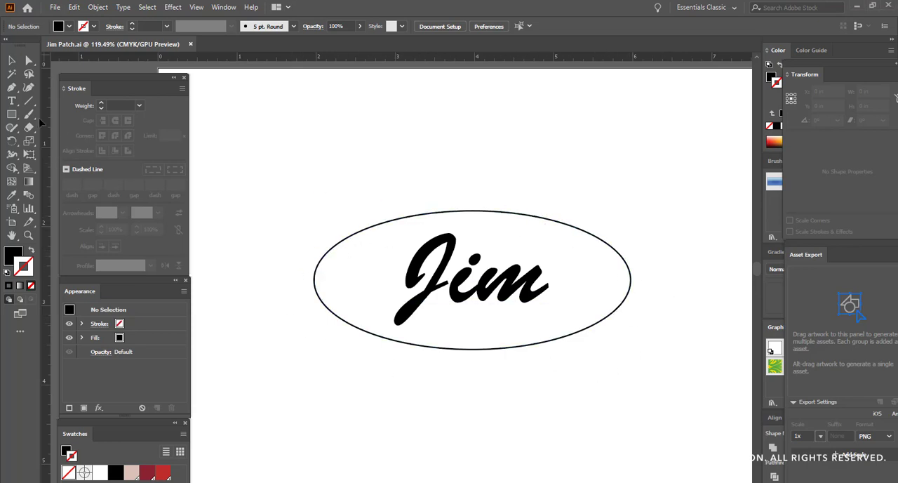
click(12, 114)
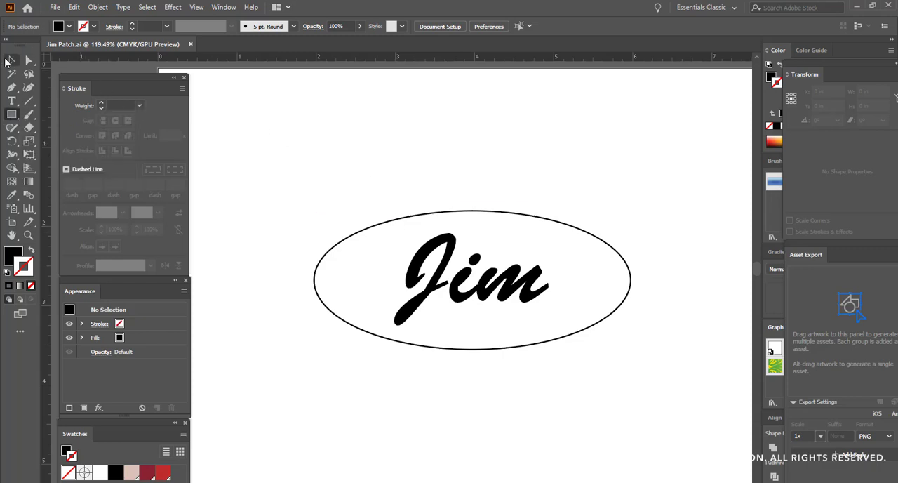
click(428, 211)
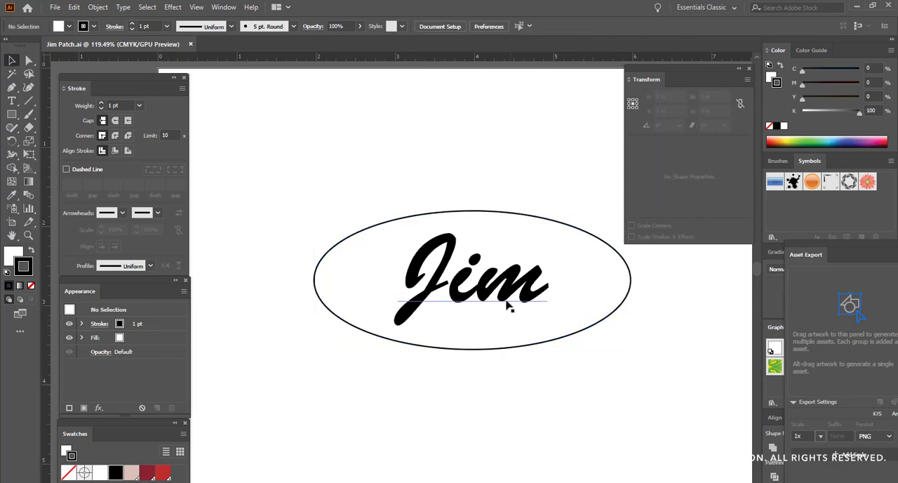
mouse_move(514, 306)
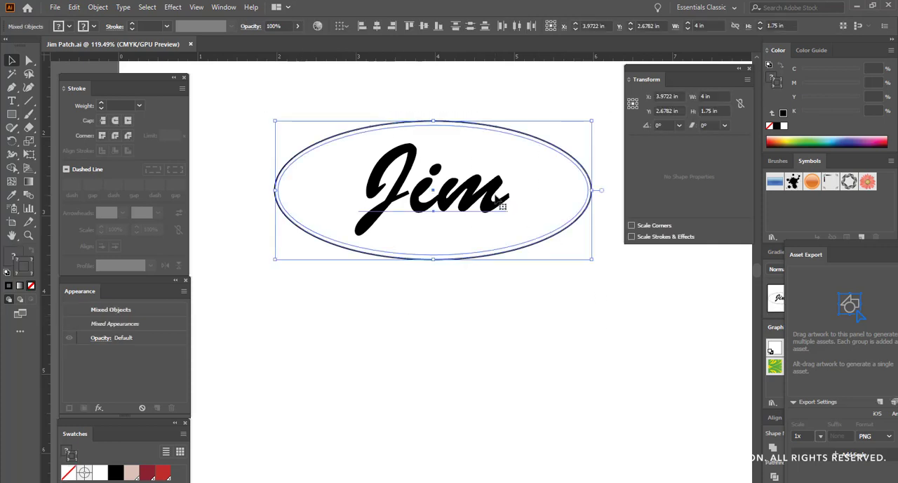
mouse_move(494, 199)
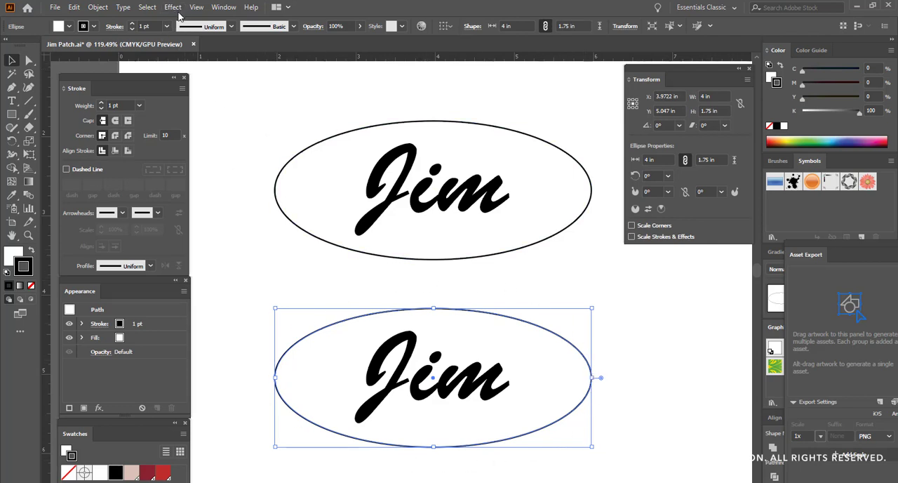
Apply a Zig Zag effect to the lower oval with 0.04 in size and 100 ridges.
click(173, 7)
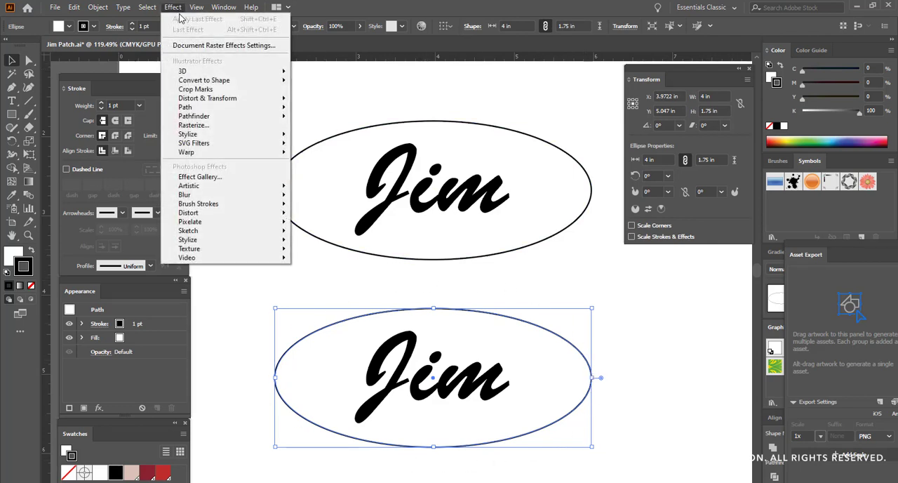
mouse_move(207, 97)
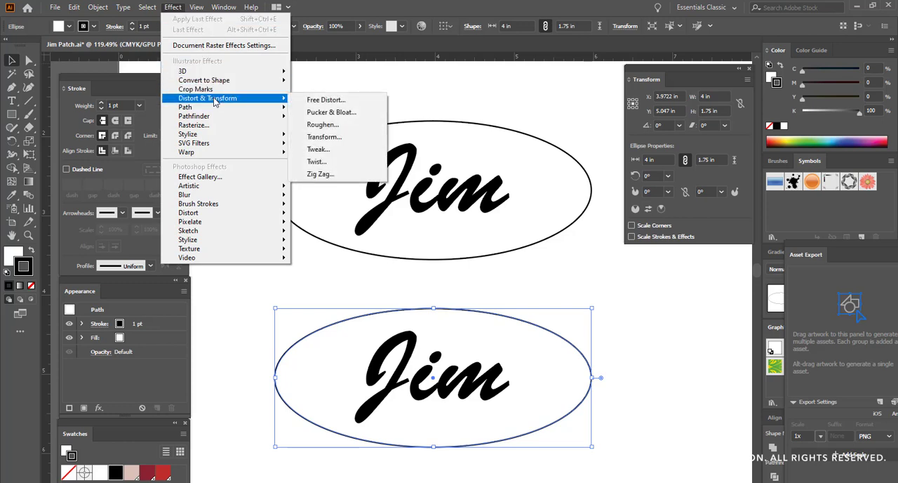
click(320, 173)
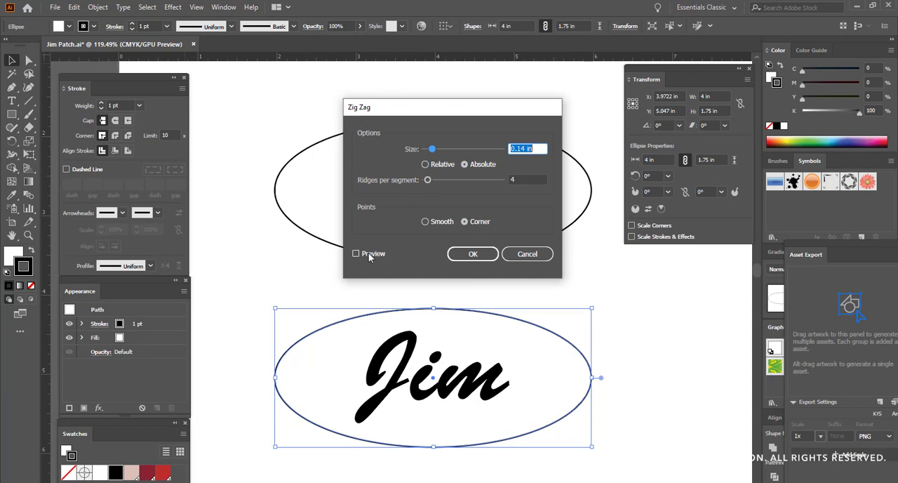
click(355, 253)
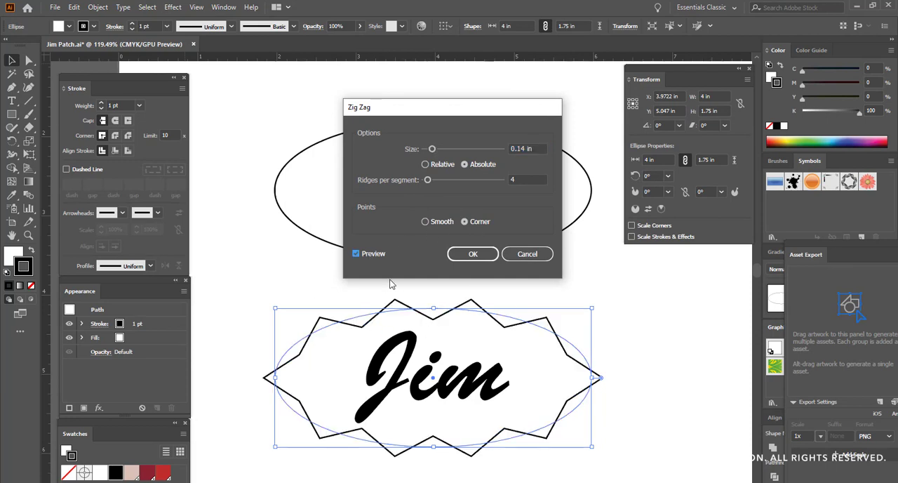
mouse_move(447, 164)
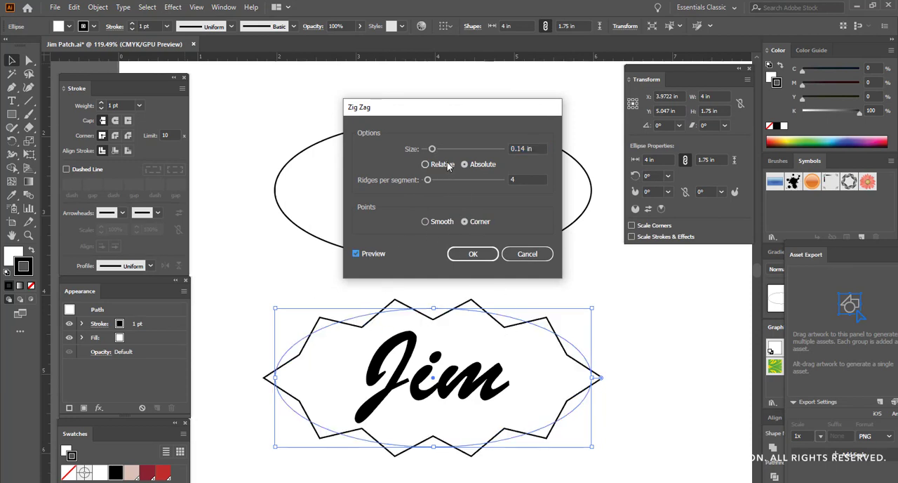
drag(431, 148, 426, 148)
text(100)
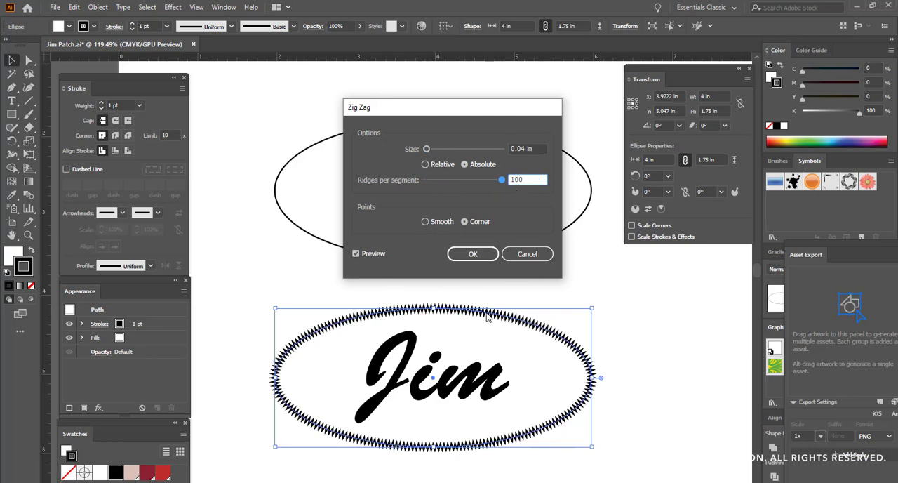
click(425, 221)
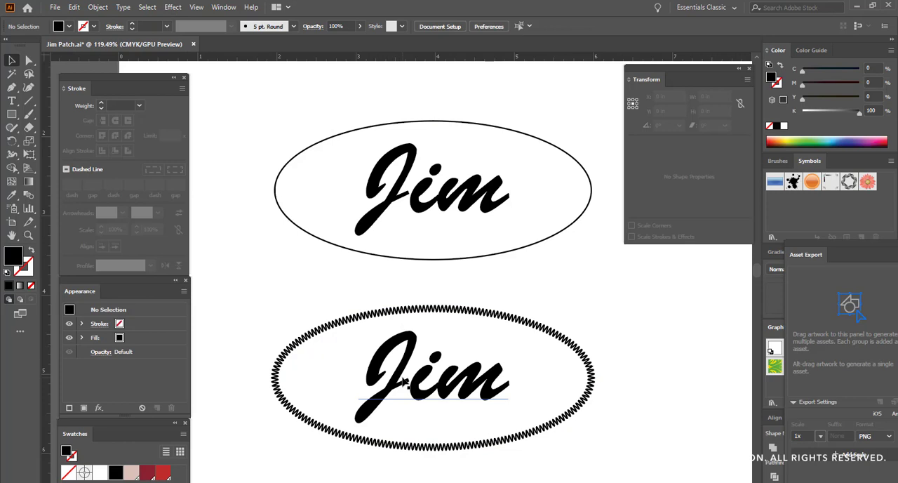
Add a Scribble effect to the lower 'Jim' text with lower variation, stroke width and spacing.
click(432, 372)
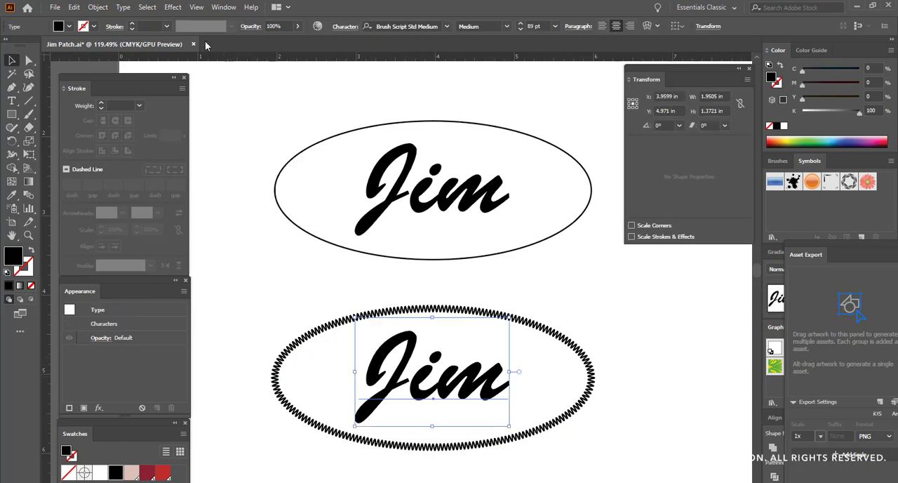
click(173, 7)
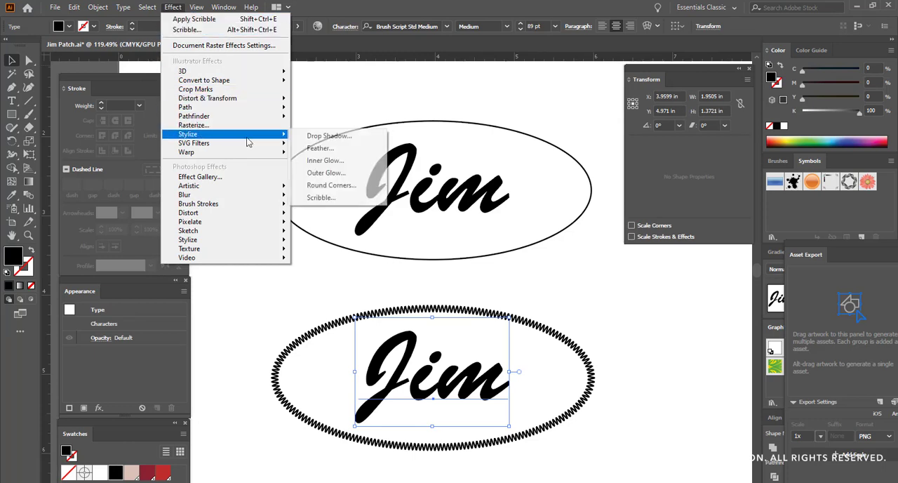
click(322, 197)
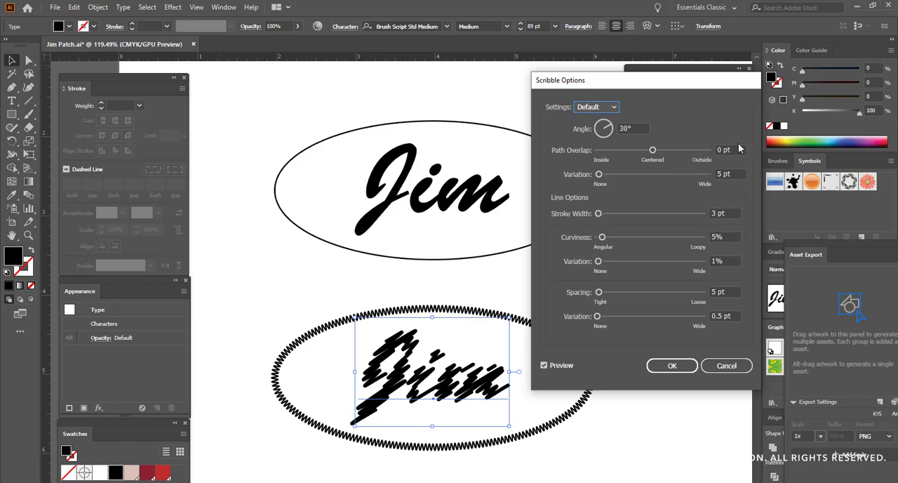
mouse_move(671, 172)
text(0)
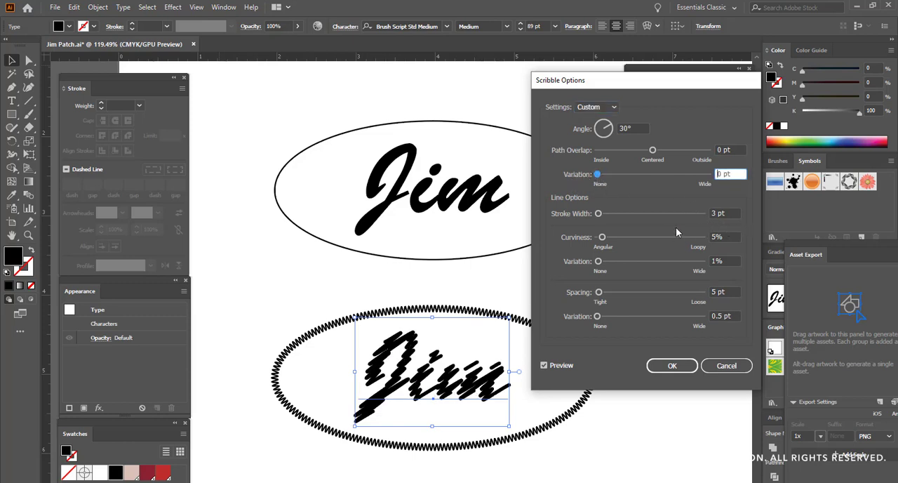
click(725, 213)
text(2)
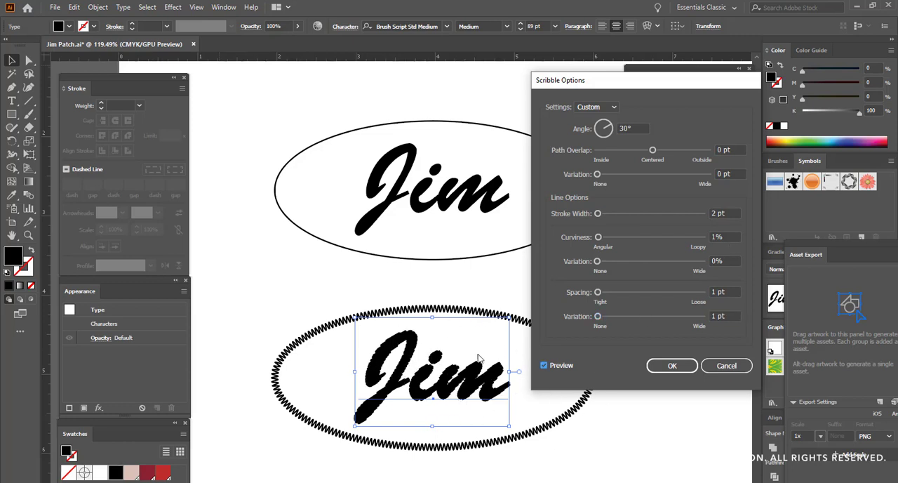
mouse_move(458, 398)
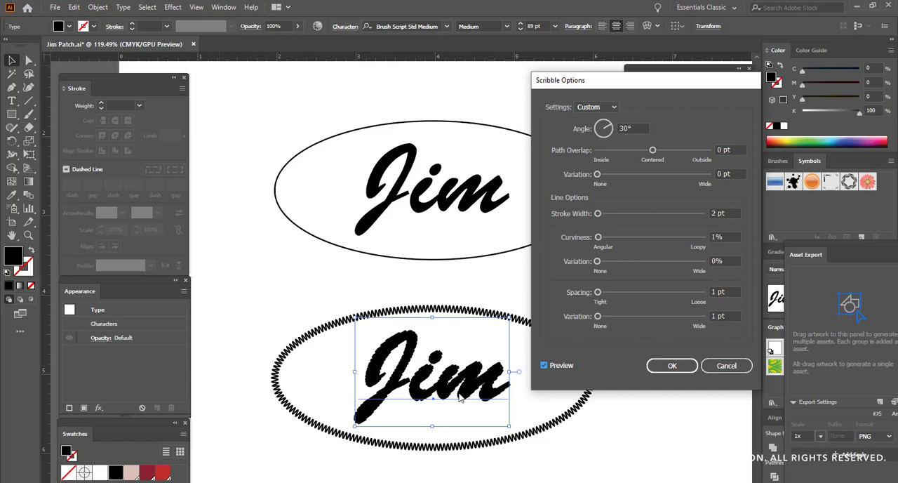
mouse_move(389, 370)
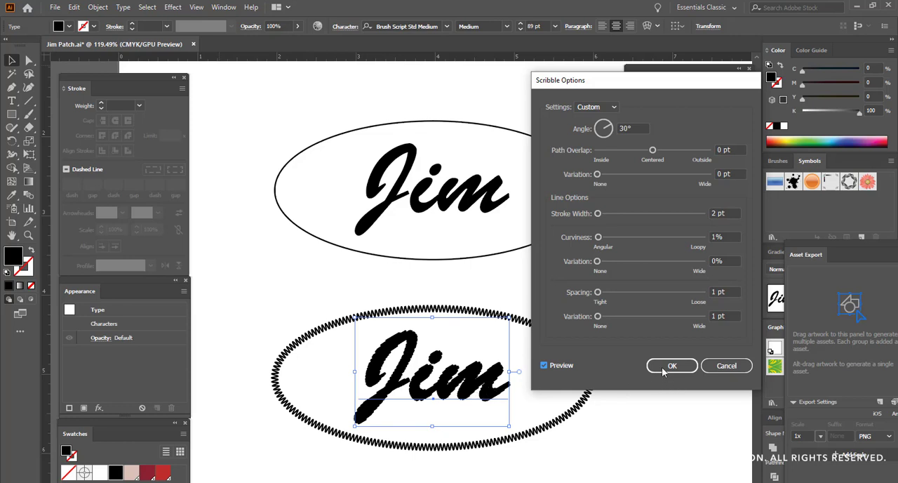
click(672, 365)
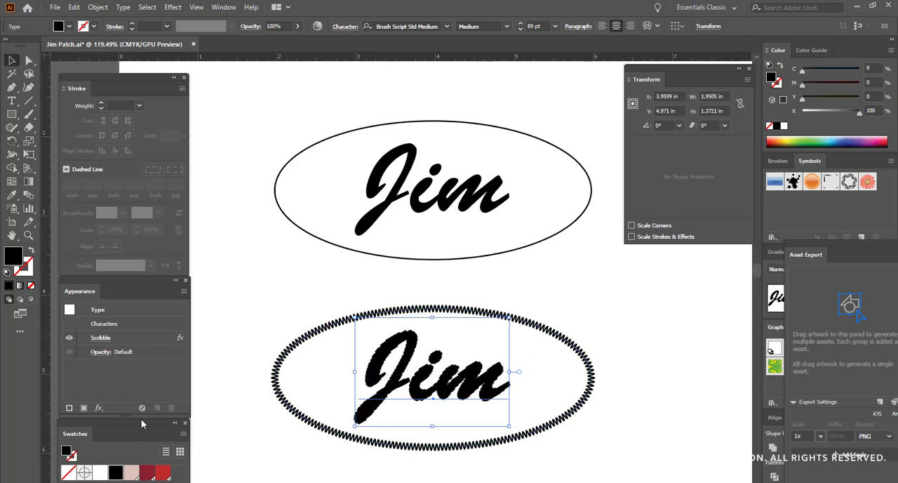
mouse_move(87, 290)
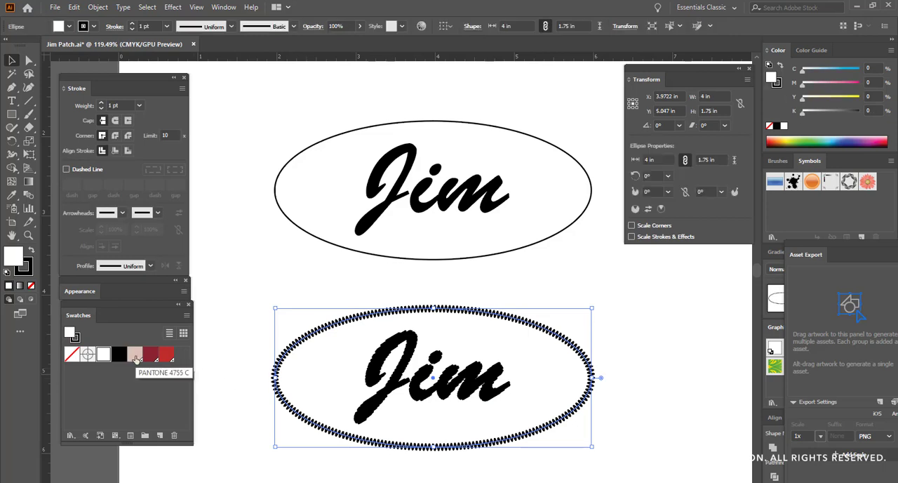
Fill the lower oval with a pale PANTONE 4755 C tint and stroke it dark red.
click(135, 353)
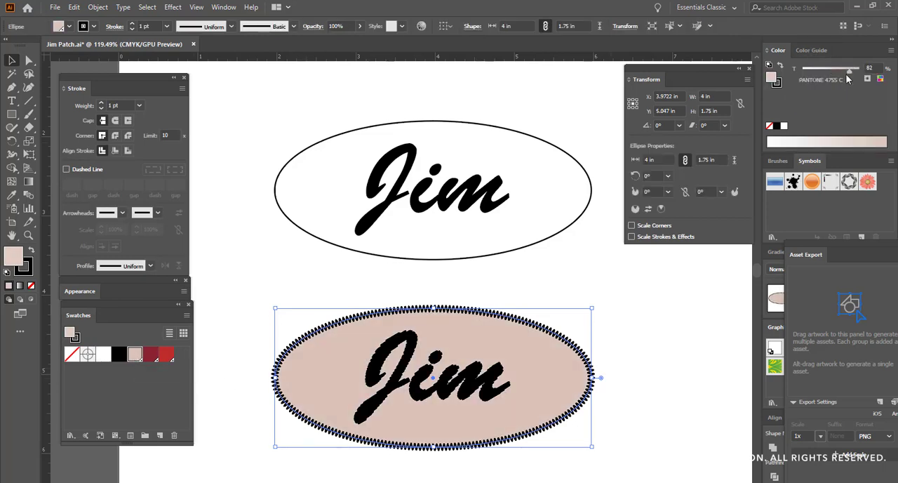
drag(849, 68, 822, 68)
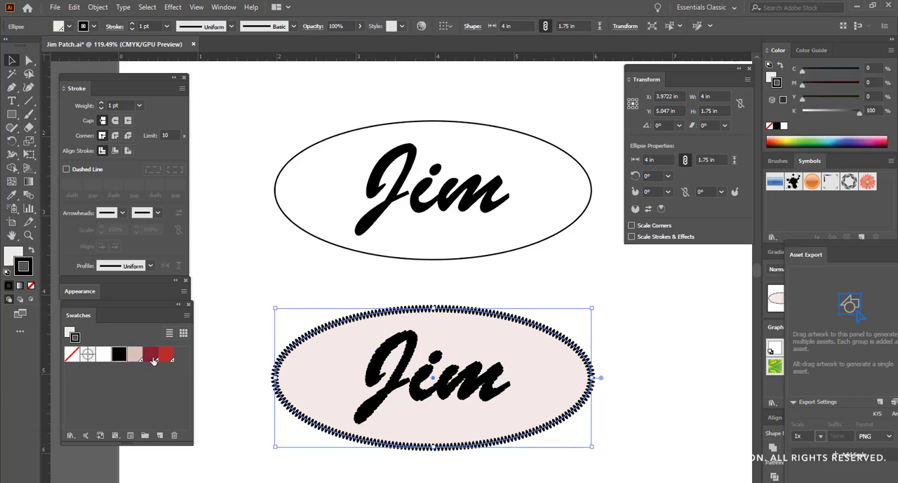
click(153, 354)
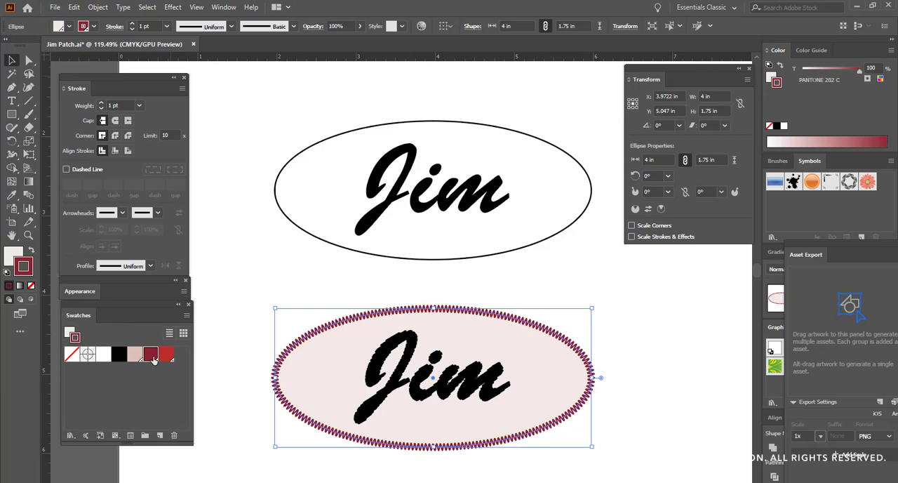
click(150, 354)
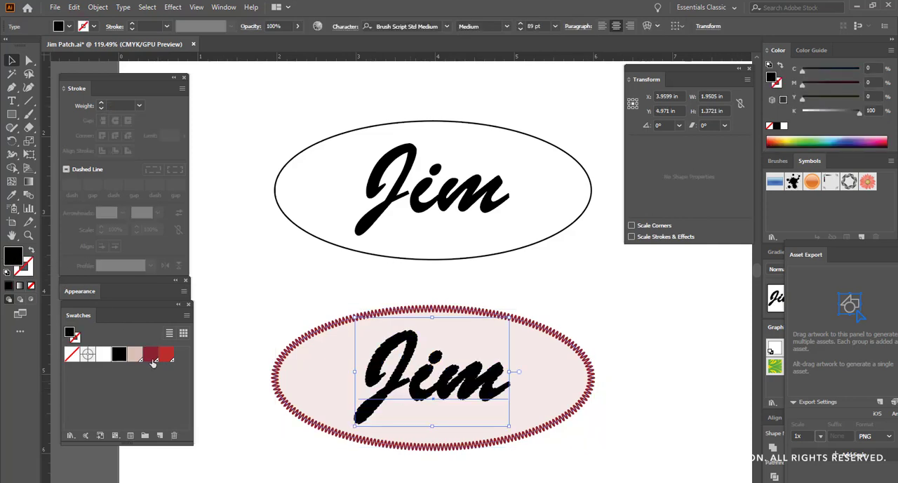
Color the lower 'Jim' text dark red and duplicate Layer 1.
click(151, 353)
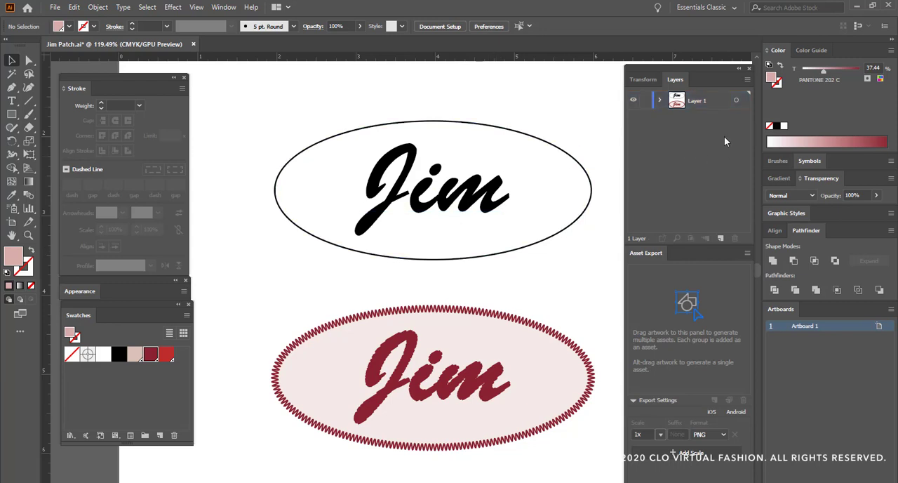
click(696, 100)
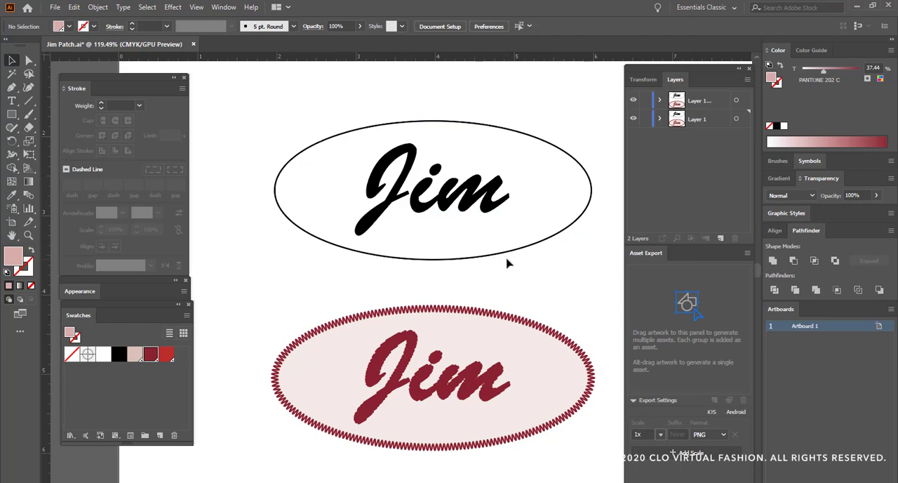
scroll(down, 3)
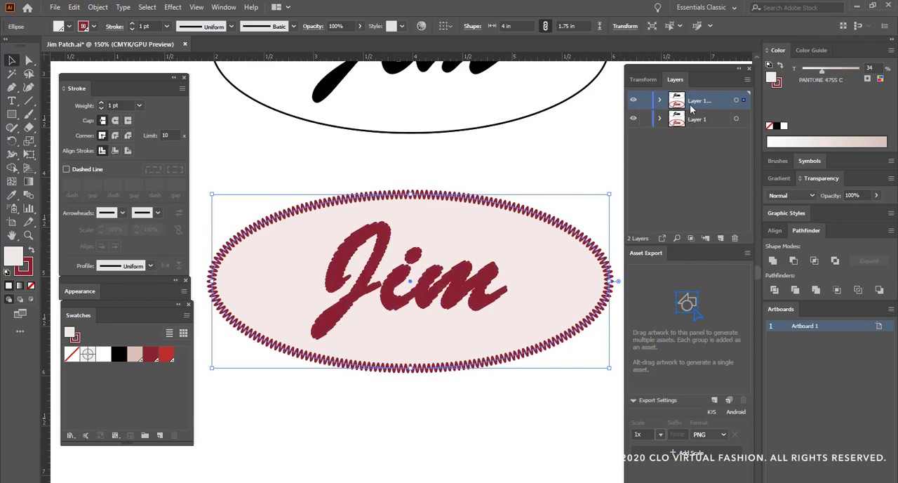
Set the copied oval's fill to None and its zigzag stroke to bright red.
click(30, 286)
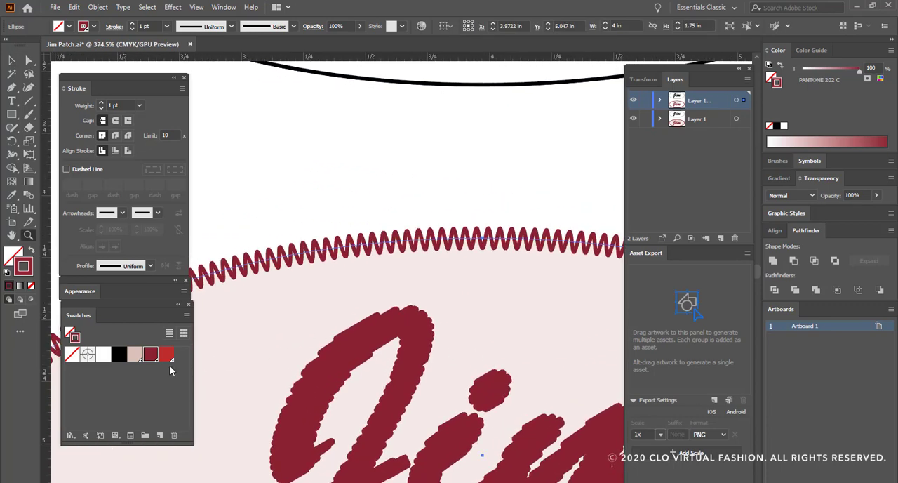
click(165, 355)
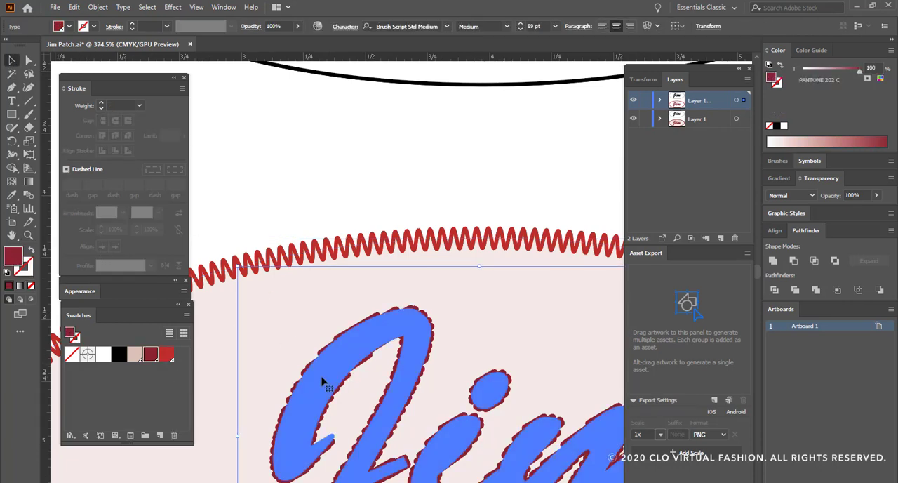
click(166, 354)
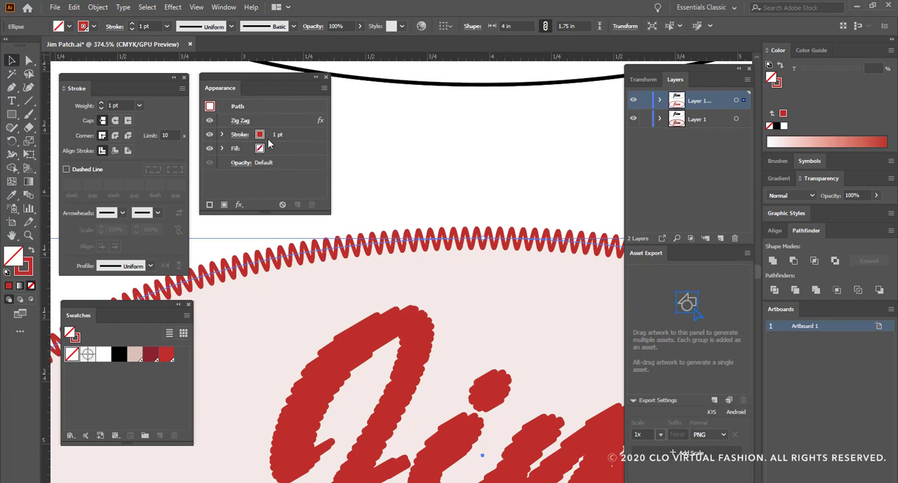
mouse_move(270, 149)
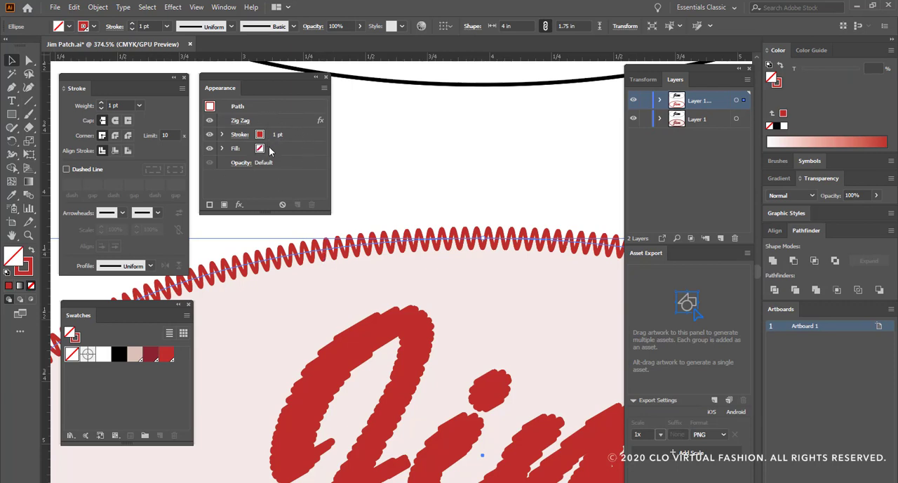
mouse_move(240, 122)
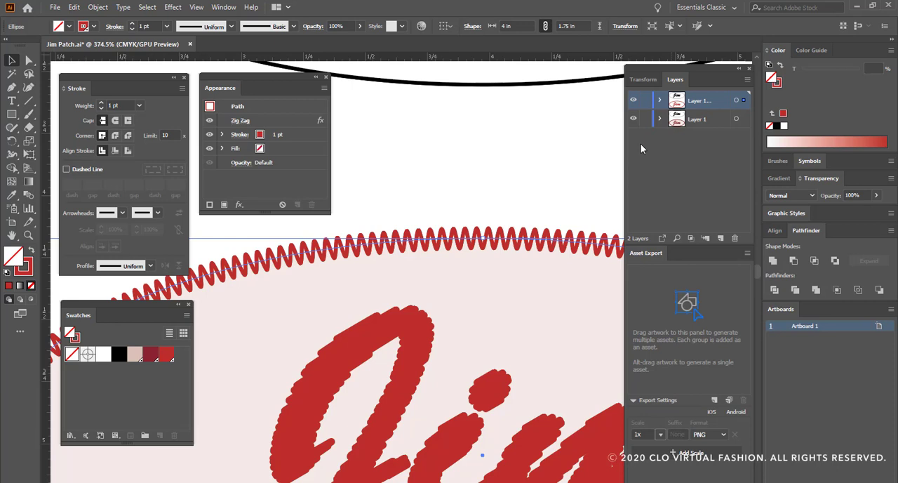
mouse_move(642, 151)
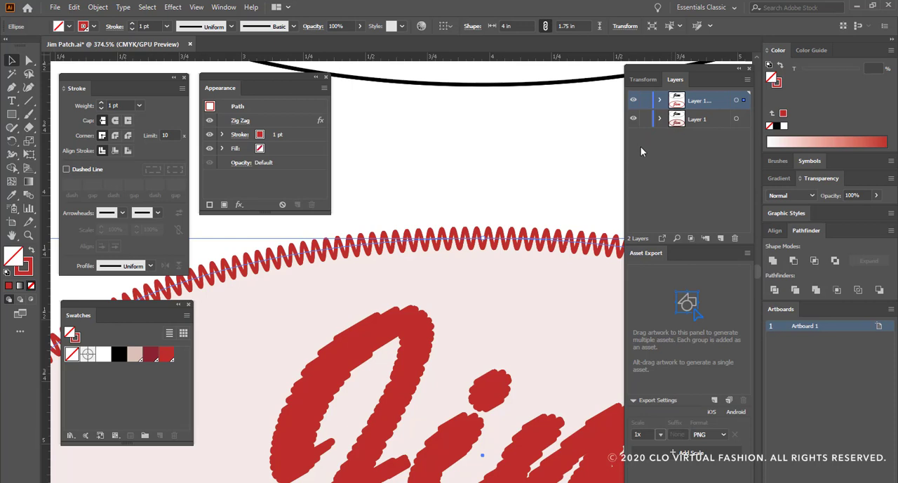
mouse_move(638, 117)
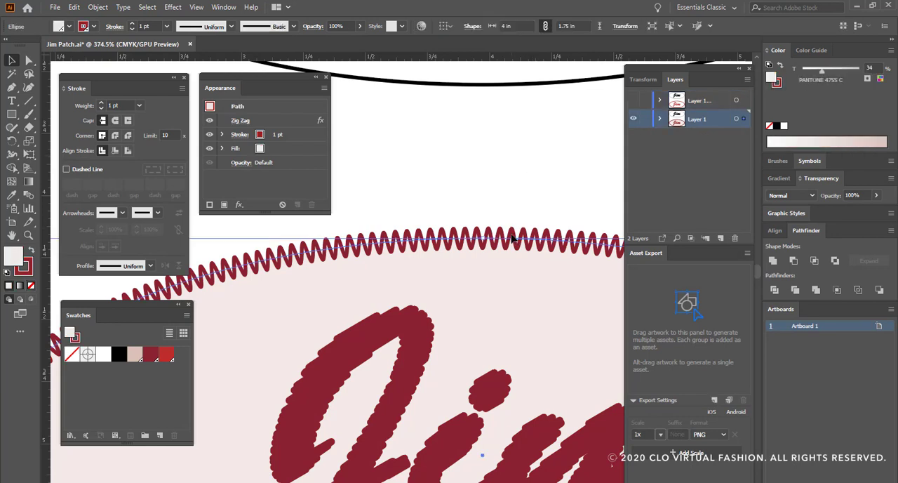
mouse_move(502, 203)
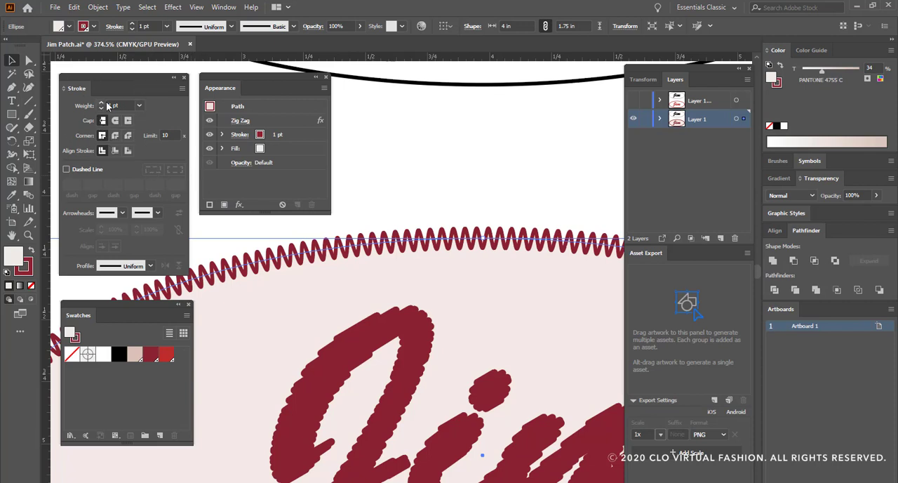
Raise the original zigzag border's stroke weight from 1 pt to 2 pt.
click(101, 102)
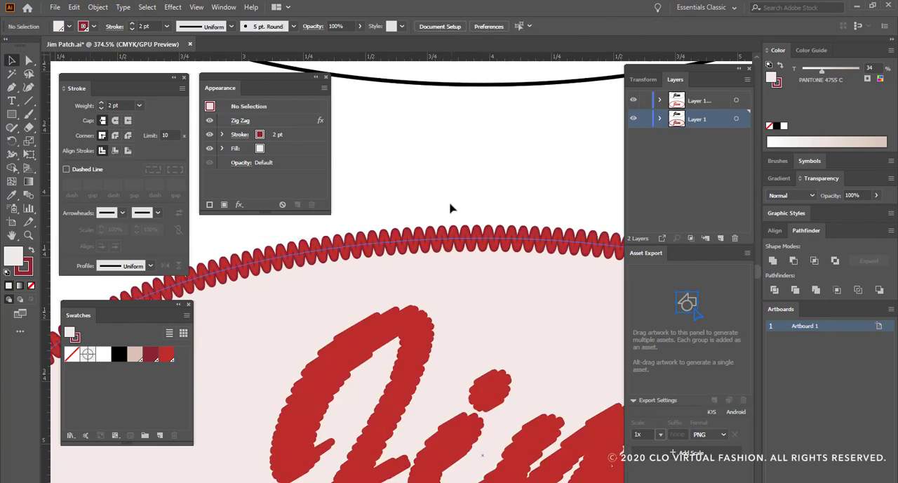
mouse_move(476, 255)
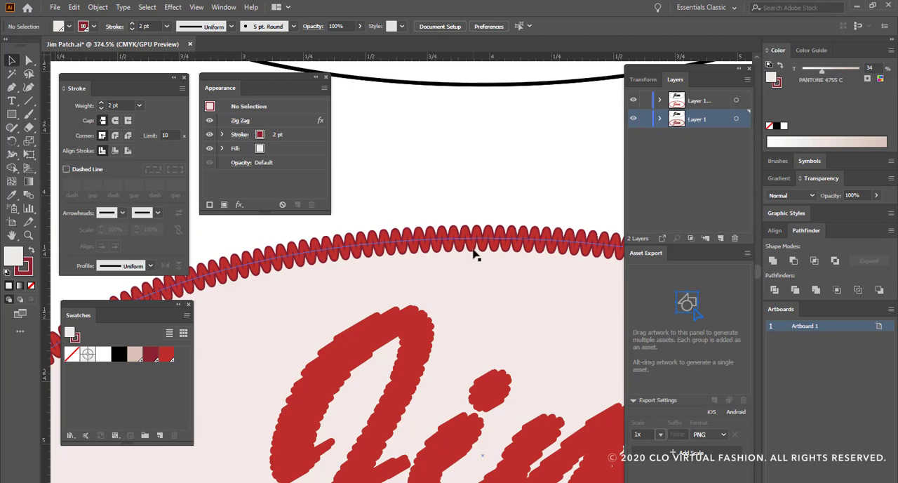
Edit the Jim text's Scribble options: Angle 30°, Curviness 1%, Spacing 1 pt.
click(421, 339)
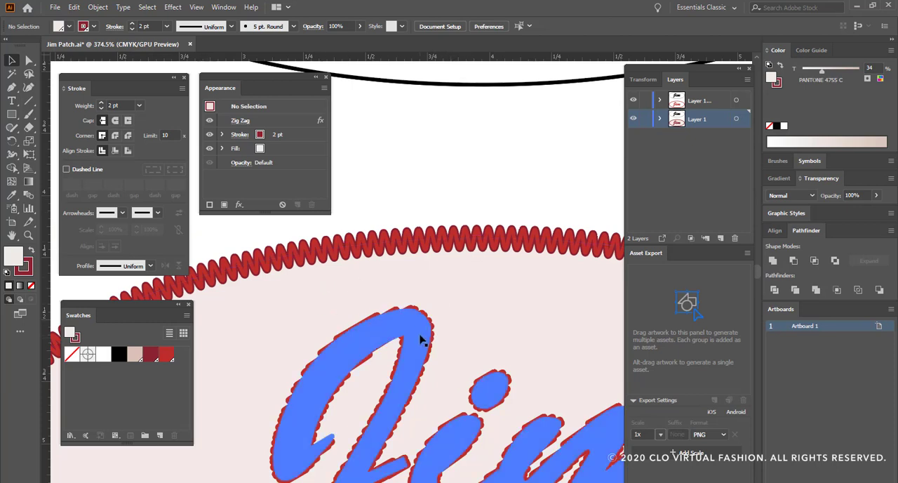
mouse_move(393, 329)
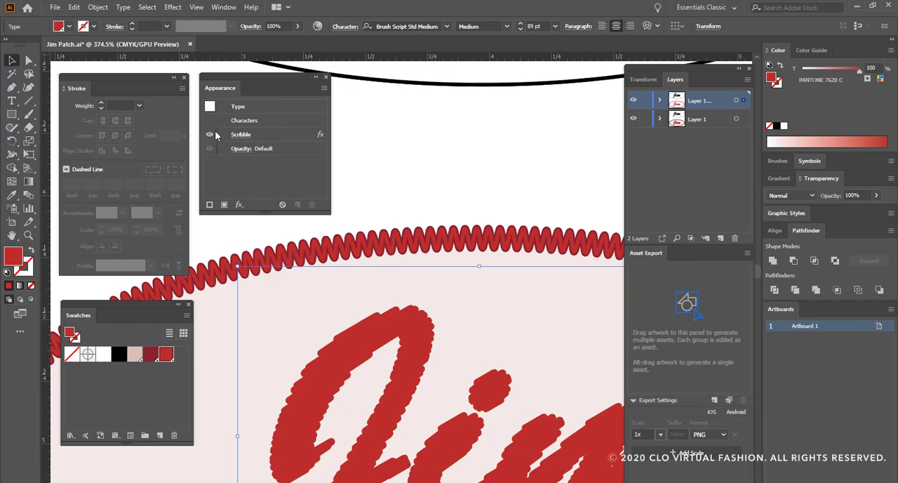
mouse_move(241, 134)
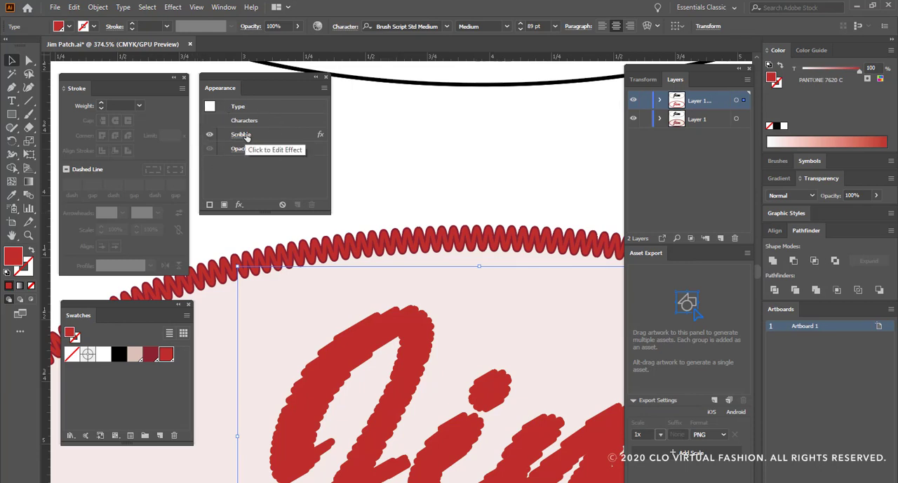
click(241, 134)
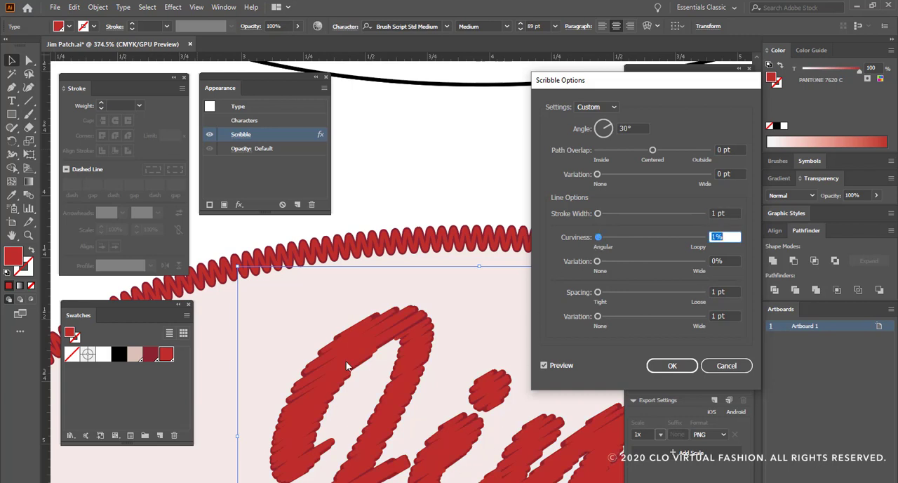
mouse_move(379, 413)
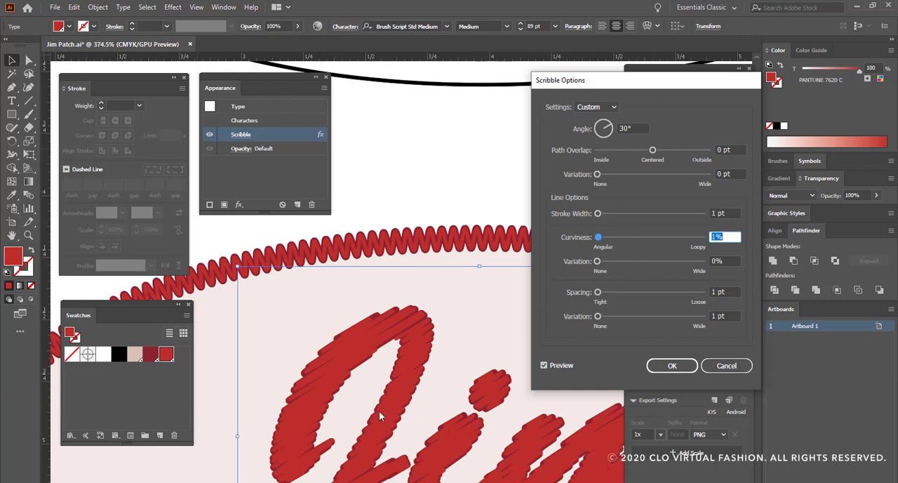
mouse_move(410, 328)
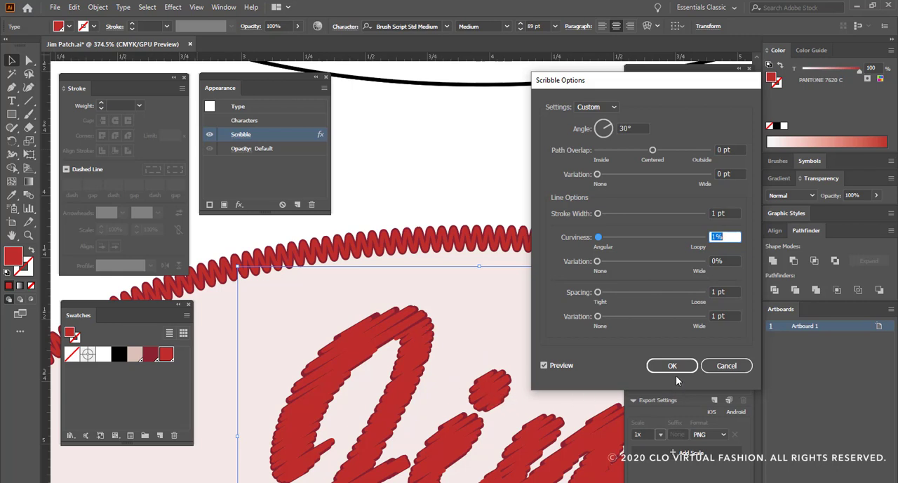
Confirm the scribble, then Gaussian-blur the lettering at 2 px and the border at 1 px.
click(671, 364)
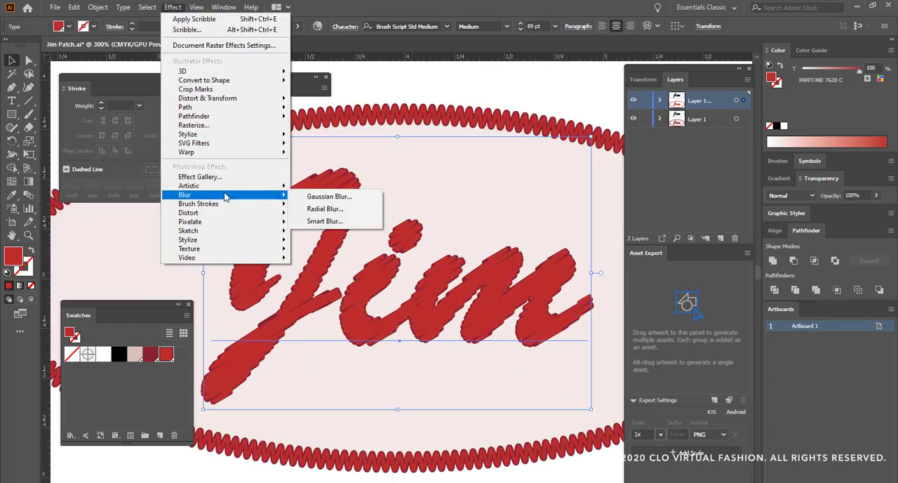
click(329, 195)
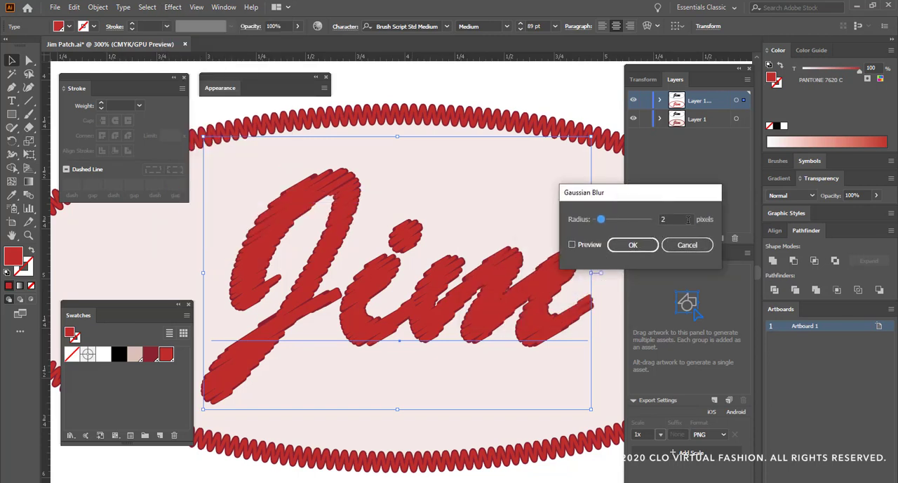
click(571, 244)
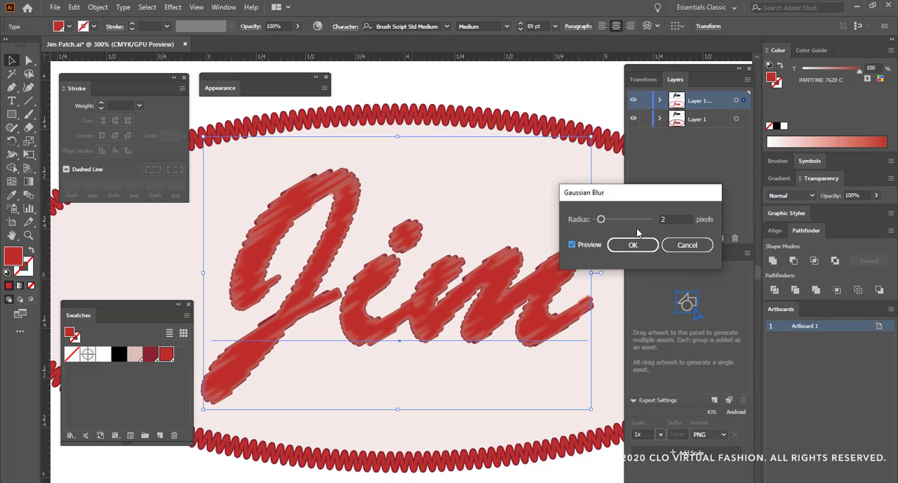
click(632, 244)
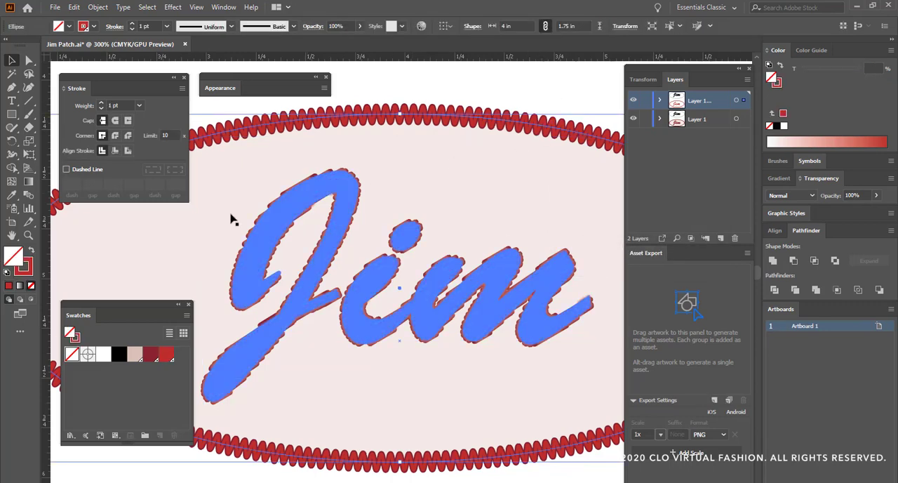
click(172, 7)
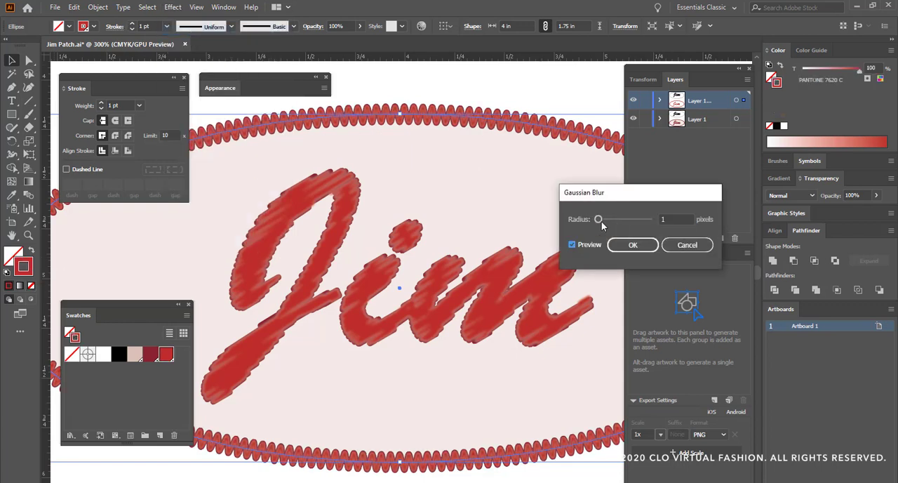
click(632, 244)
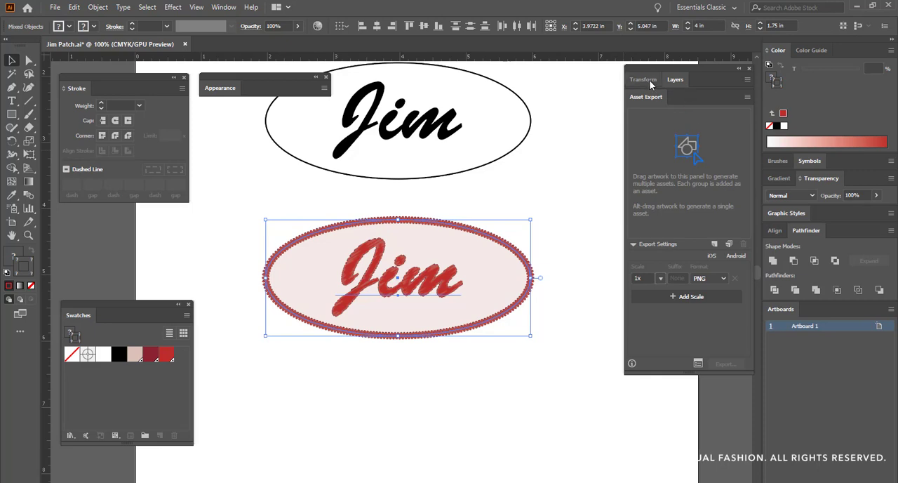
mouse_move(666, 160)
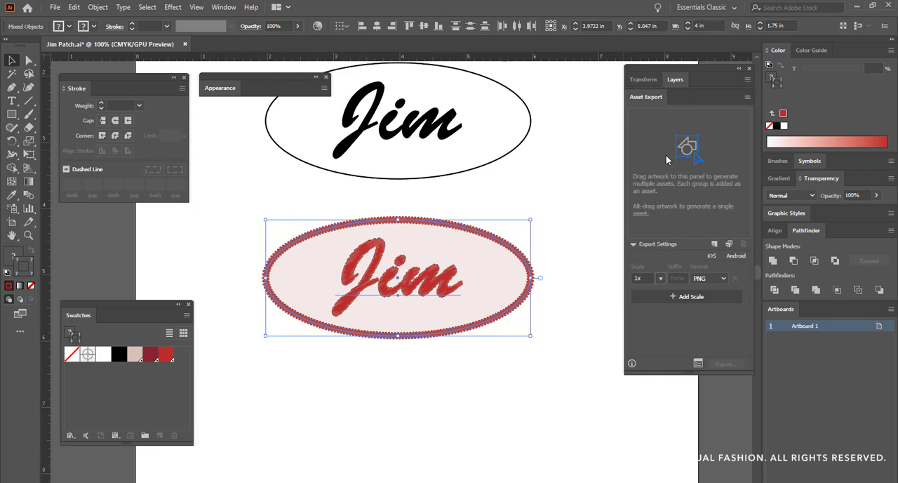
mouse_move(555, 212)
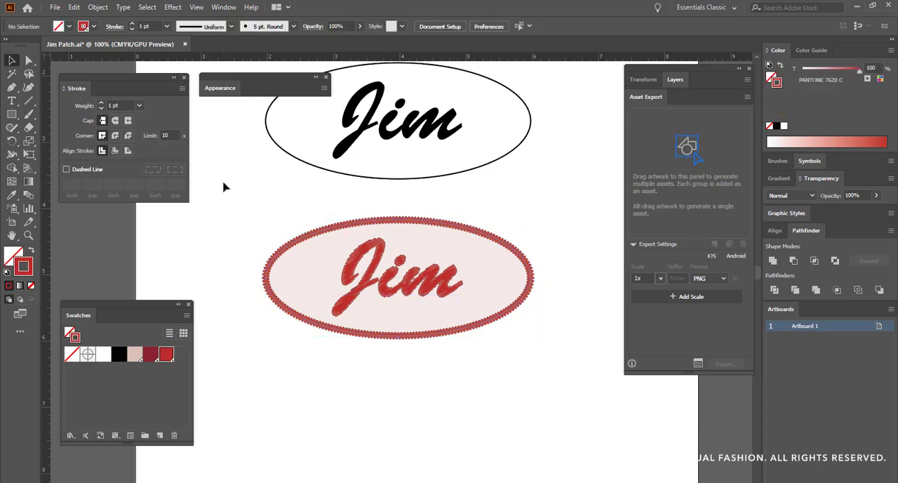
Select the whole patch and generate a single 'Jim Patch' 1x PNG export asset.
click(397, 274)
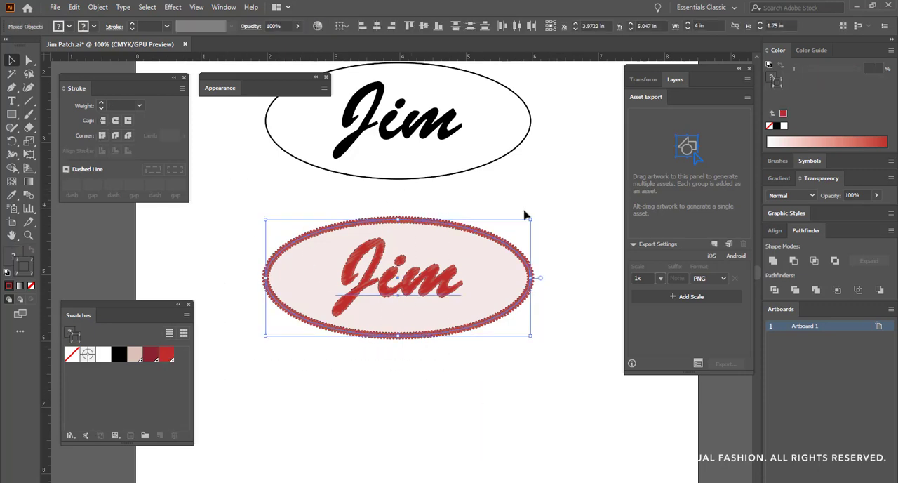
mouse_move(718, 229)
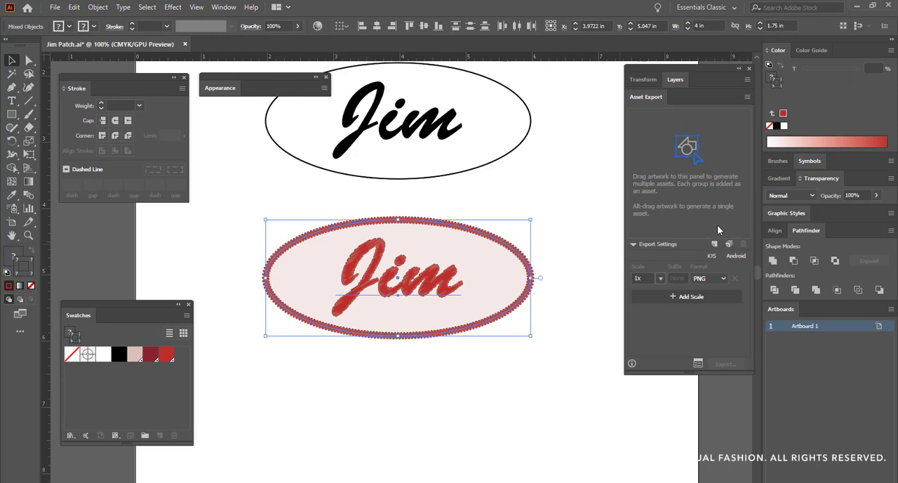
mouse_move(714, 244)
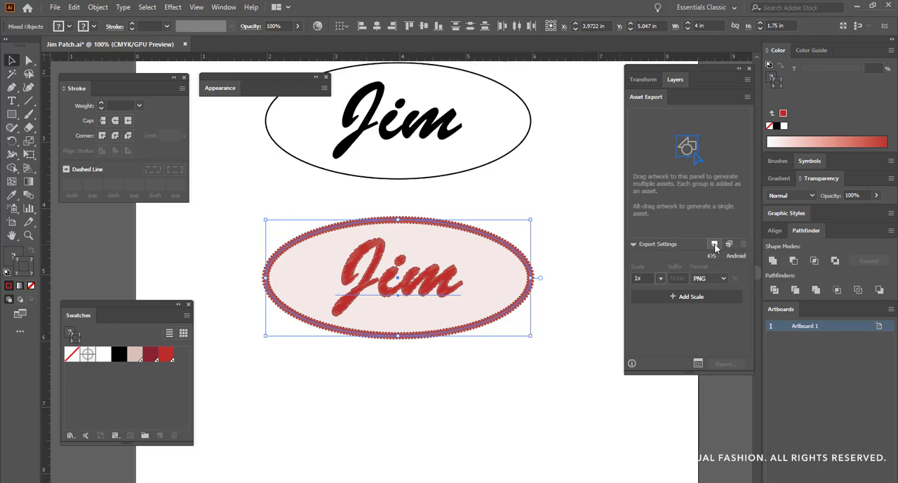
click(714, 244)
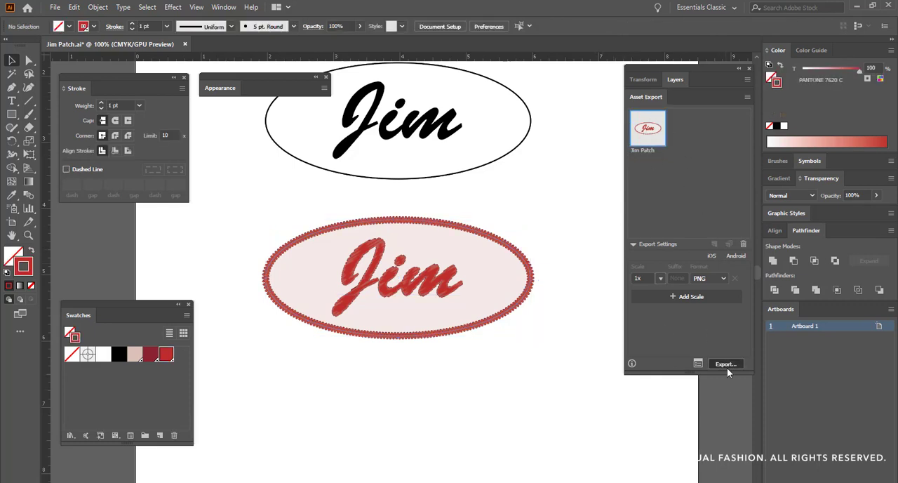
Export the Jim Patch PNG from Asset Export into the Embroidered Patch folder.
click(725, 363)
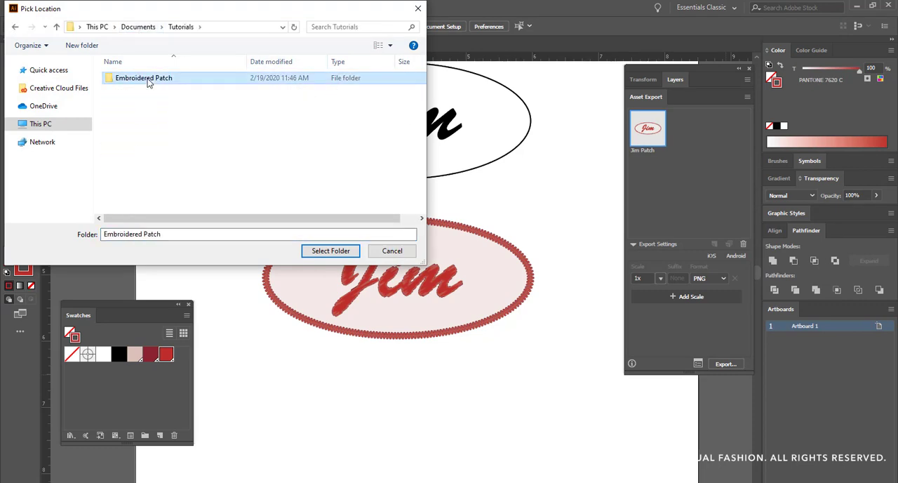
double_click(143, 77)
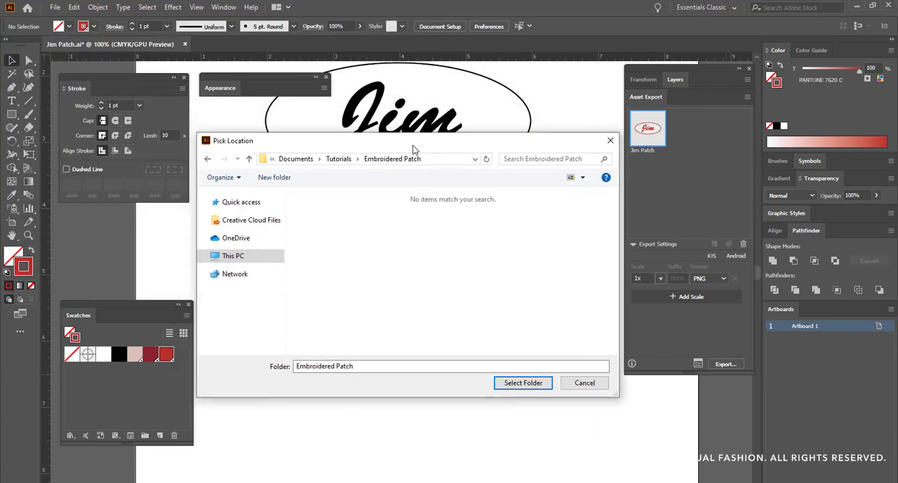
click(522, 382)
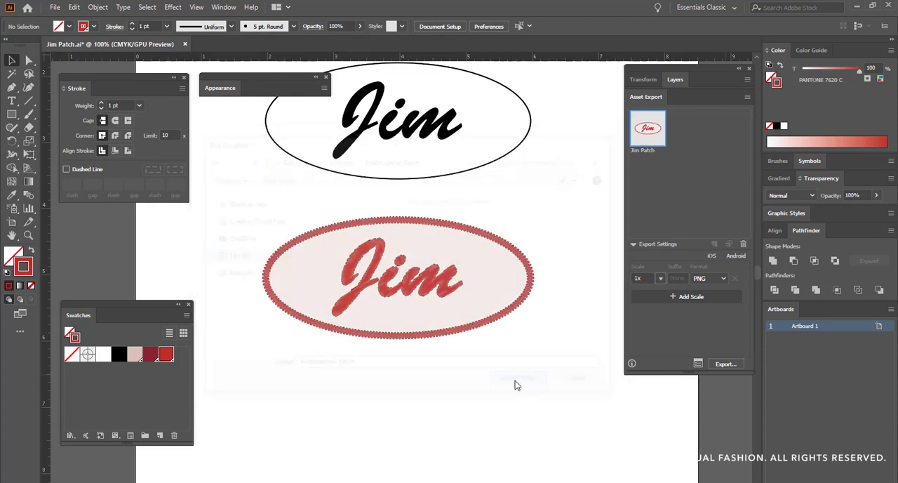
click(517, 378)
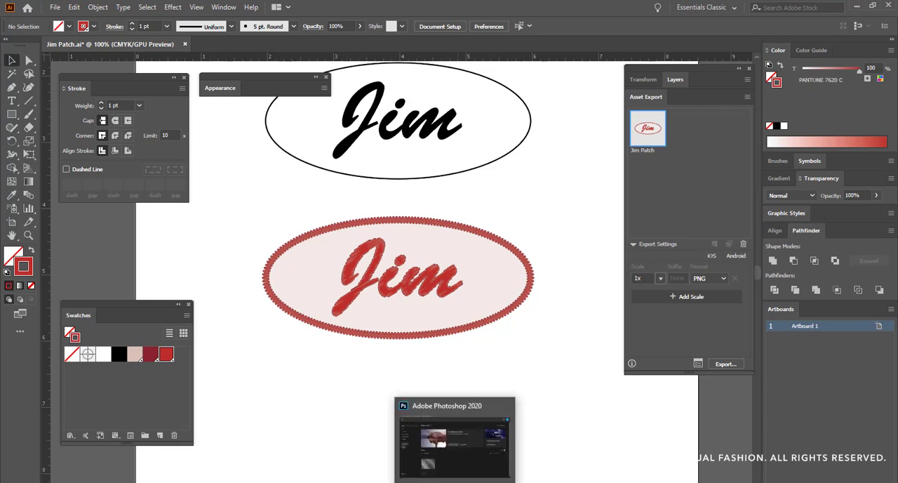
Switch to Photoshop and browse into the Embroidered Patch 1x folder to open the Jim Patch PNG.
click(454, 405)
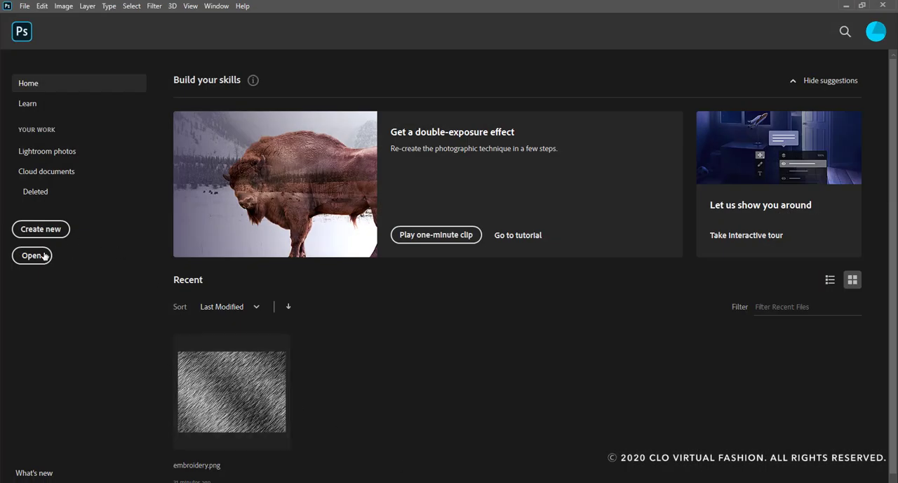
click(32, 254)
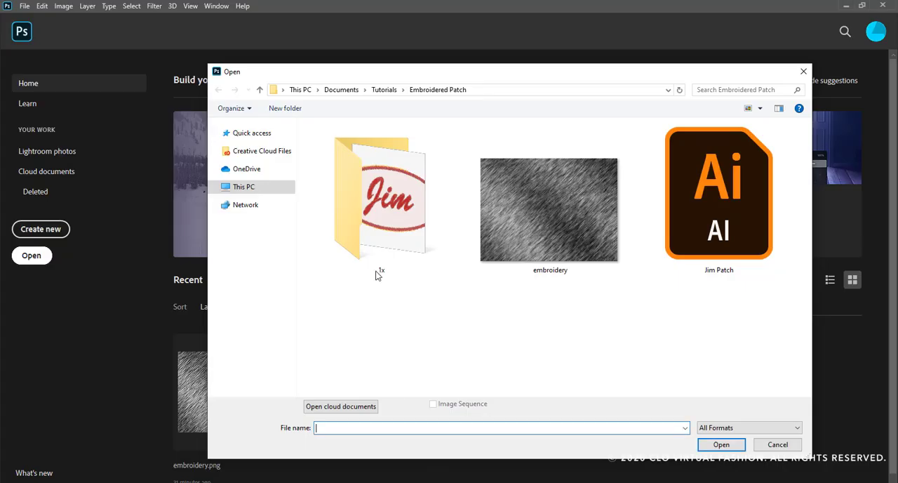
double_click(718, 192)
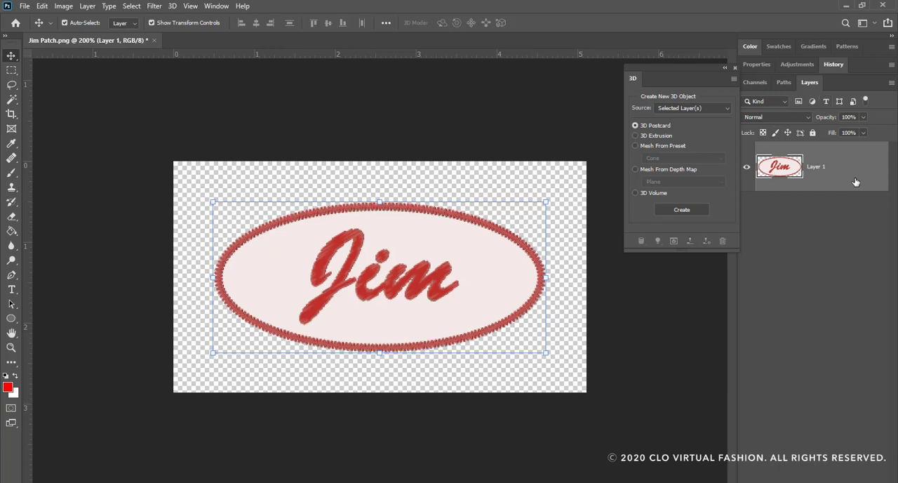
mouse_move(845, 179)
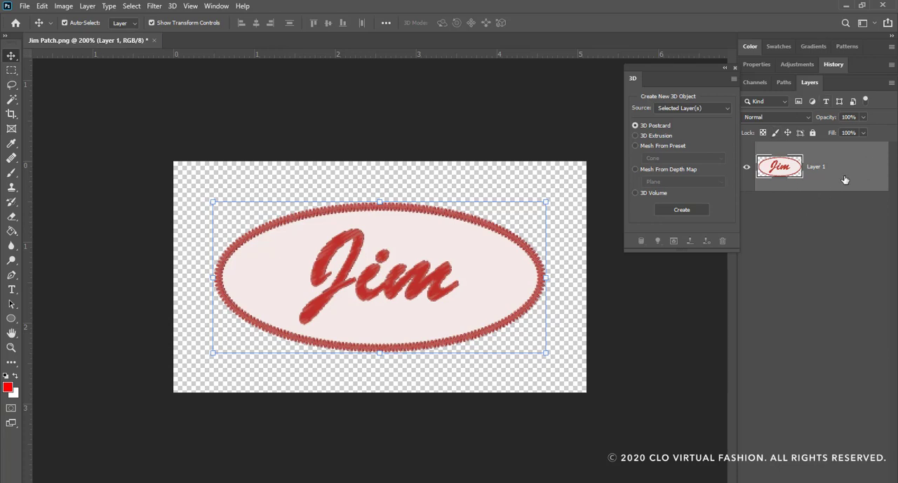
Preview the Jim patch's generated normal map on a Cube object.
click(154, 5)
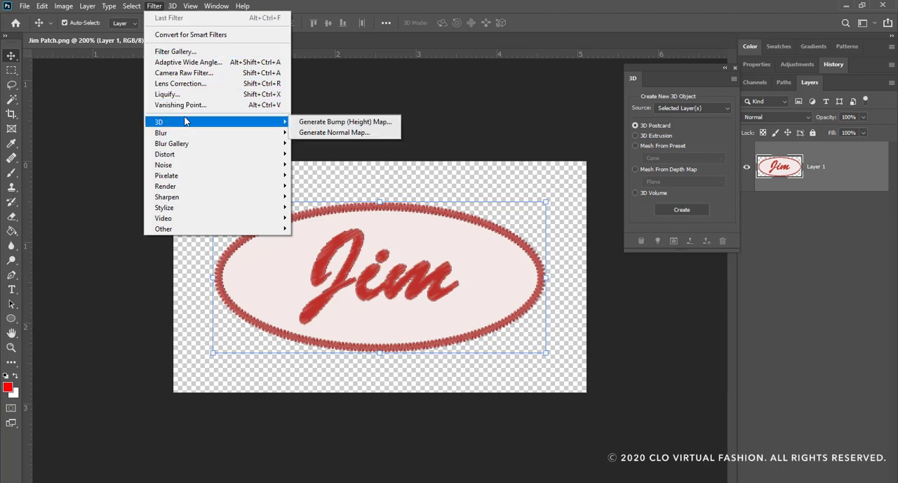
mouse_move(334, 132)
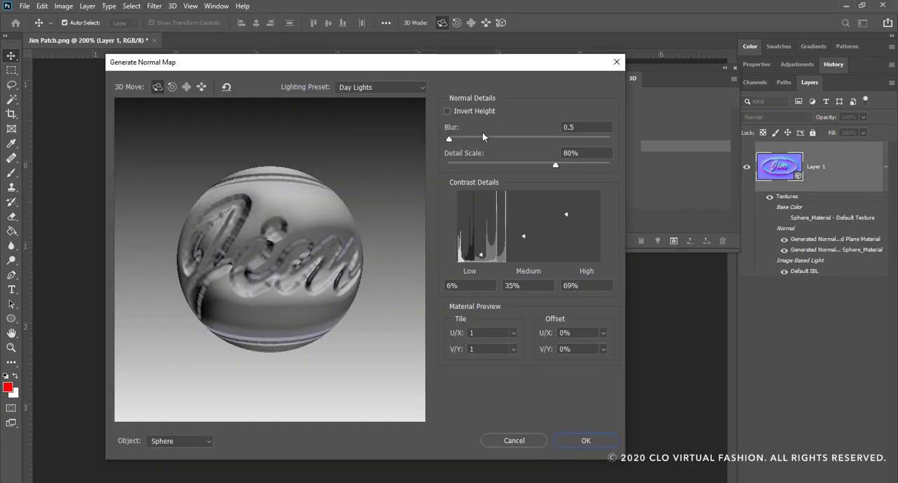
mouse_move(500, 171)
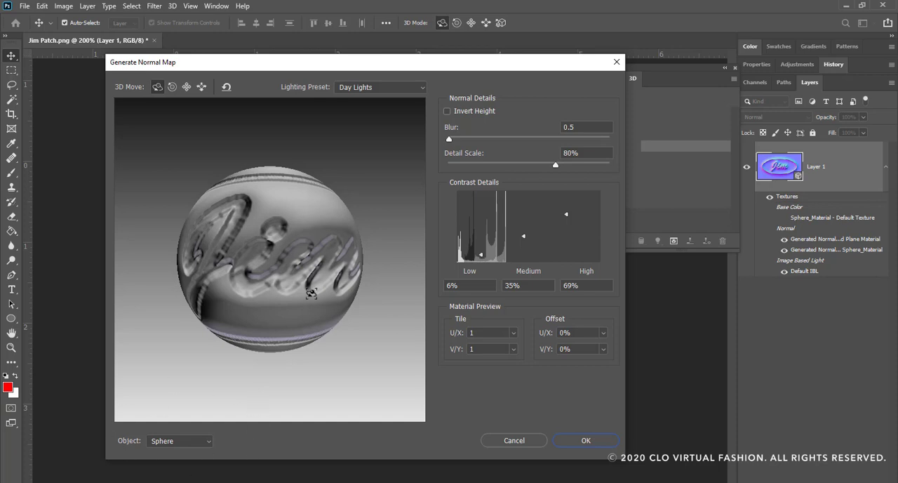
click(179, 440)
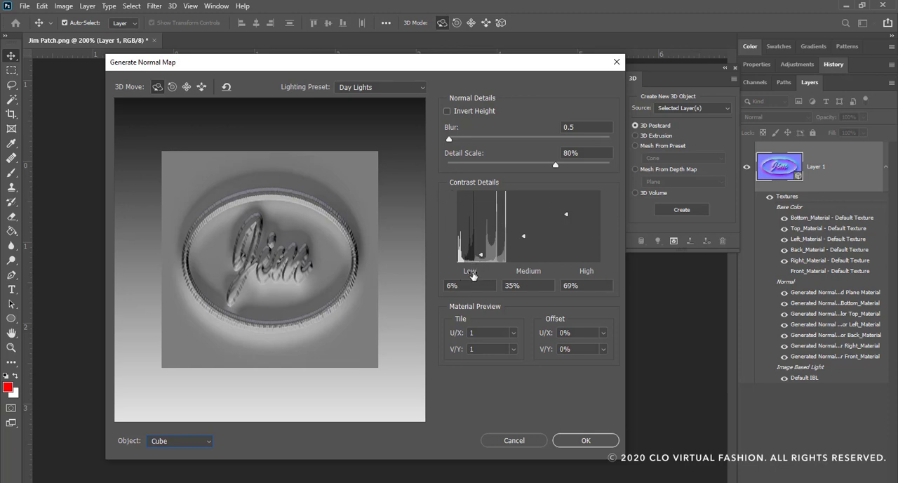
mouse_move(566, 221)
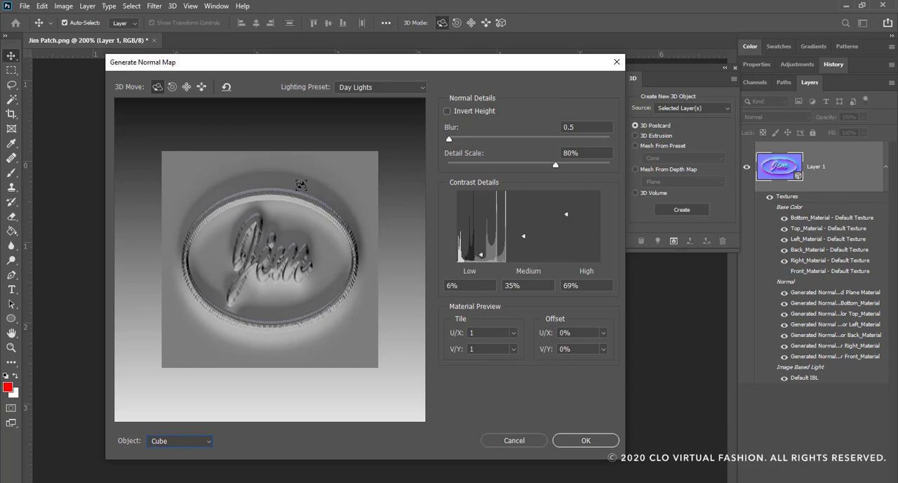
mouse_move(342, 260)
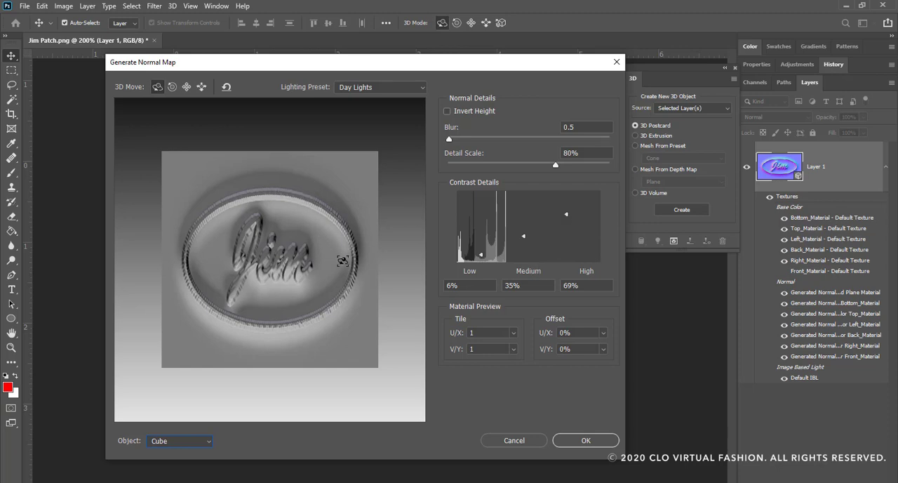
mouse_move(549, 229)
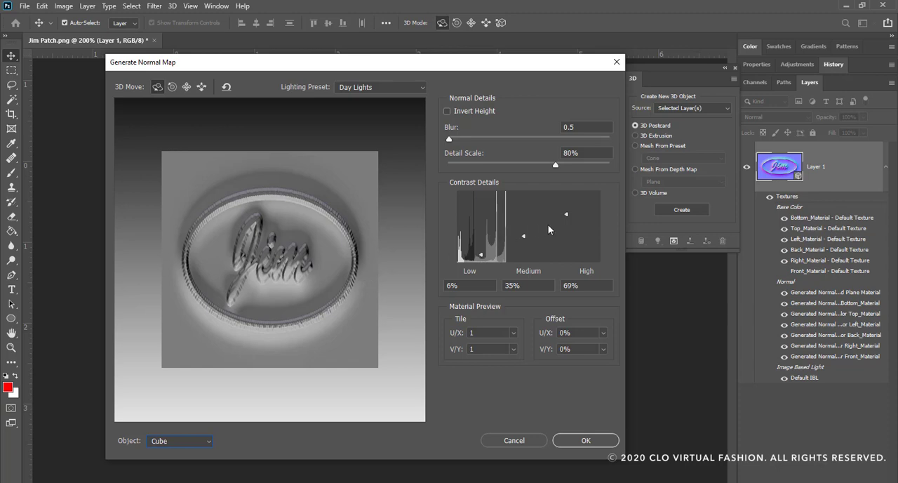
mouse_move(484, 257)
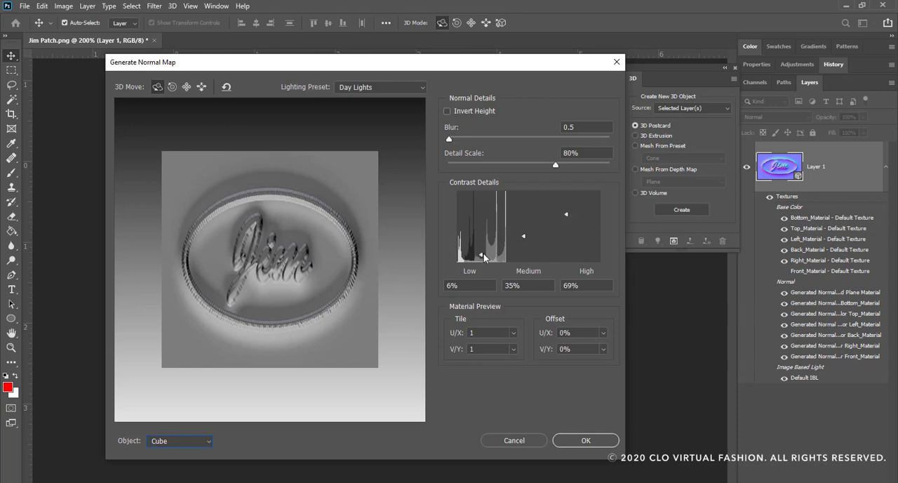
mouse_move(500, 251)
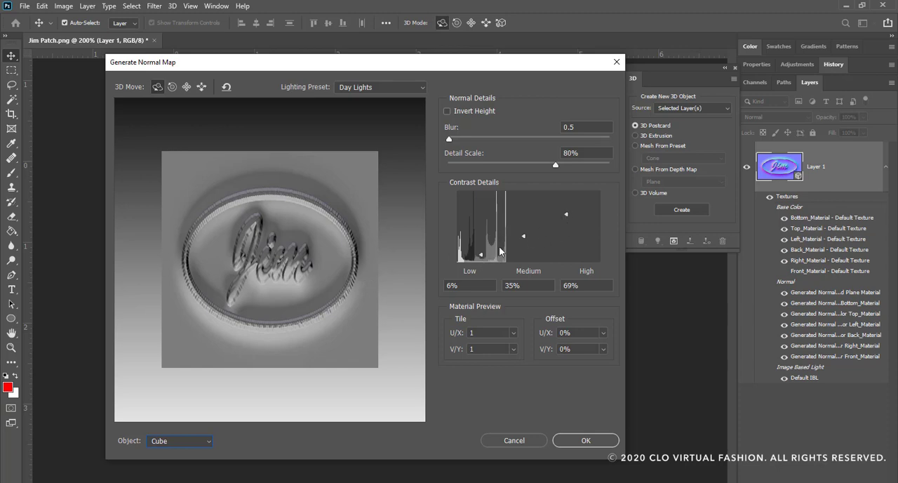
mouse_move(385, 241)
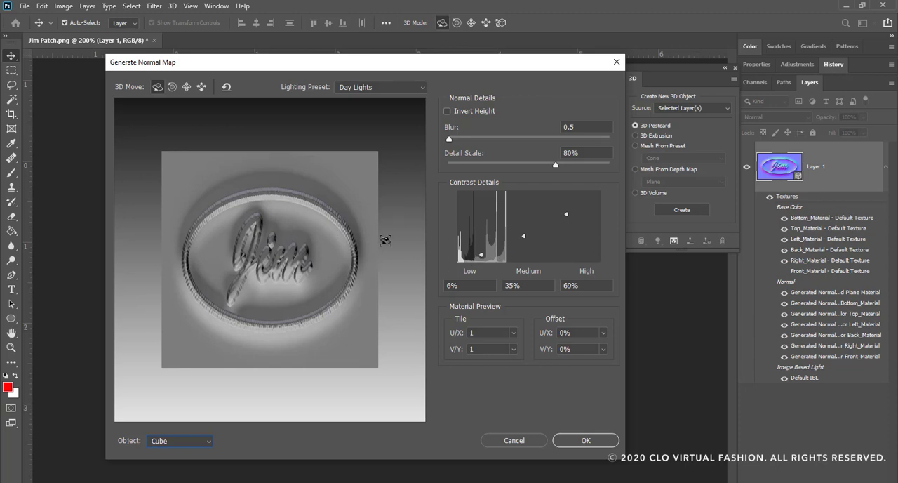
mouse_move(565, 212)
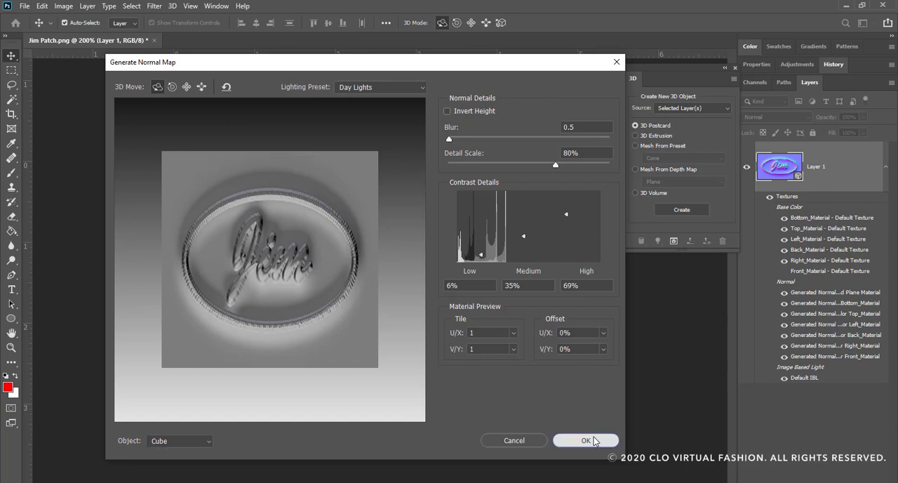
Apply the normal map and begin saving a copy named 'Jim Patch Normal'.
click(585, 440)
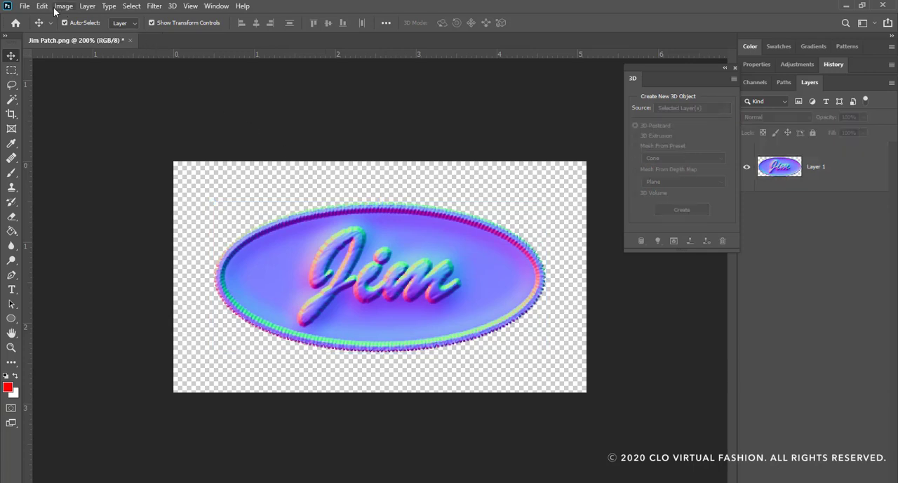
click(25, 5)
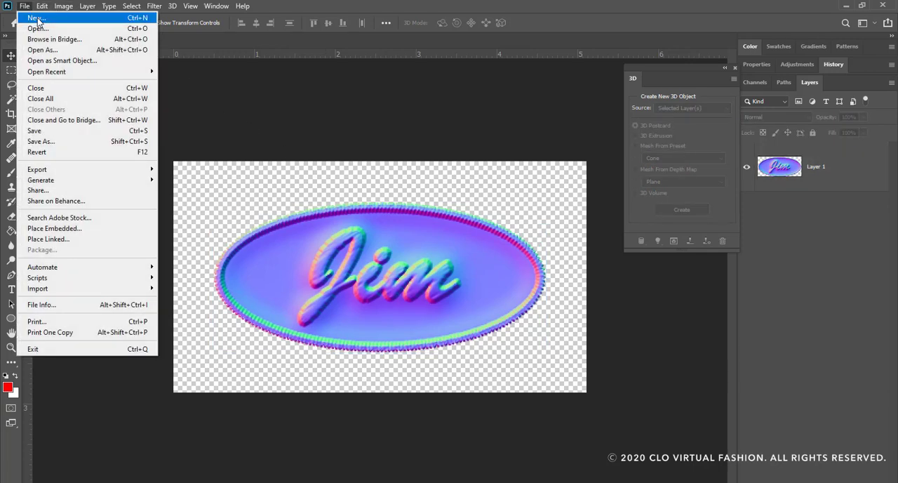
click(40, 141)
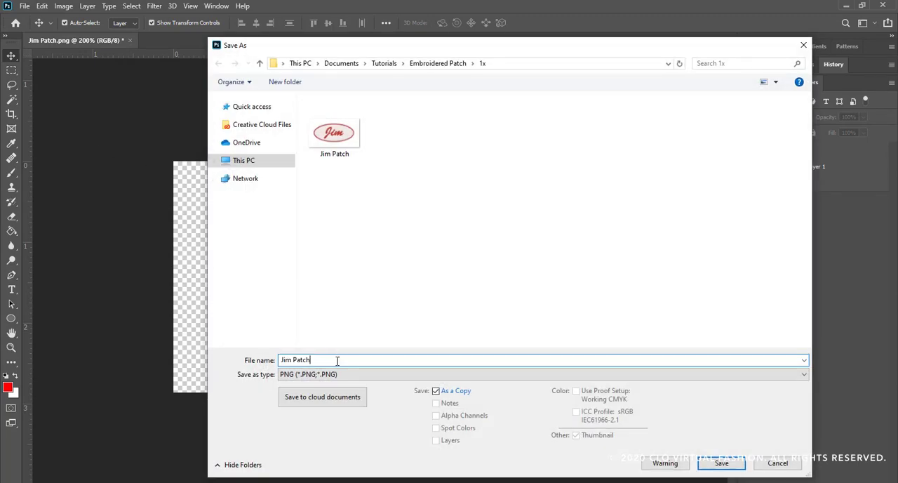
text(z)
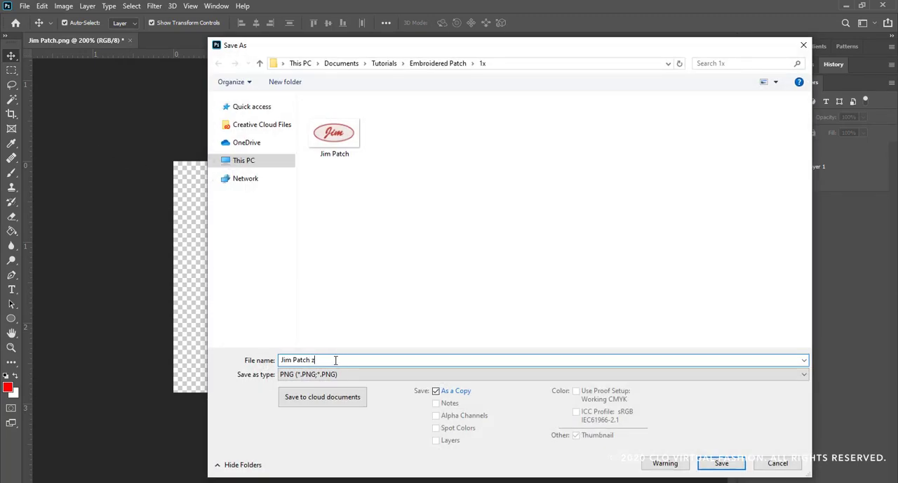
key(Backspace)
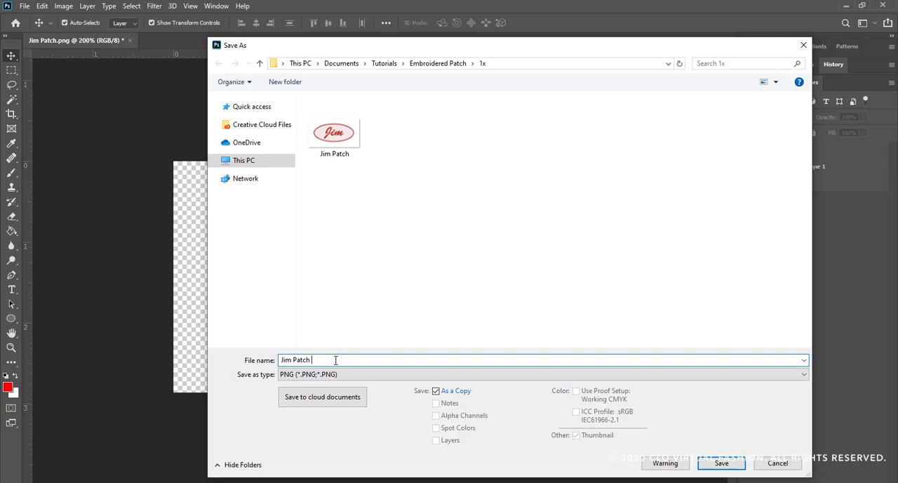
text(Normal)
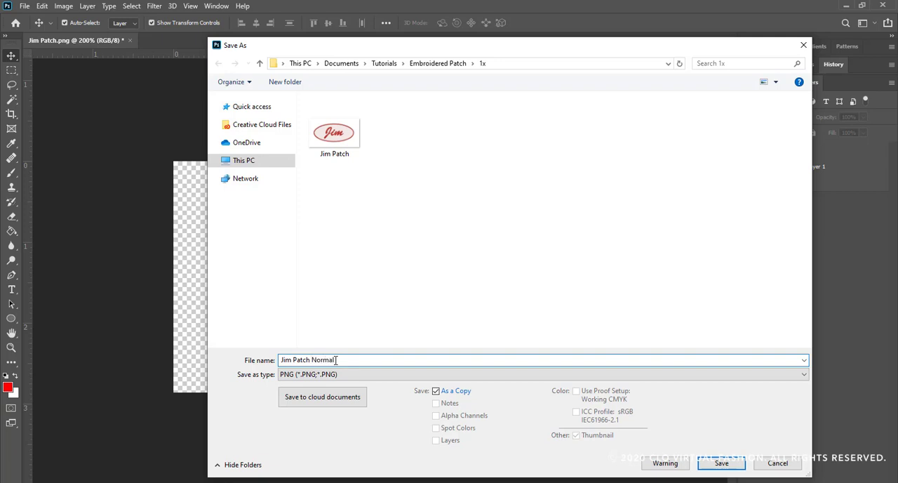
Save the Jim Patch Normal file and open embroidery.png.
click(721, 462)
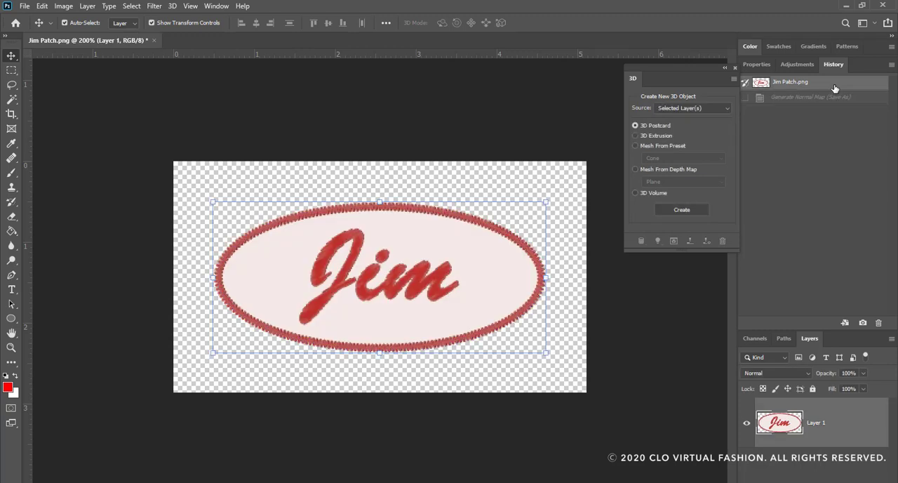
mouse_move(834, 89)
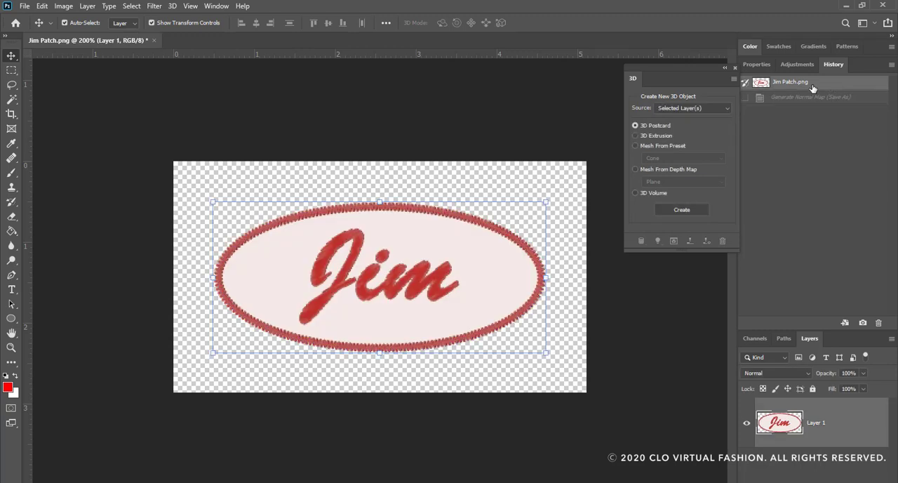
mouse_move(782, 258)
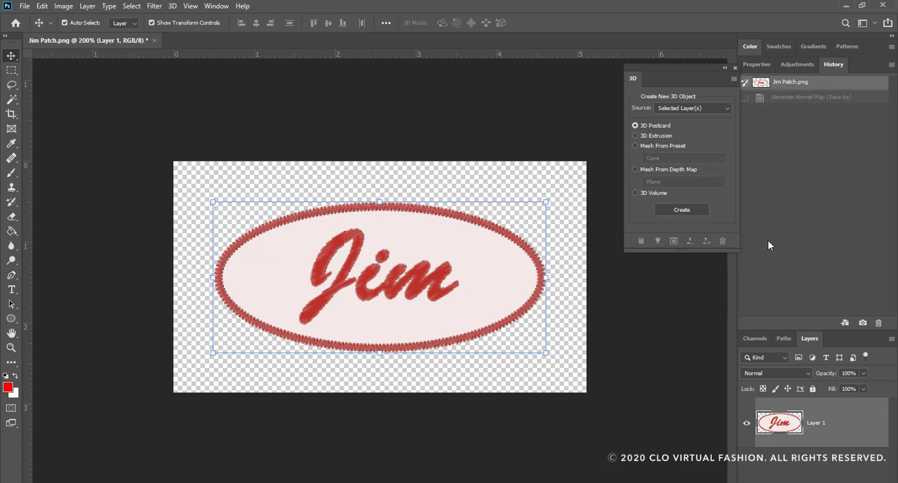
mouse_move(26, 12)
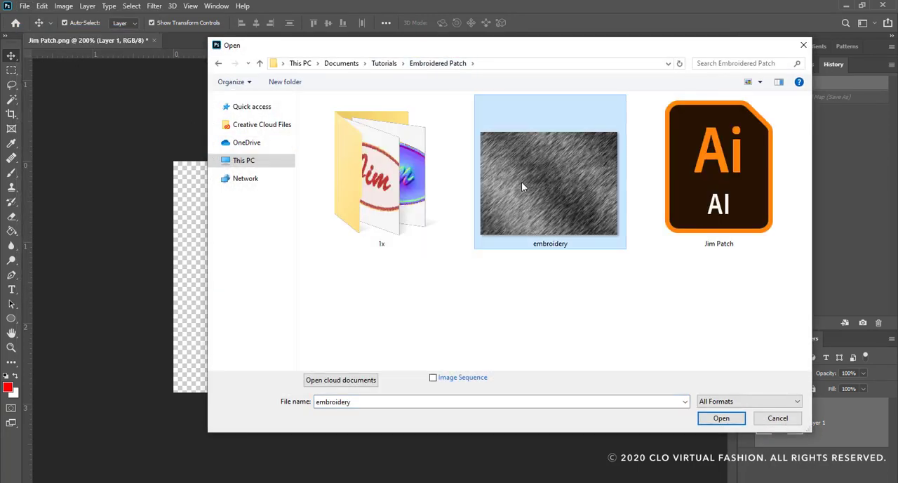
click(720, 417)
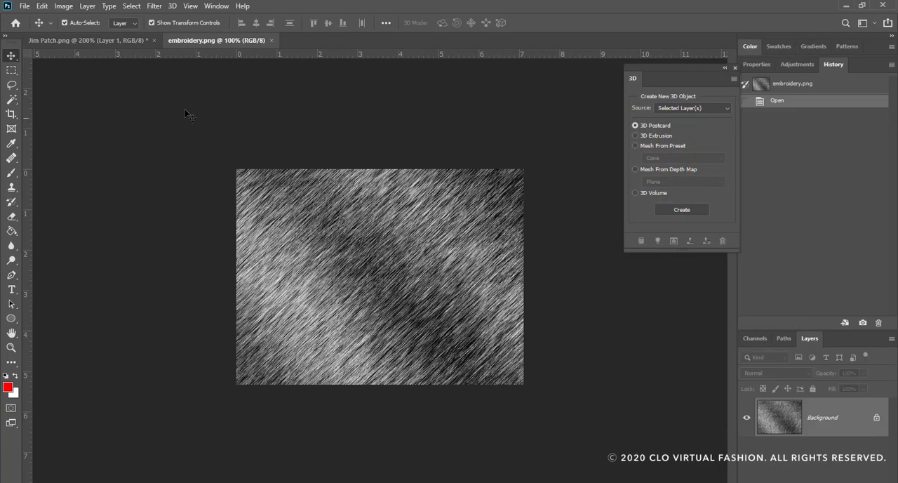
mouse_move(263, 224)
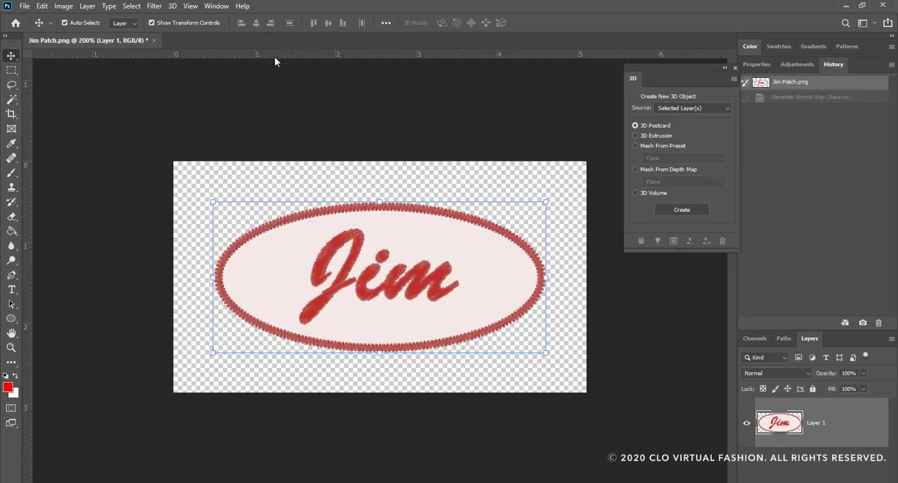
mouse_move(263, 146)
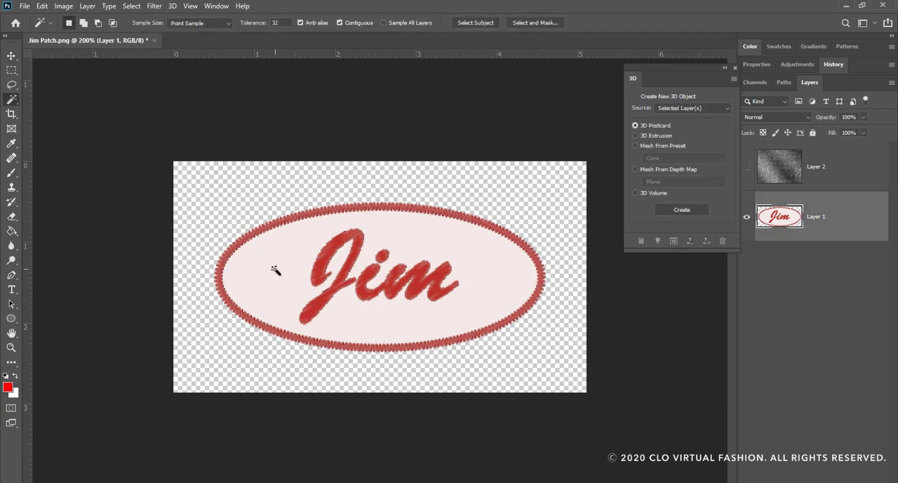
Magic-wand select the transparent area around the patch, then select embroidery Layer 2.
click(274, 271)
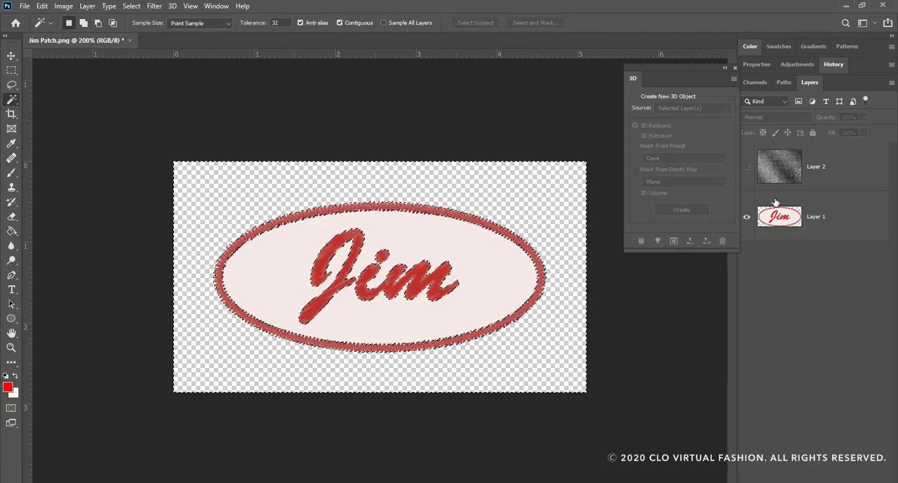
click(747, 166)
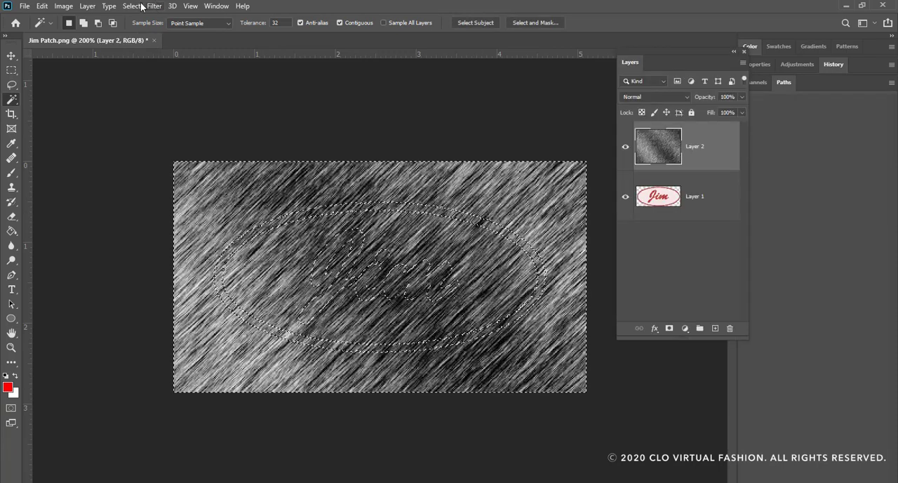
Invert the selection, mask the embroidery layer to the patch shape, and merge it into Layer 1.
click(131, 6)
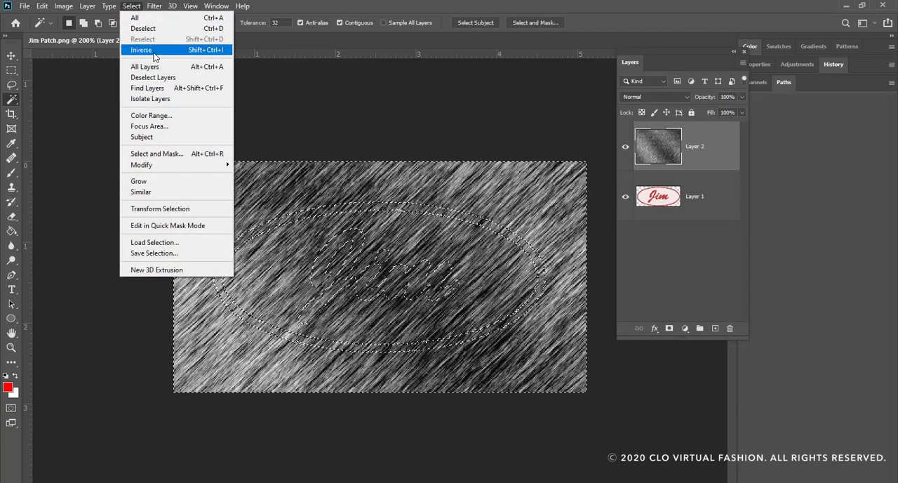
click(140, 50)
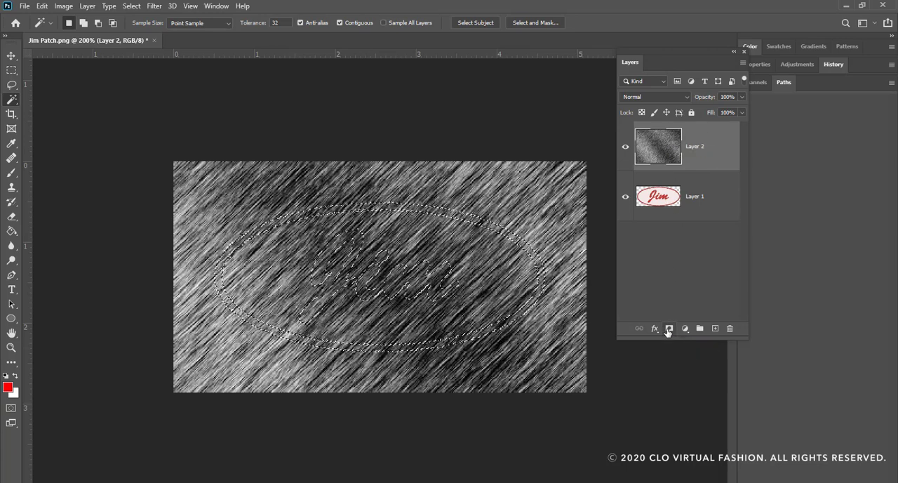
click(668, 328)
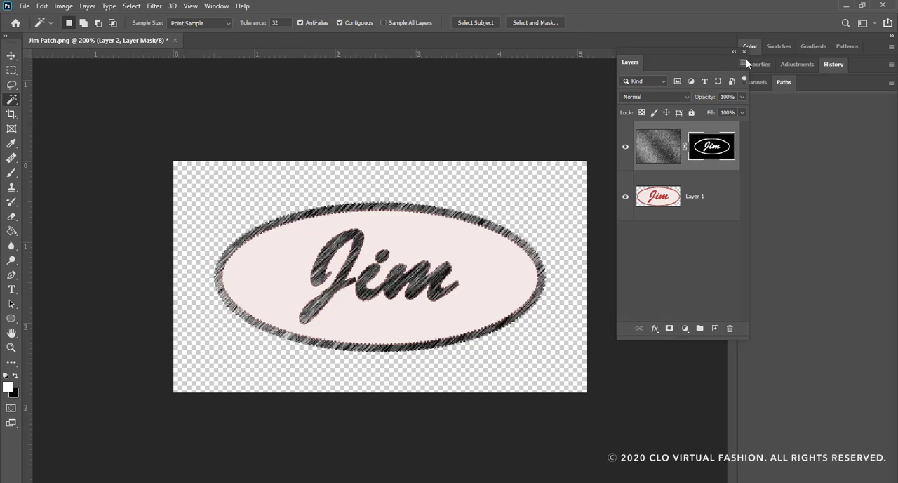
click(657, 146)
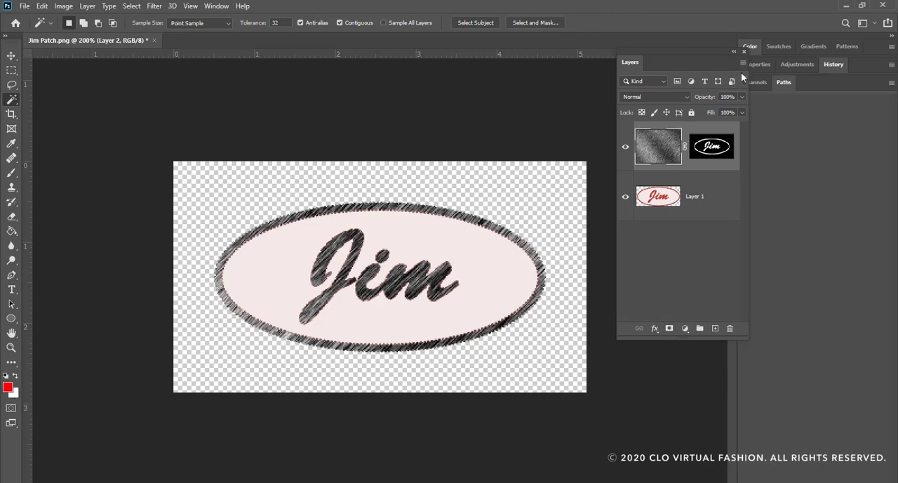
mouse_move(665, 156)
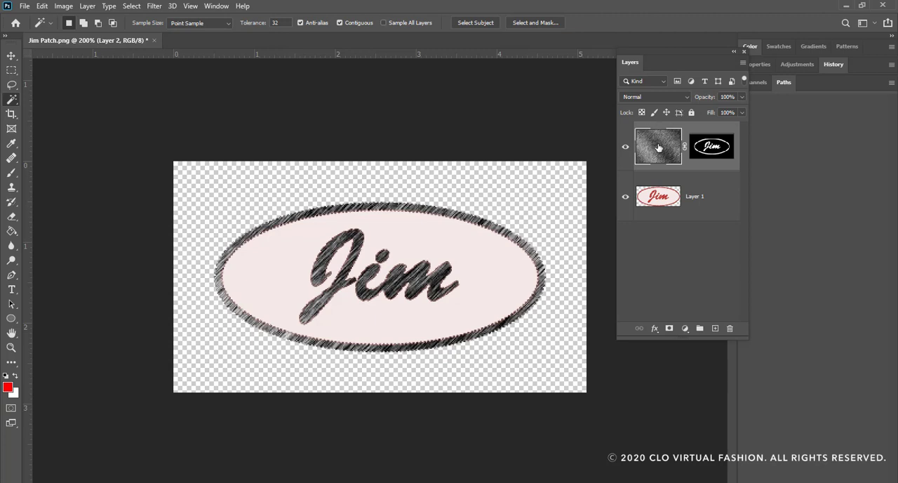
click(743, 64)
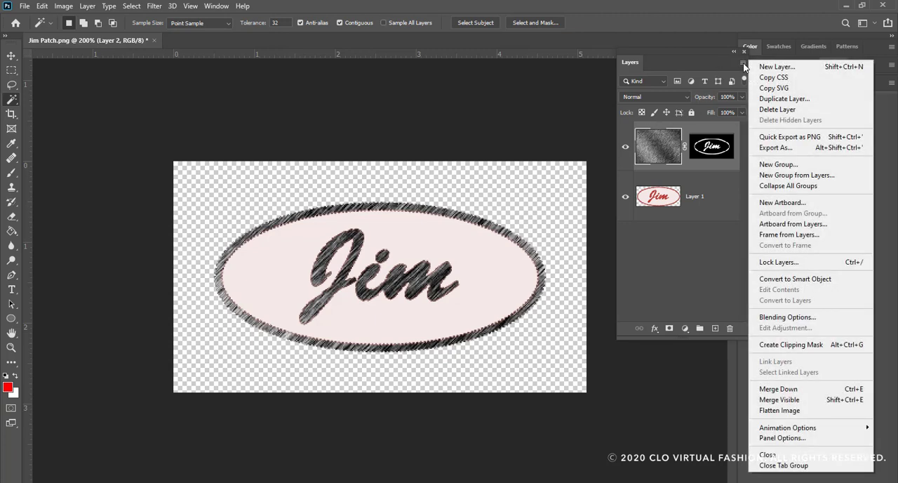
mouse_move(786, 391)
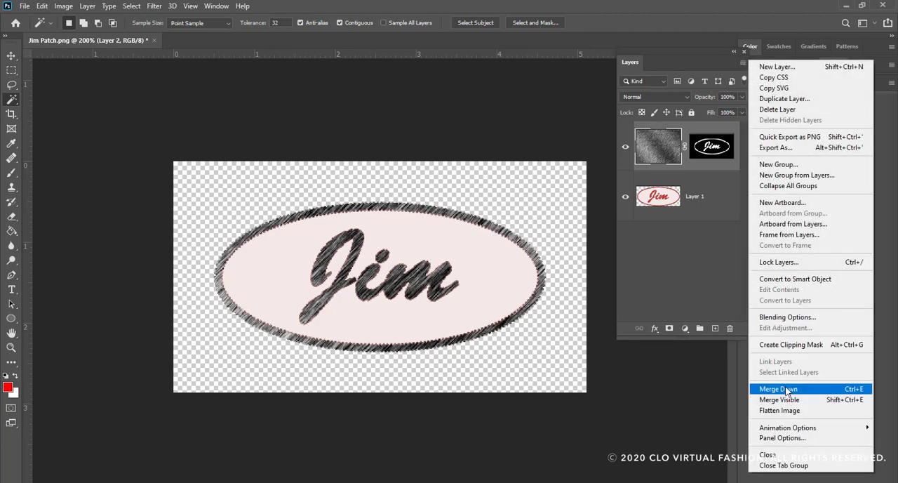
click(777, 389)
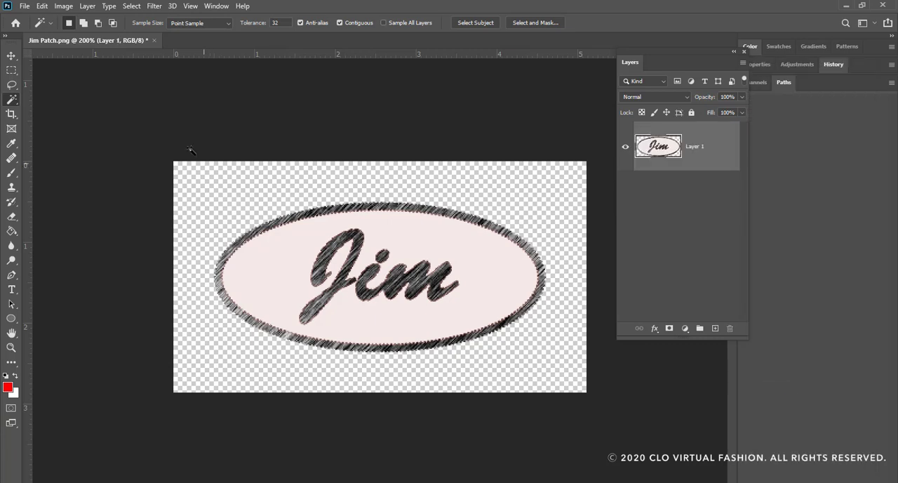
Convert the patch to grayscale and save it as the PNG 'Jim Patch Disp'.
click(63, 6)
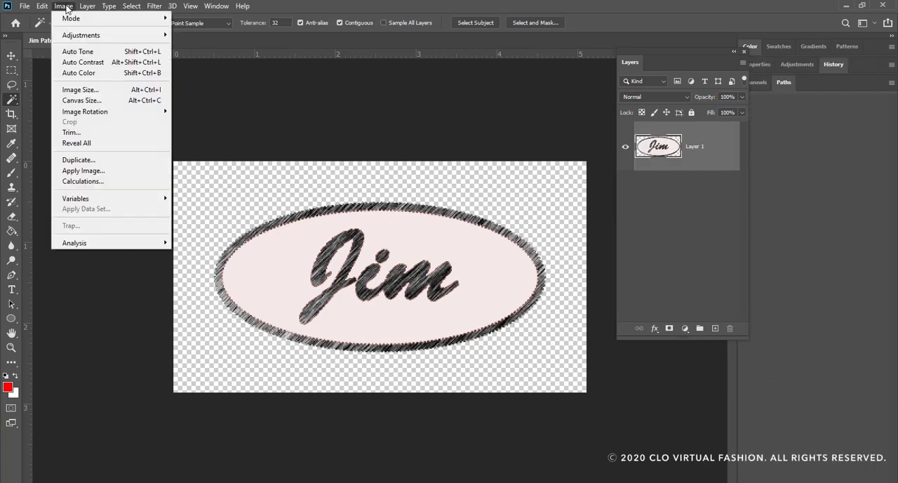
mouse_move(71, 18)
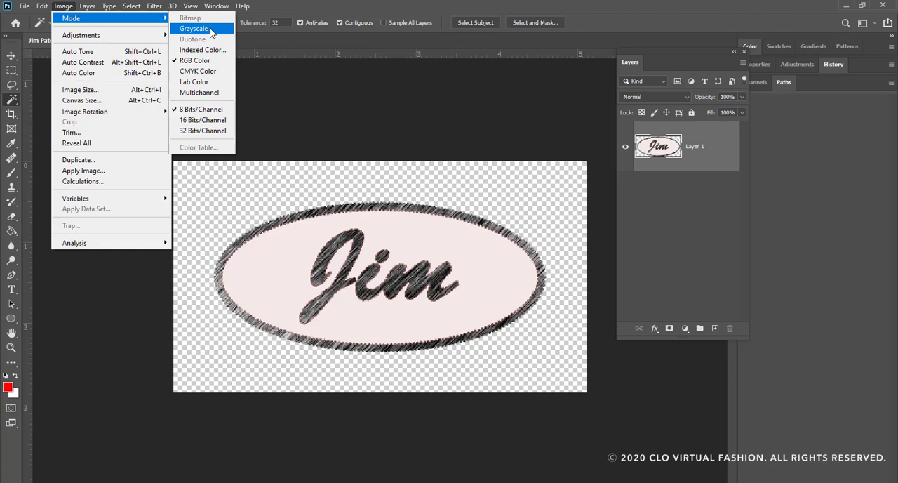
click(194, 28)
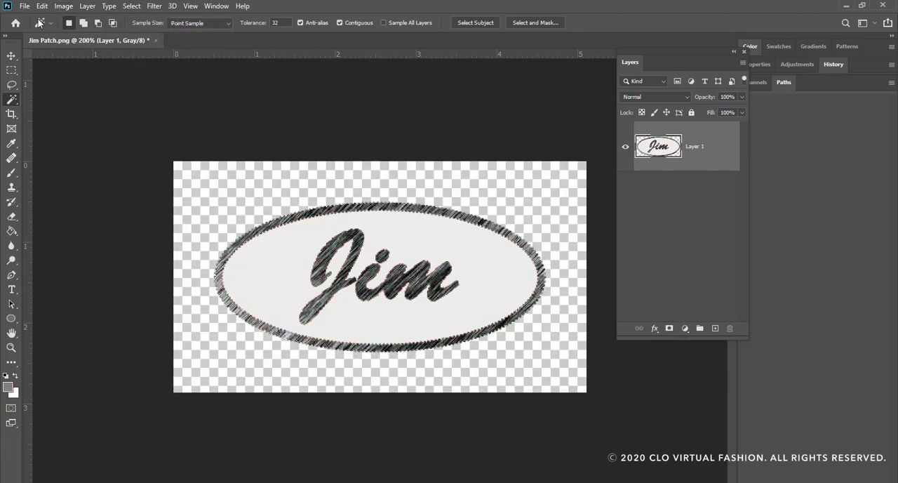
click(24, 5)
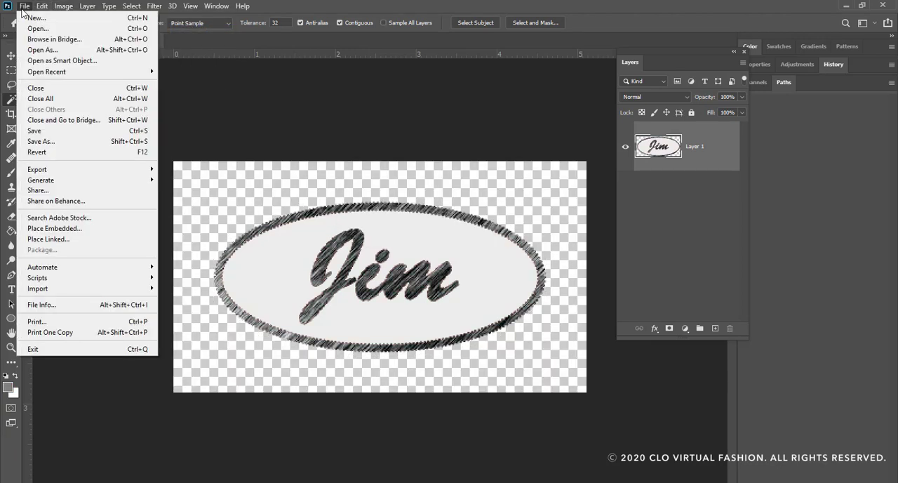
click(41, 141)
text(Jim Patch Disp)
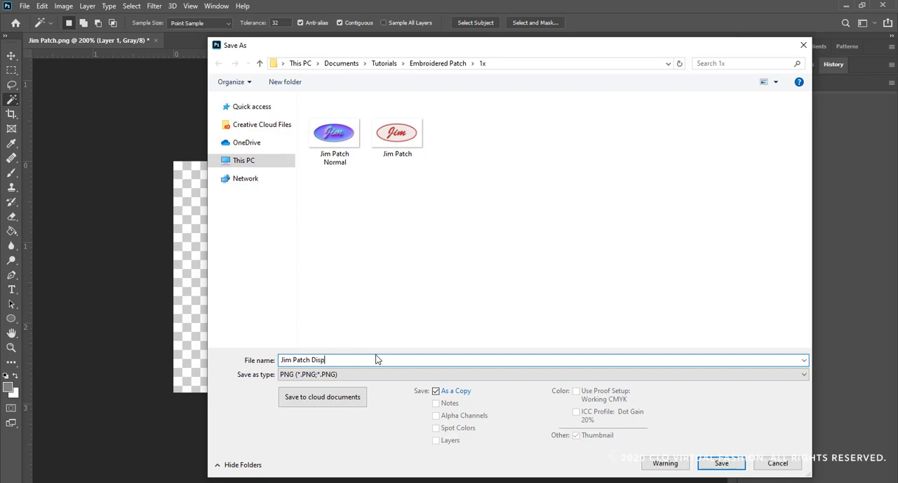
click(720, 463)
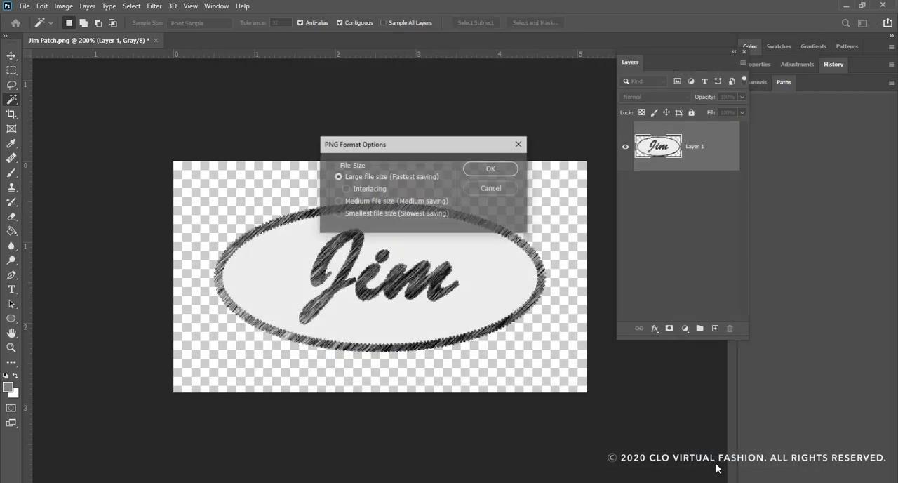
click(490, 168)
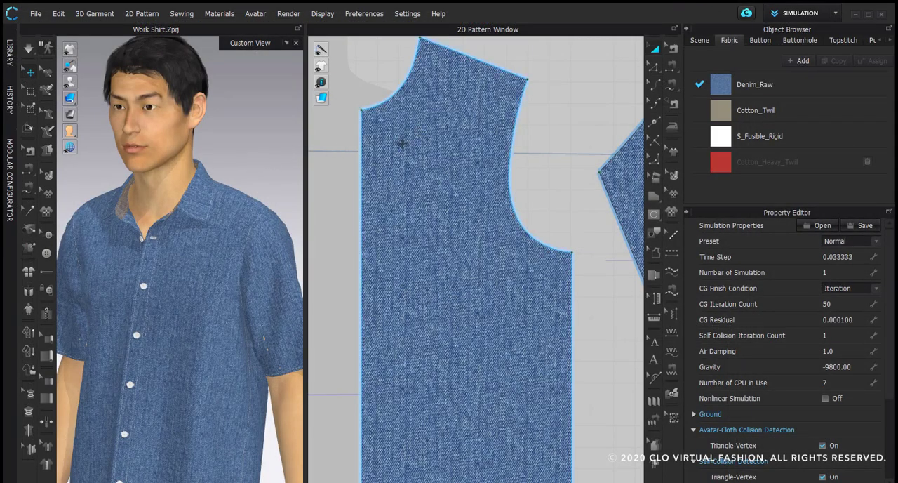
mouse_move(207, 328)
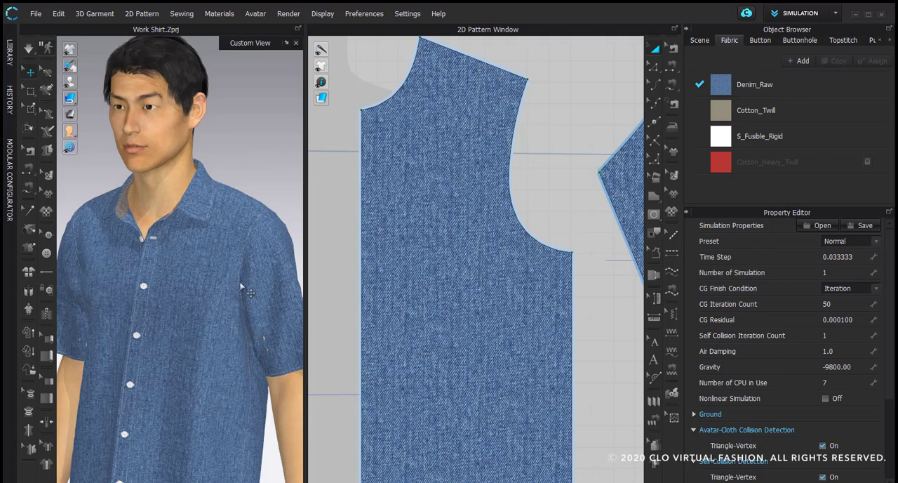
mouse_move(170, 268)
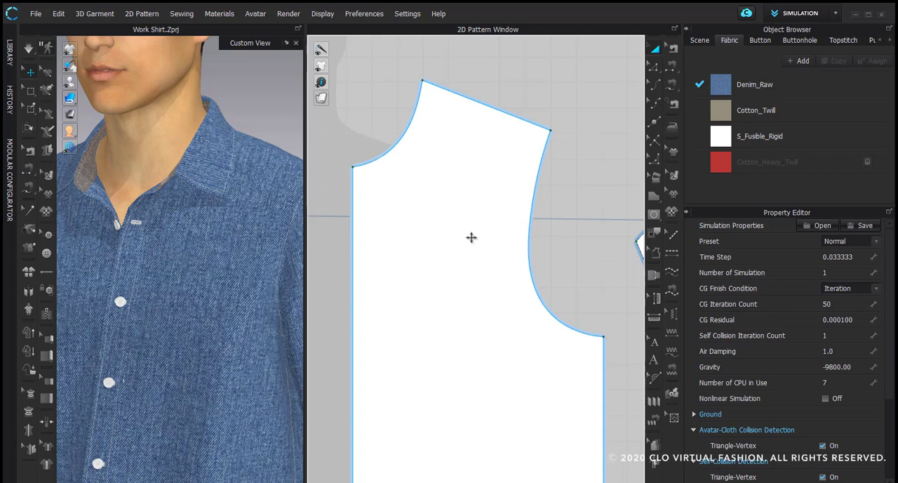
mouse_move(448, 301)
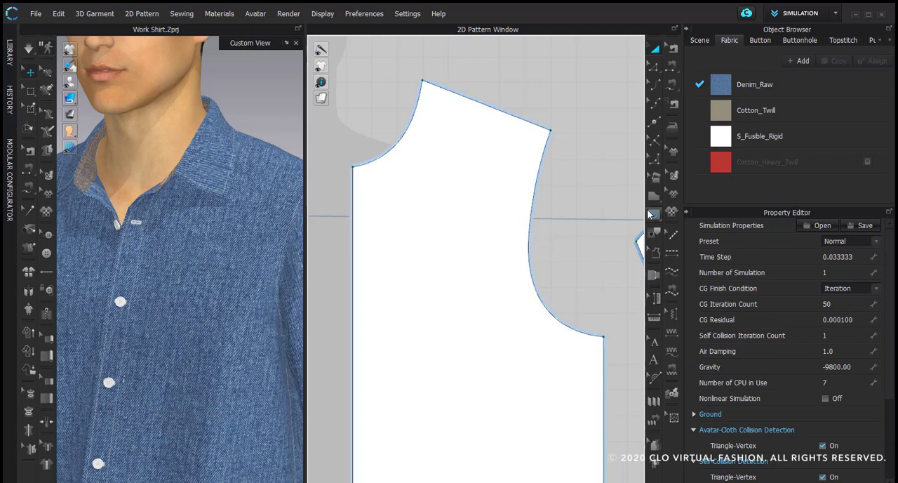
Draw an internal ellipse on the upper front panel with width 4.000.
click(653, 216)
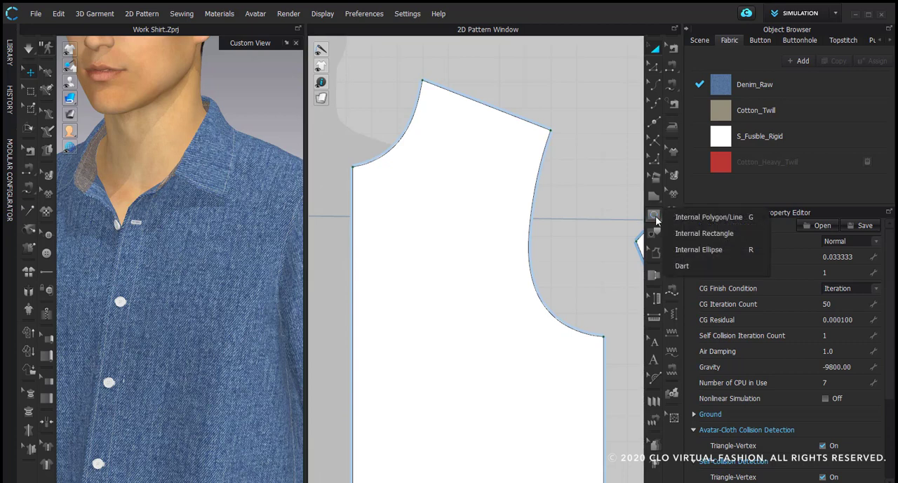
mouse_move(657, 218)
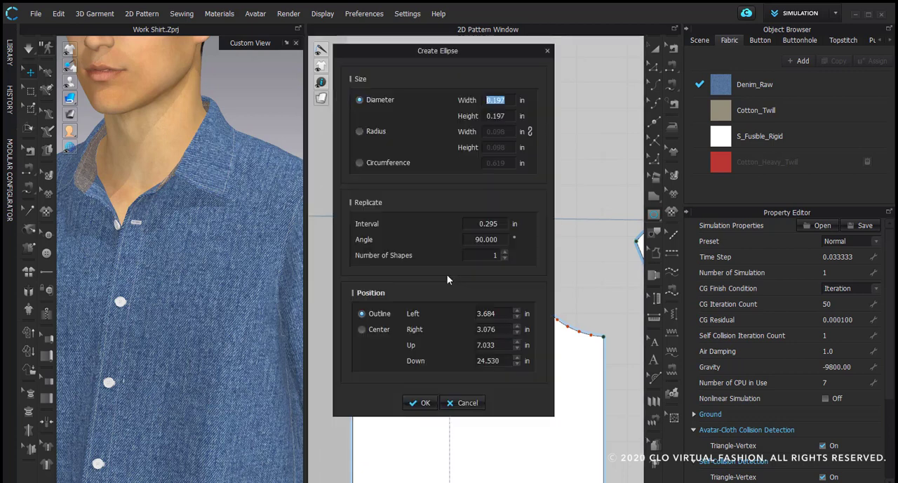
mouse_move(444, 165)
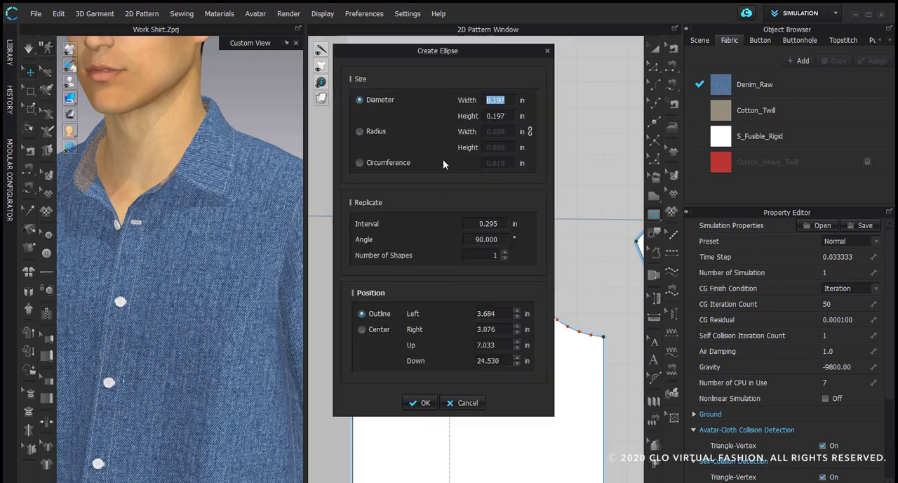
text(4.000)
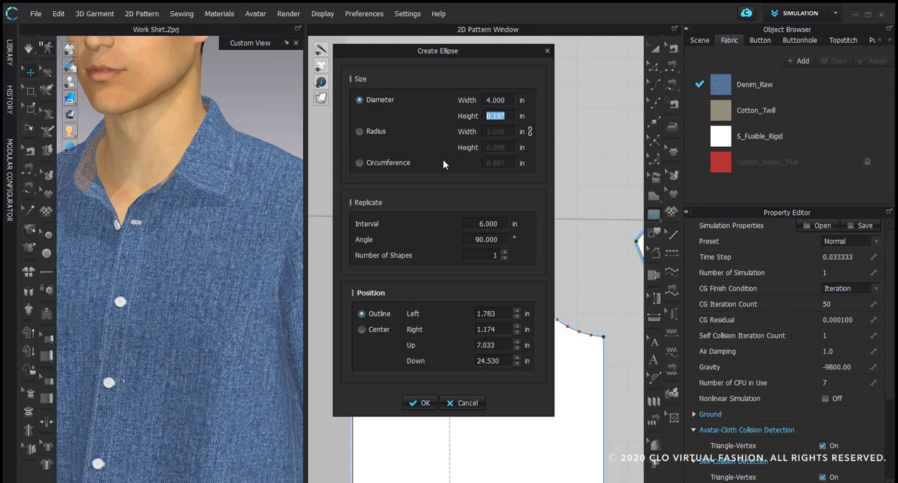
click(419, 402)
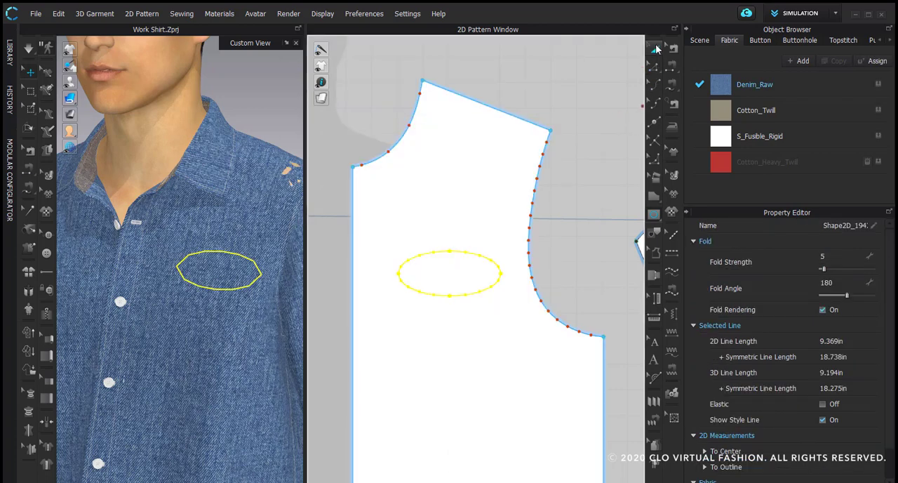
mouse_move(655, 48)
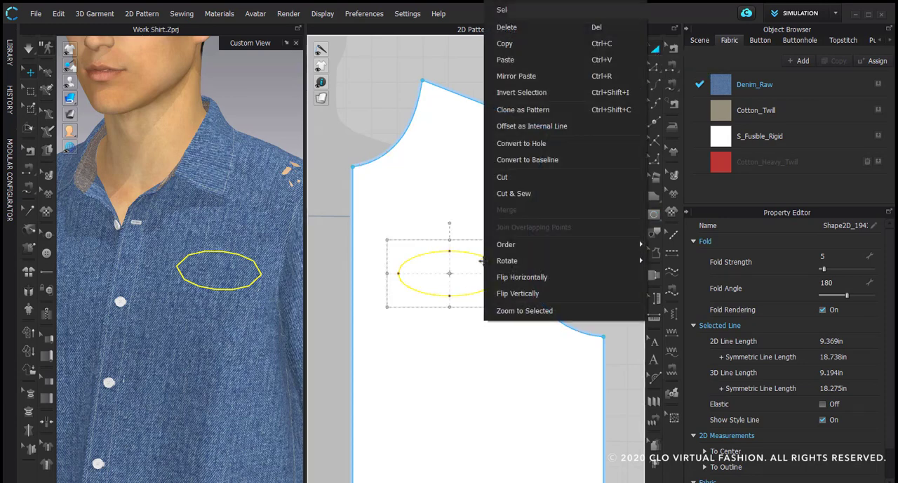
mouse_move(523, 109)
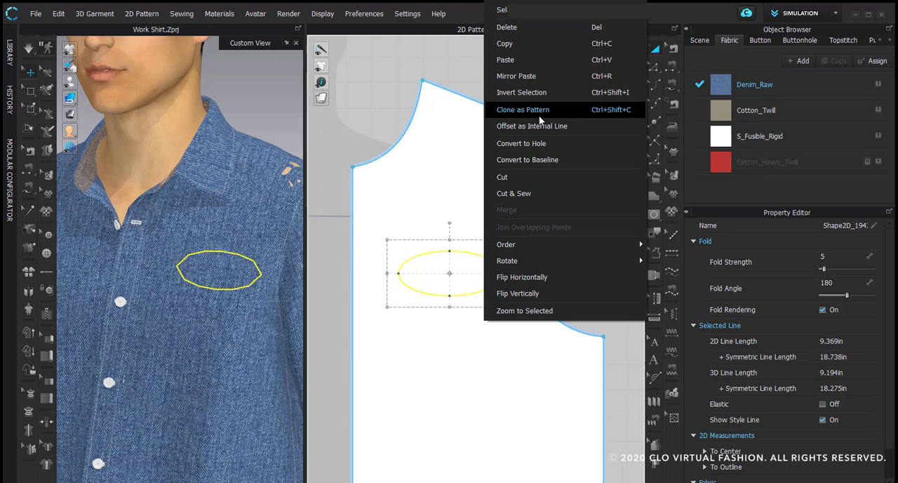
Clone the internal ellipse as a standalone oval pattern piece beside the front panel.
click(522, 109)
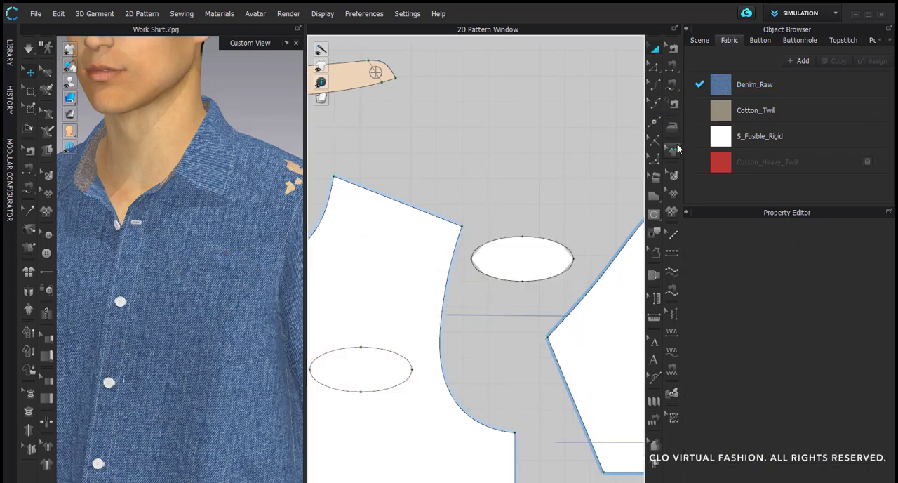
mouse_move(671, 147)
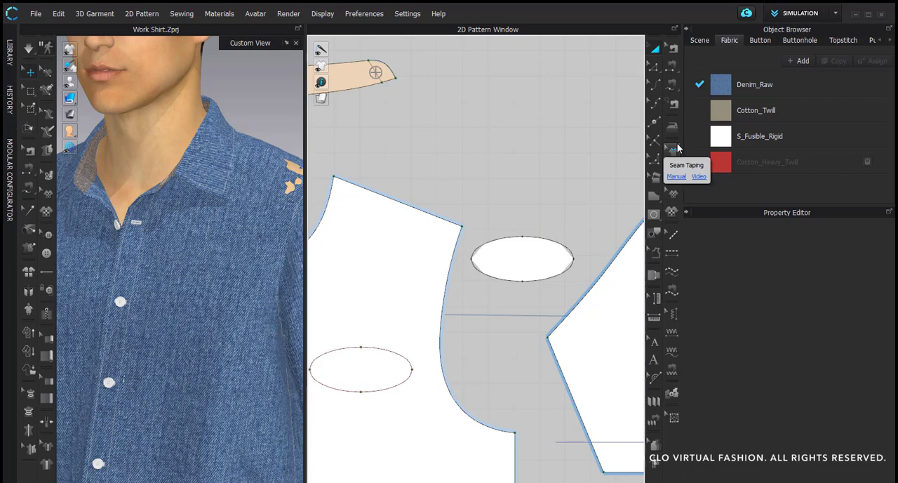
Activate the sewing tool to join the oval patch outline to the front-panel ellipse.
click(842, 40)
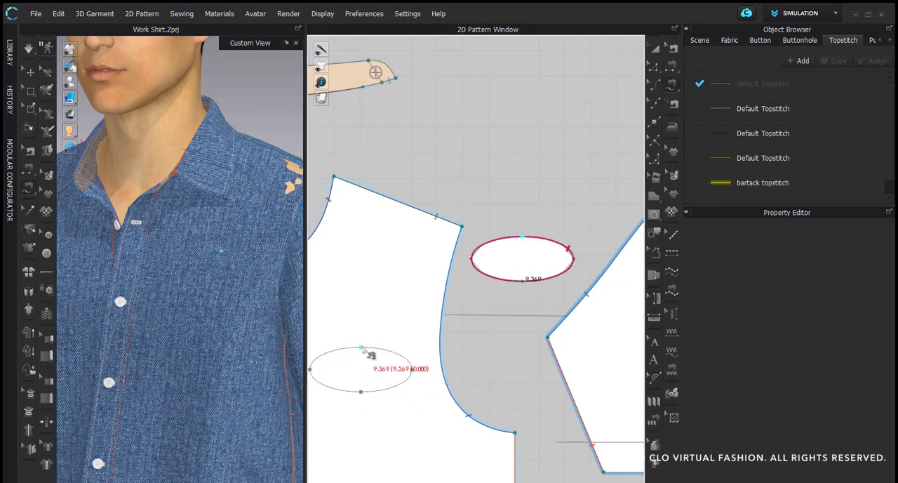
Superimpose (Under) the oval patch onto the shirt front at the internal ellipse.
right_click(525, 247)
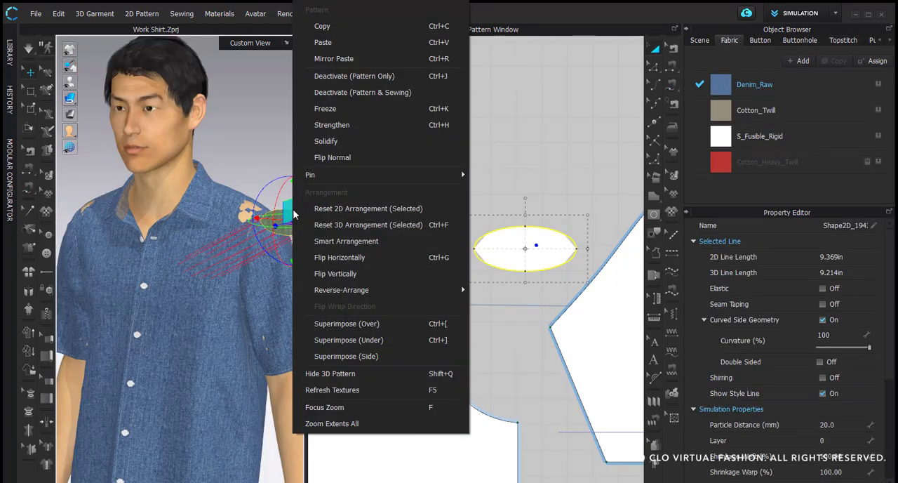
mouse_move(349, 339)
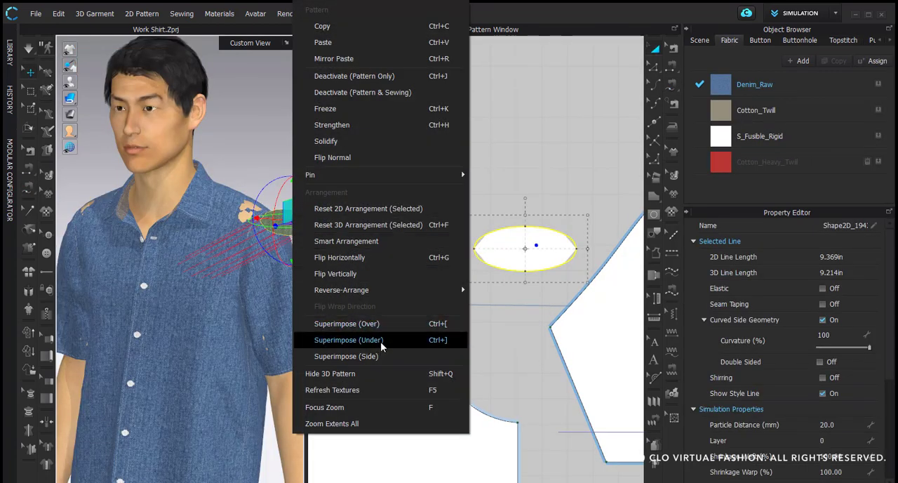
click(349, 339)
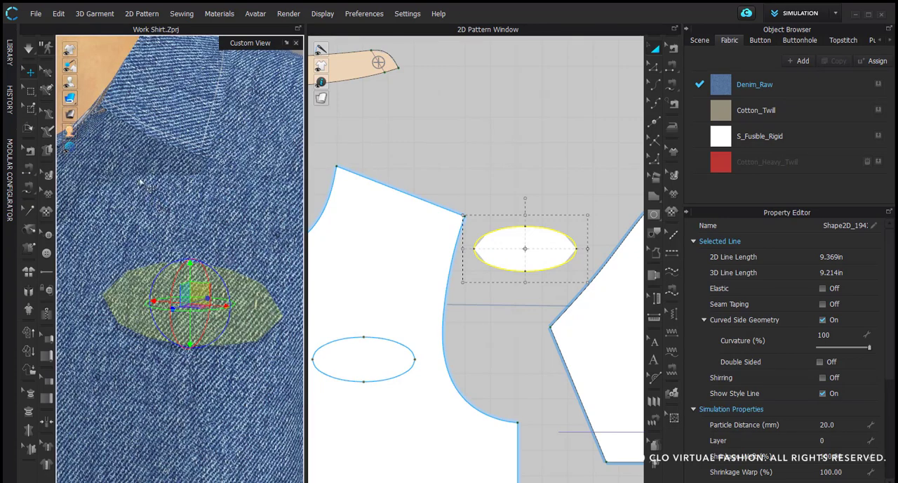
mouse_move(102, 113)
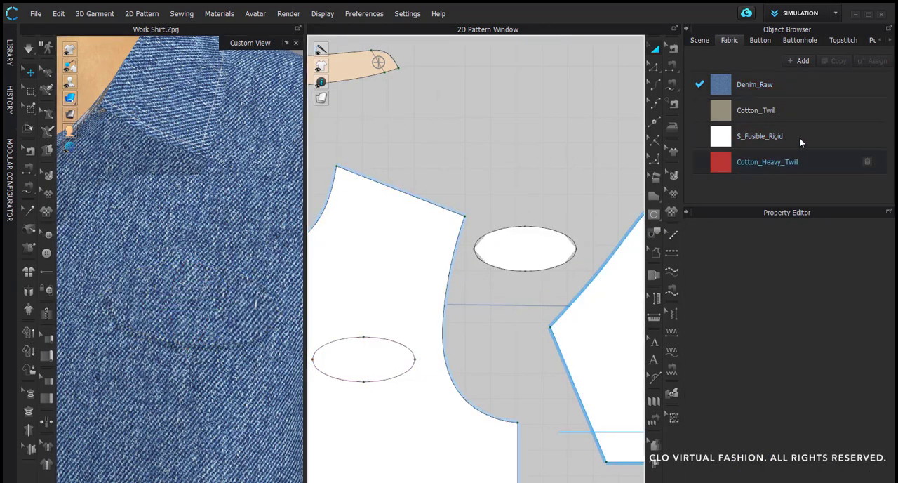
Show the Library's Tutorials folder containing embroidery.png and Jim Patch.ai.
click(755, 110)
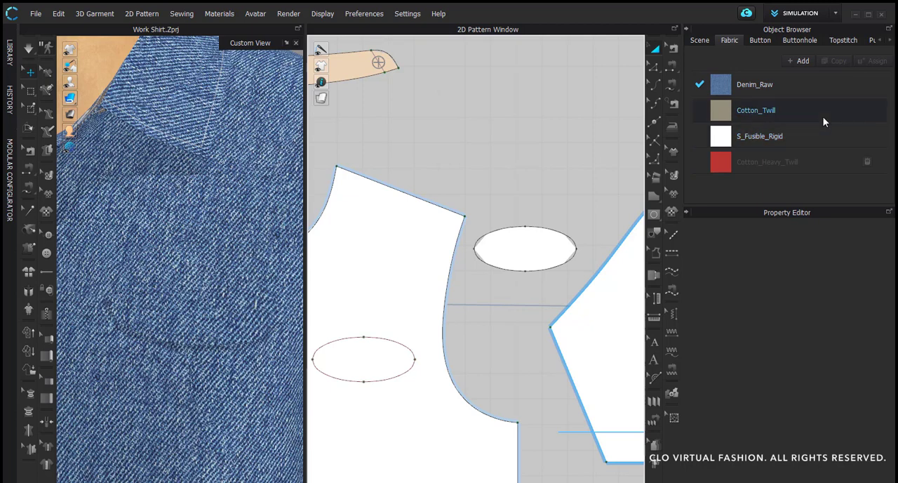
click(760, 135)
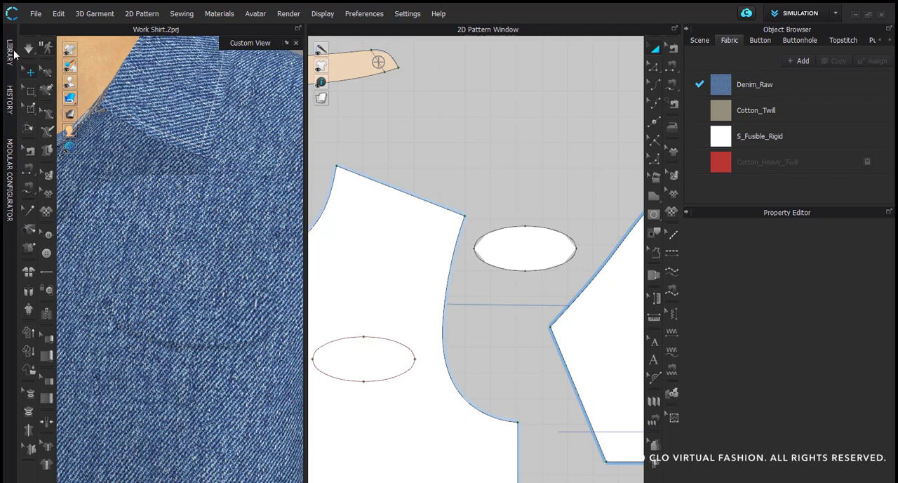
click(9, 56)
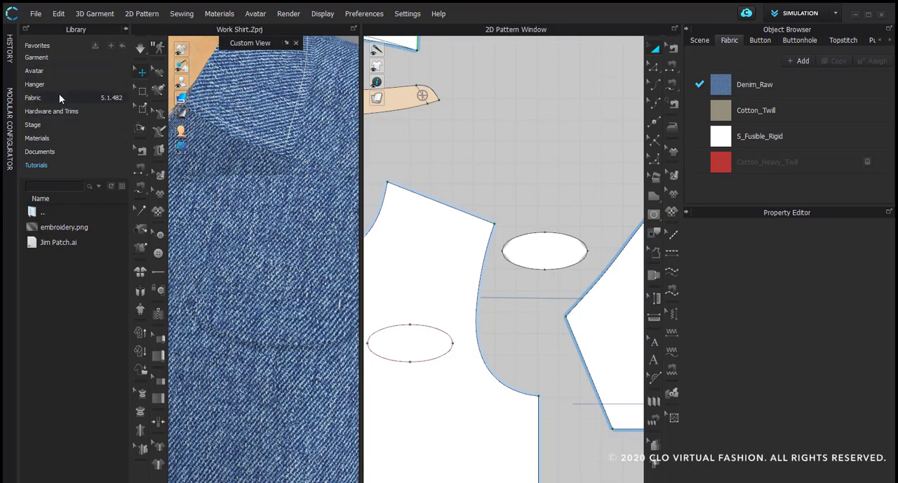
Browse fabrics, collapse the Library panel, and select the chest oval patch.
click(32, 97)
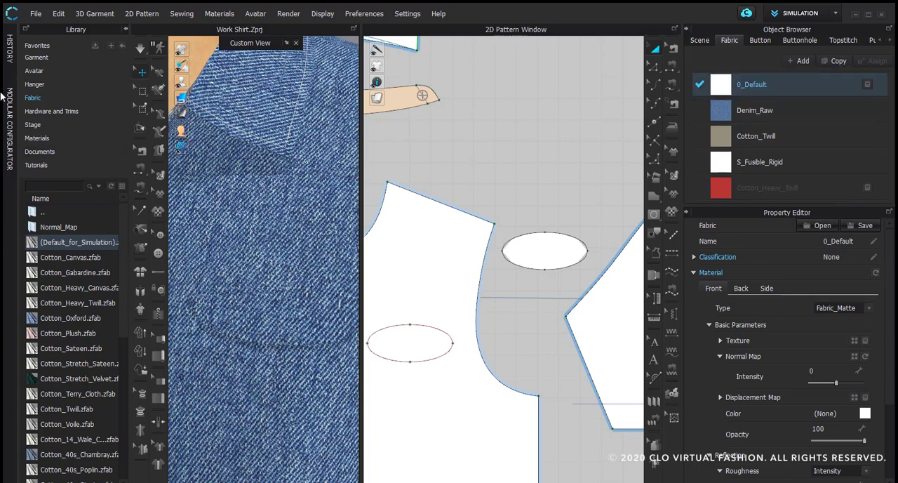
mouse_move(29, 124)
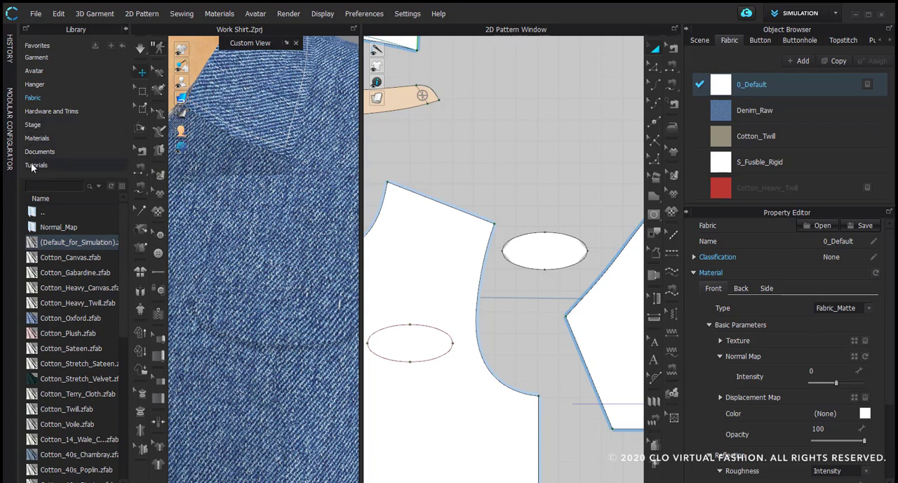
click(36, 164)
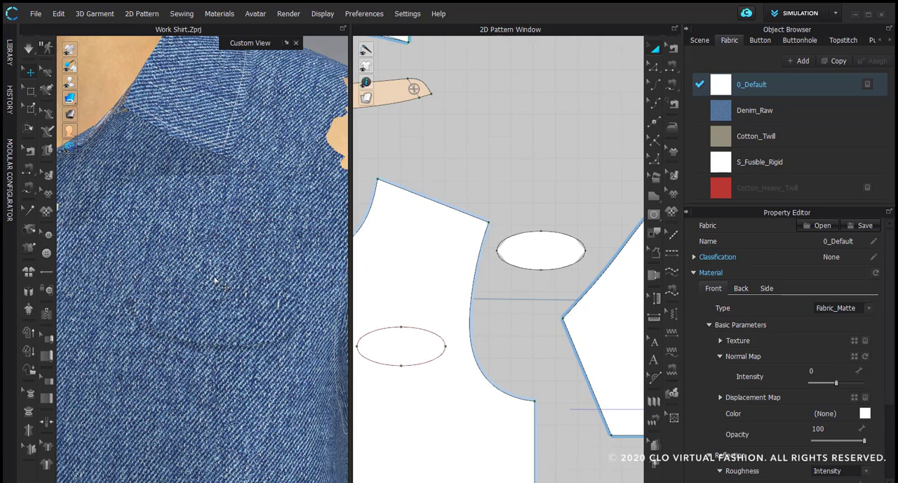
click(540, 250)
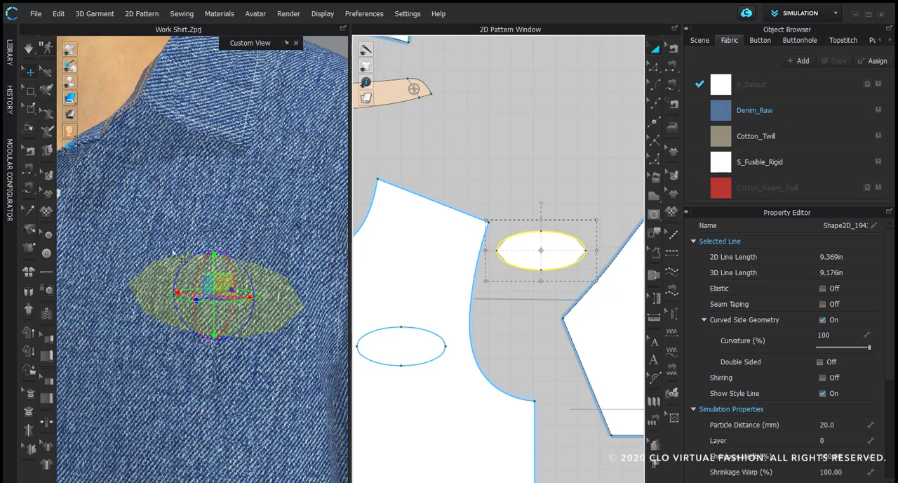
mouse_move(294, 252)
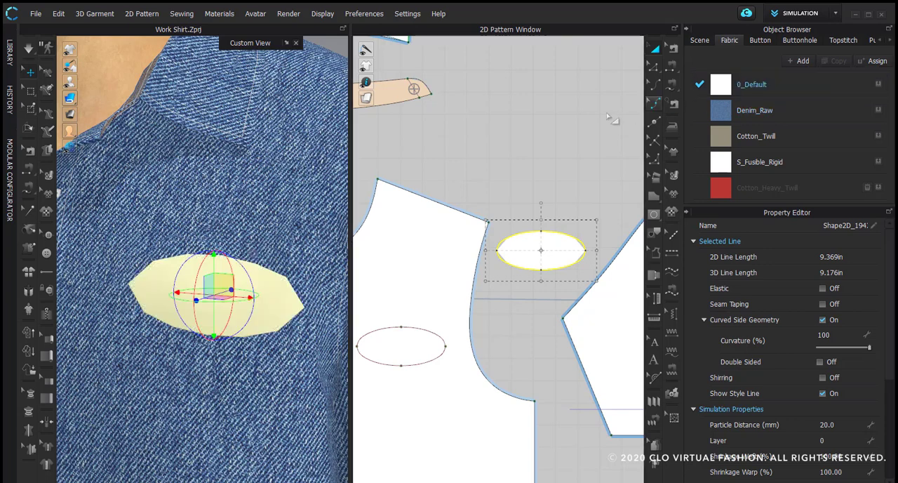
mouse_move(551, 128)
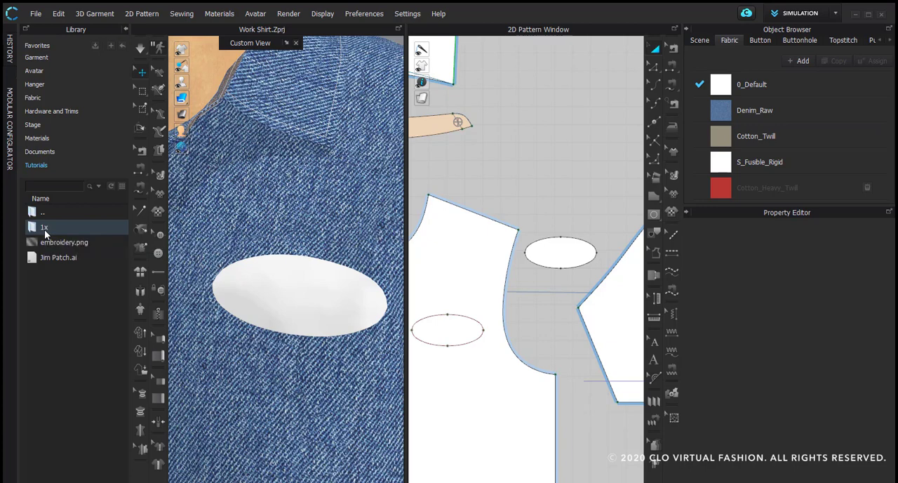
Add Jim Patch.png from the 1x folder as a Center-positioned graphic on the oval patch.
double_click(44, 227)
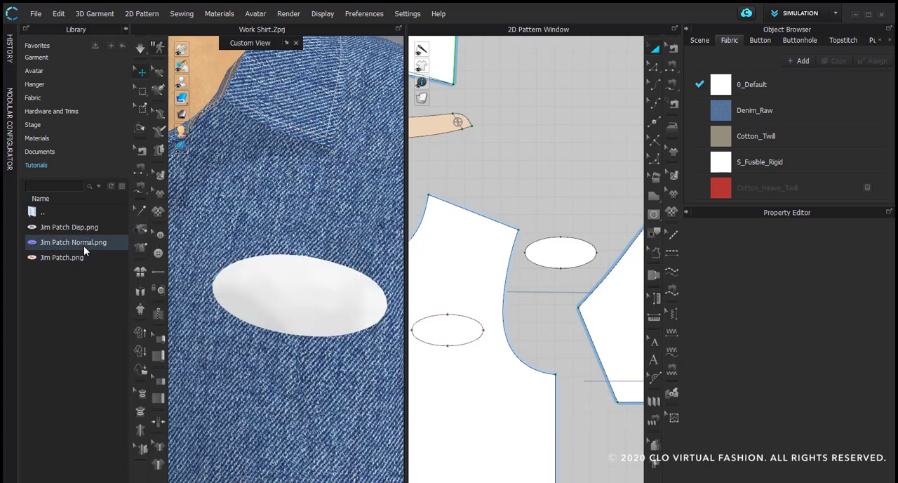
click(68, 226)
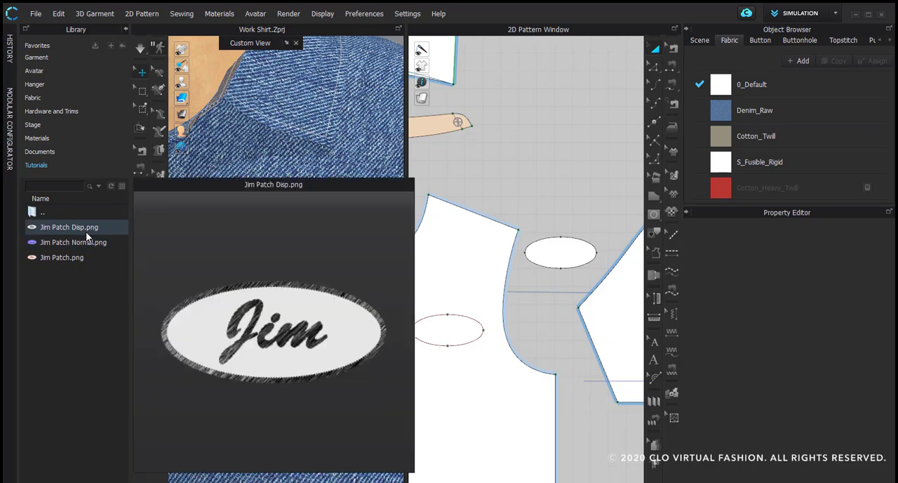
click(69, 227)
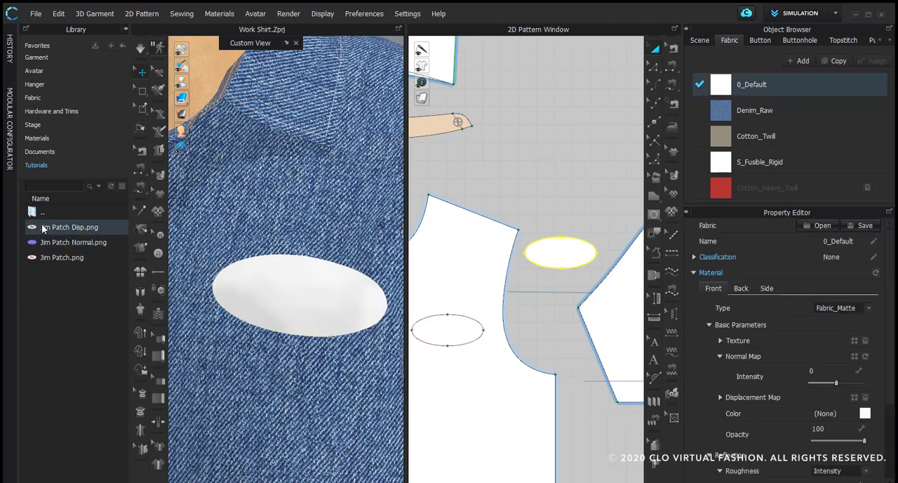
click(62, 256)
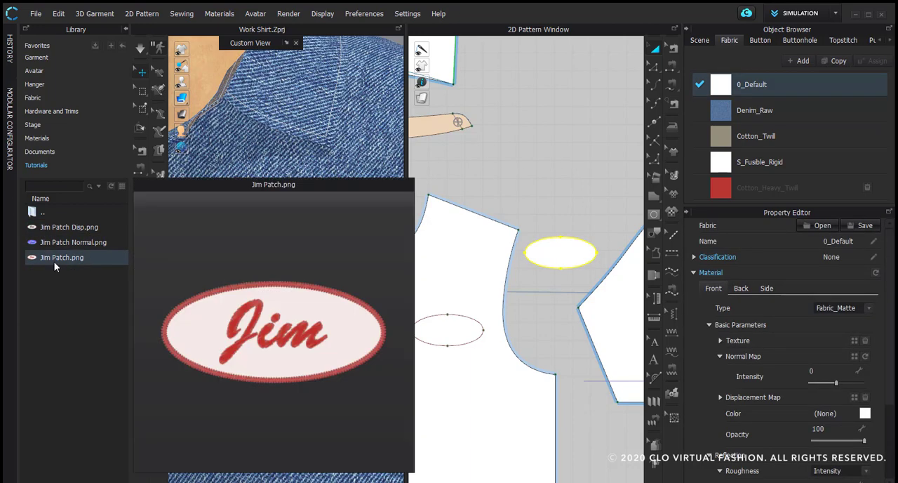
right_click(61, 257)
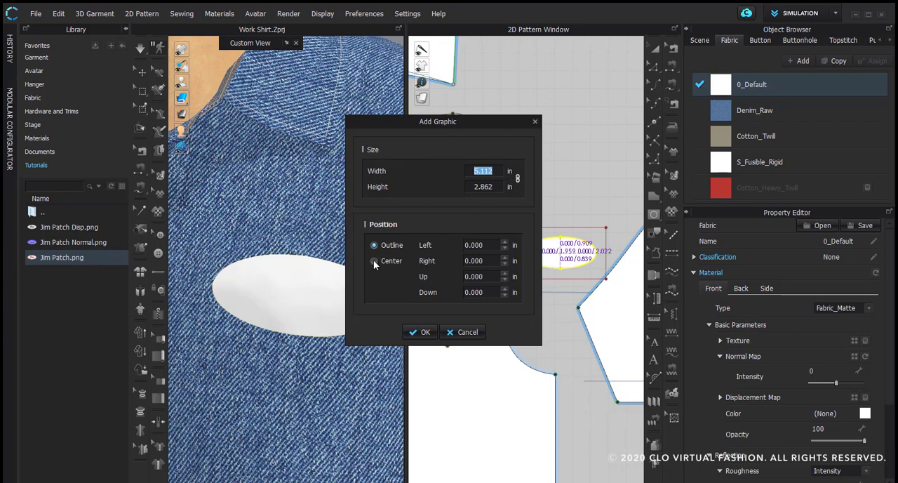
click(373, 260)
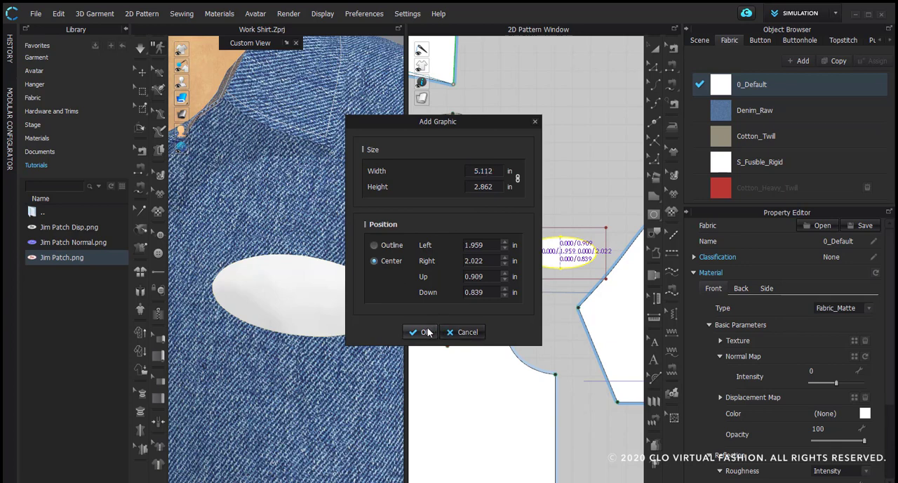
click(420, 331)
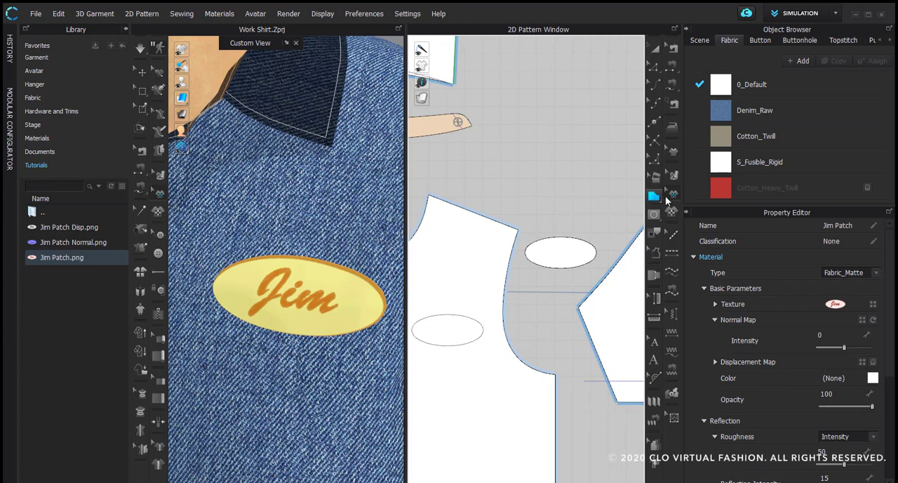
mouse_move(672, 175)
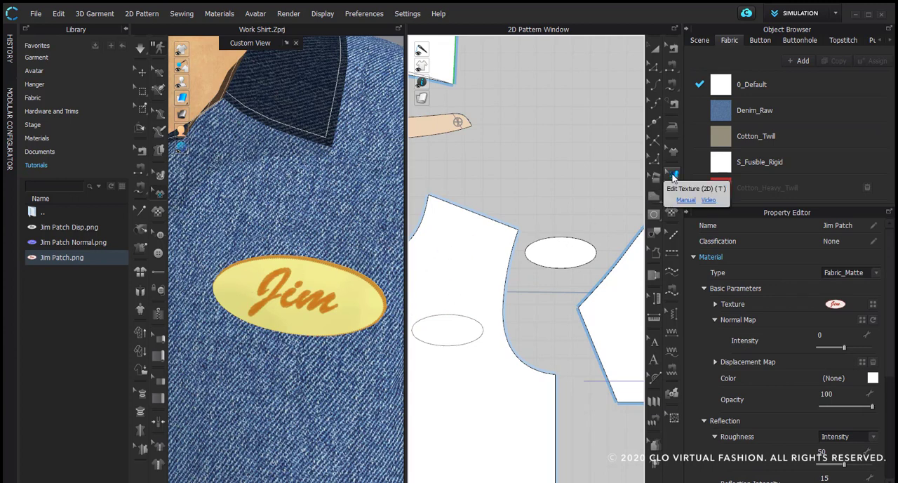
mouse_move(672, 193)
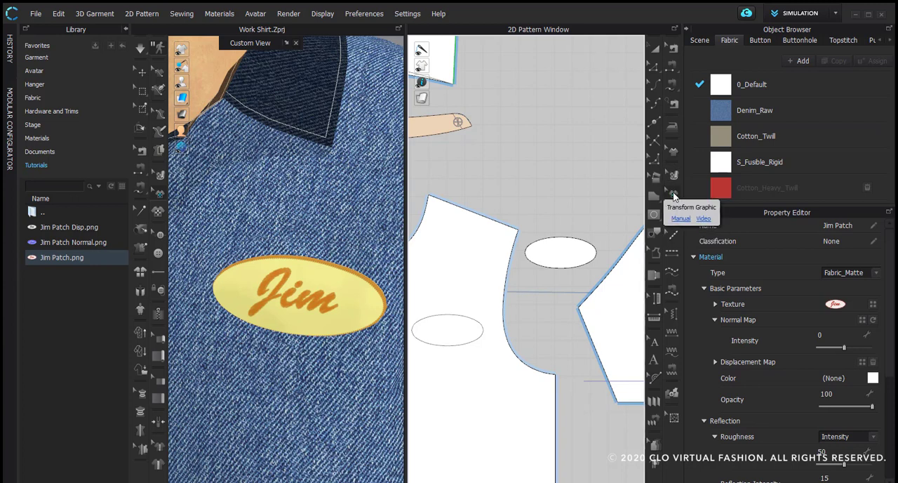
Select the Jim graphic with Transform Graphic and delete it from the oval patch.
click(560, 253)
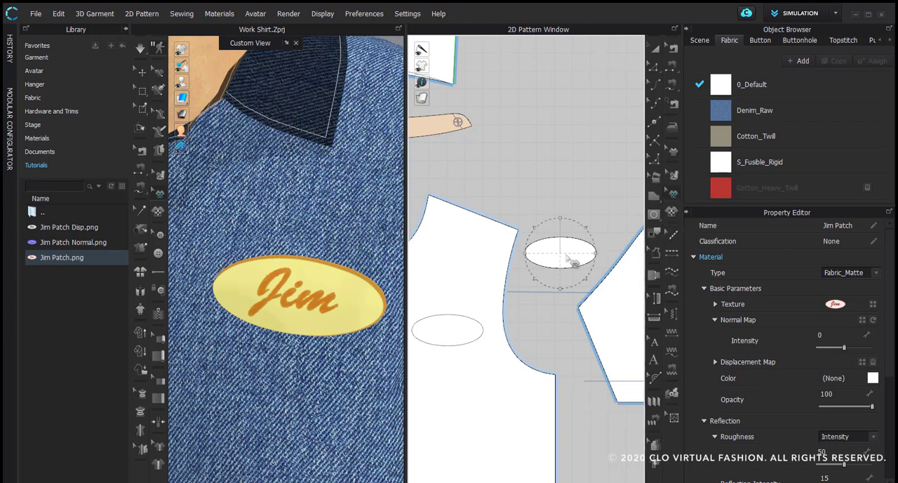
click(560, 251)
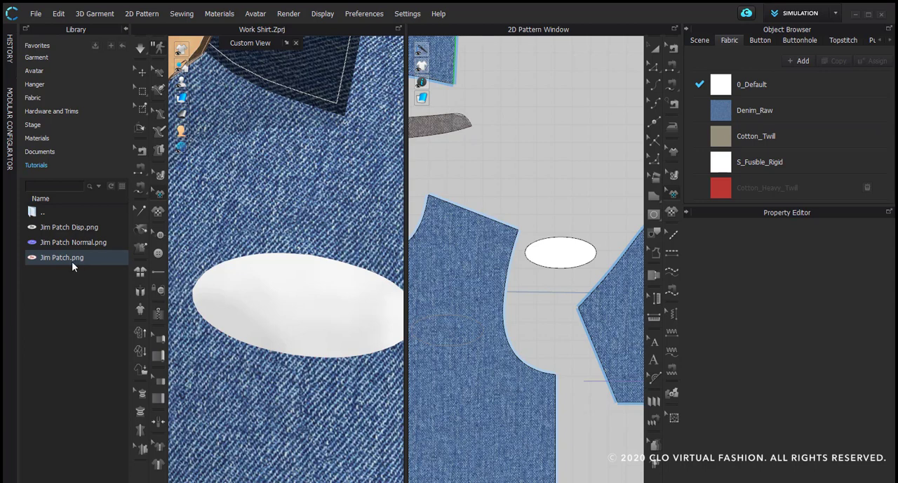
Add Jim Patch.png via Add as Graphic with Center position on the oval patch.
right_click(61, 257)
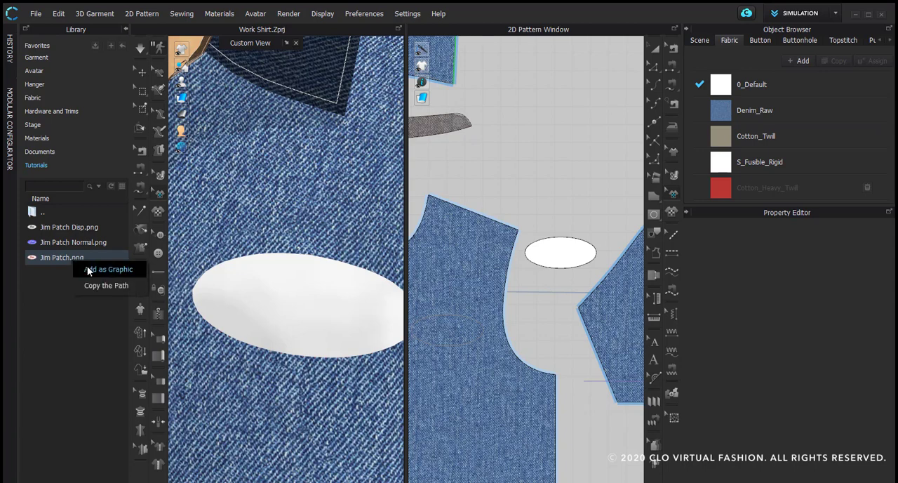
click(110, 269)
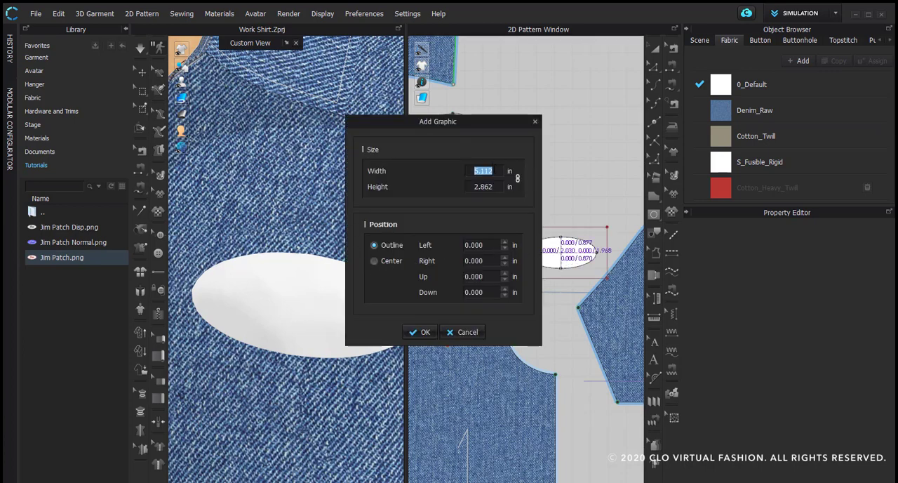
click(374, 260)
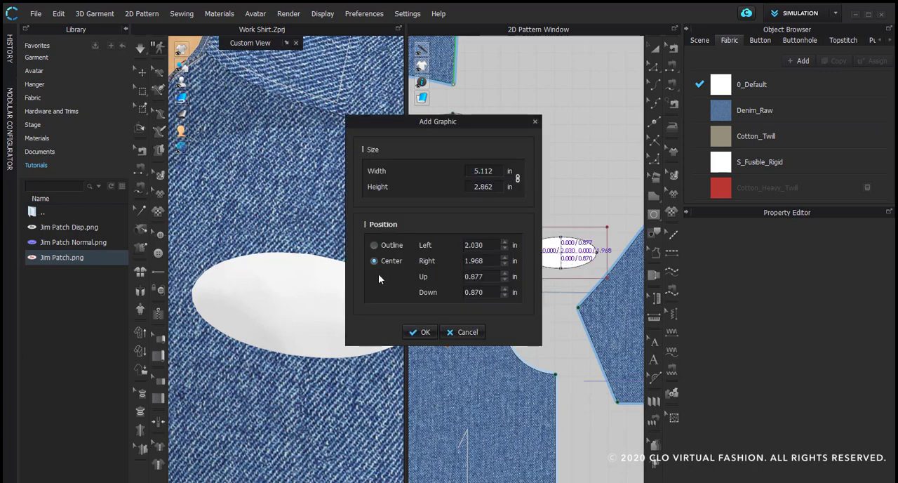
click(420, 331)
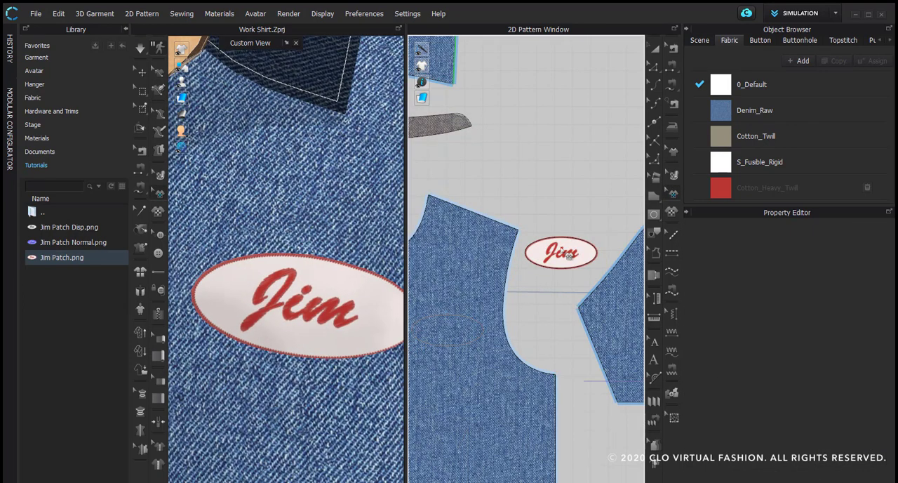
click(560, 252)
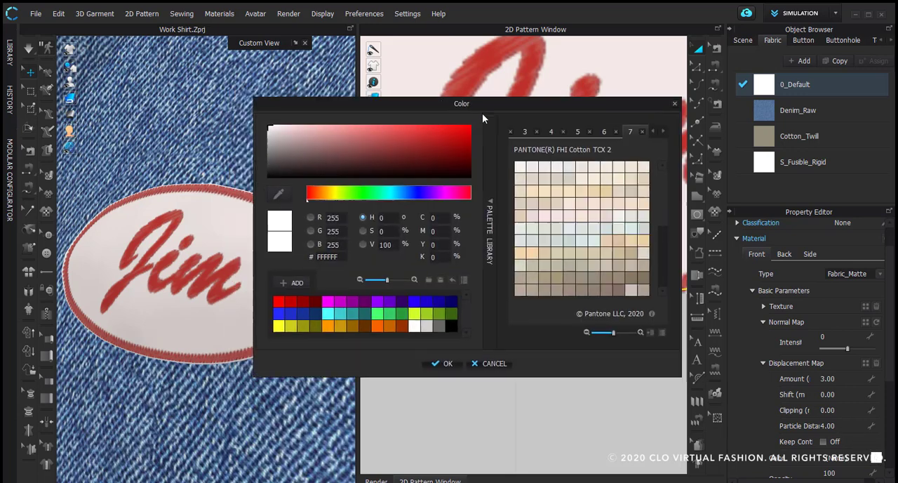
Eyedrop the lettering's dark red (#BD312D) as the 0_Default patch fabric colour.
drag(461, 103, 547, 197)
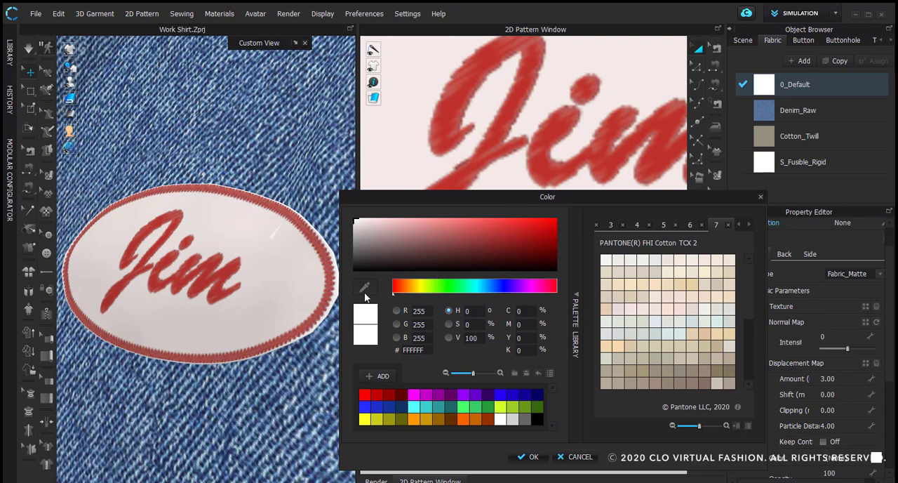
click(363, 287)
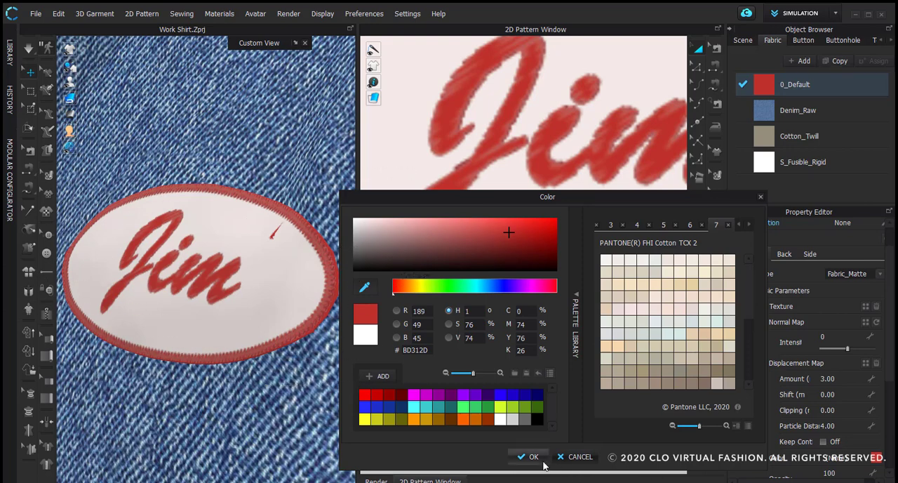
click(533, 456)
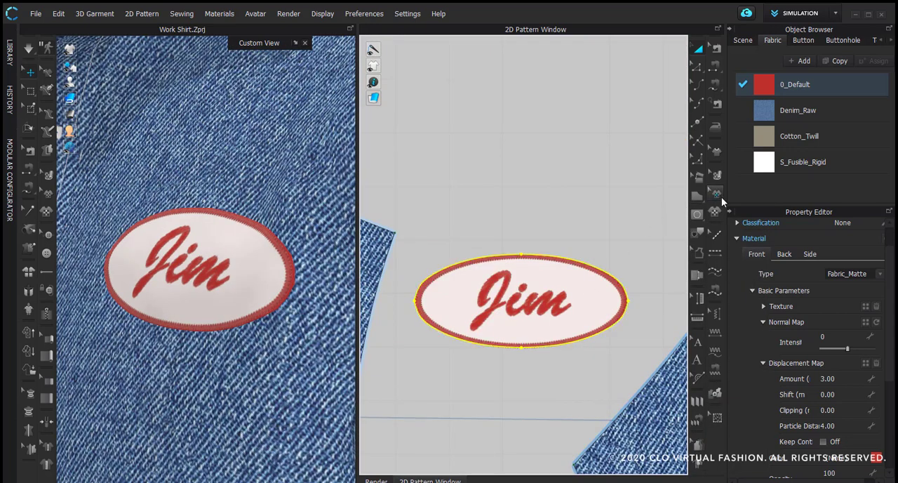
mouse_move(715, 194)
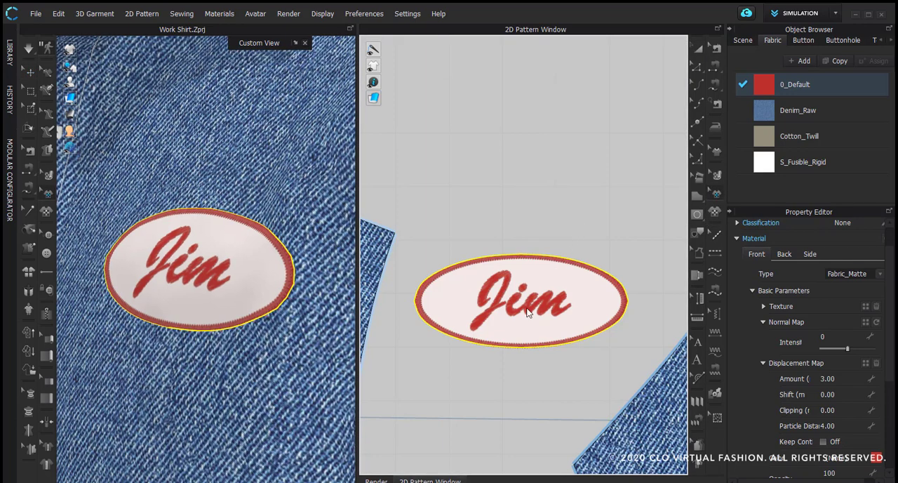
Select the Jim graphic in the 2D window to display its material properties.
click(521, 301)
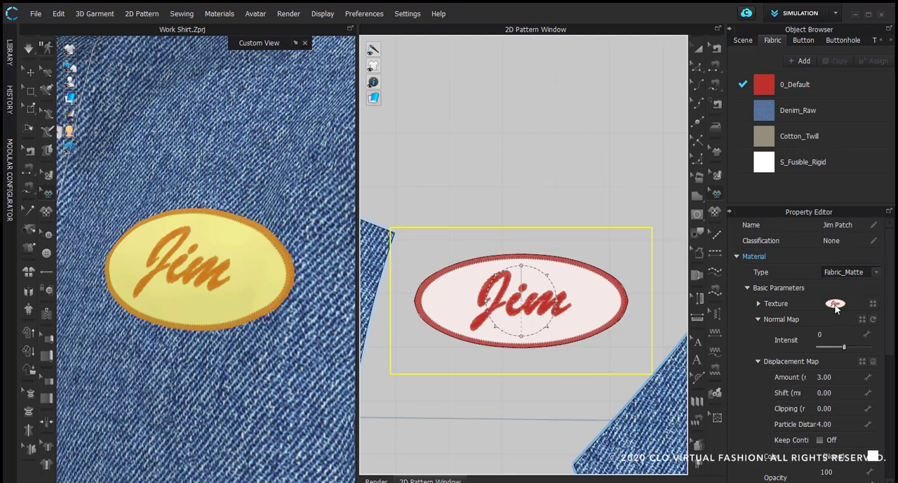
mouse_move(835, 303)
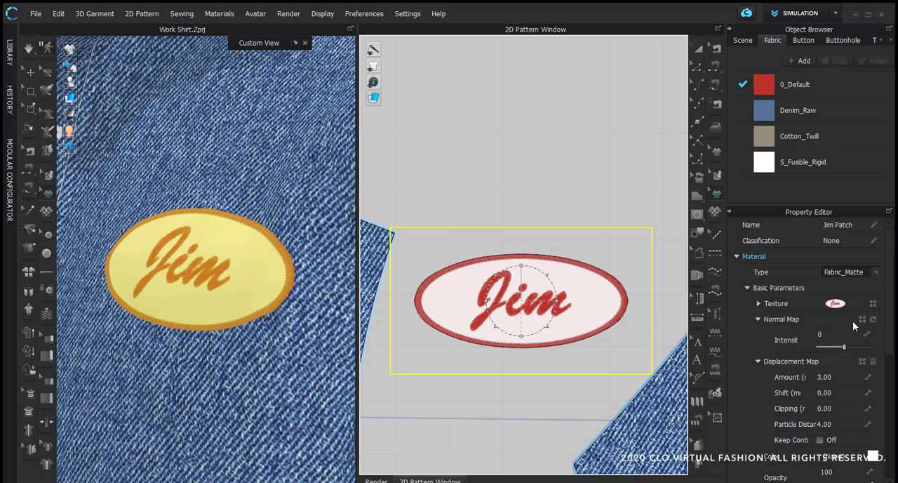
mouse_move(860, 321)
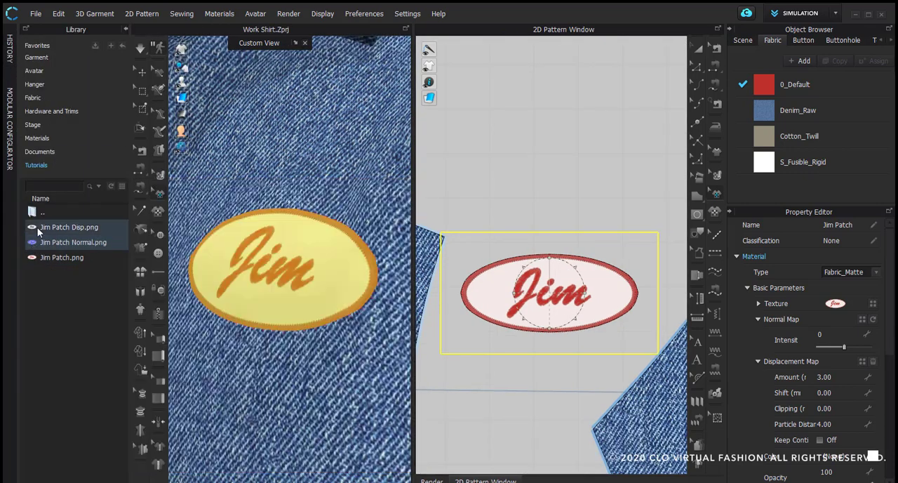
Assign Jim Patch Normal.png as the normal map and Jim Patch Disp.png as displacement map.
click(73, 242)
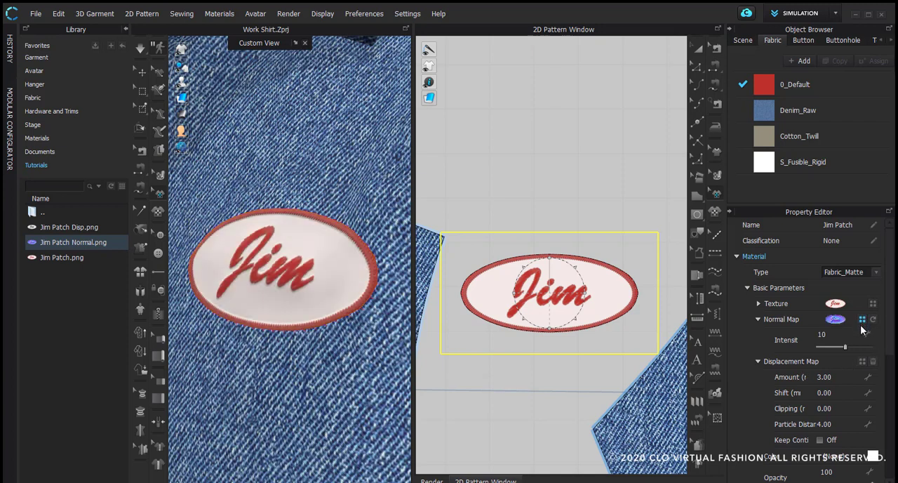
click(68, 226)
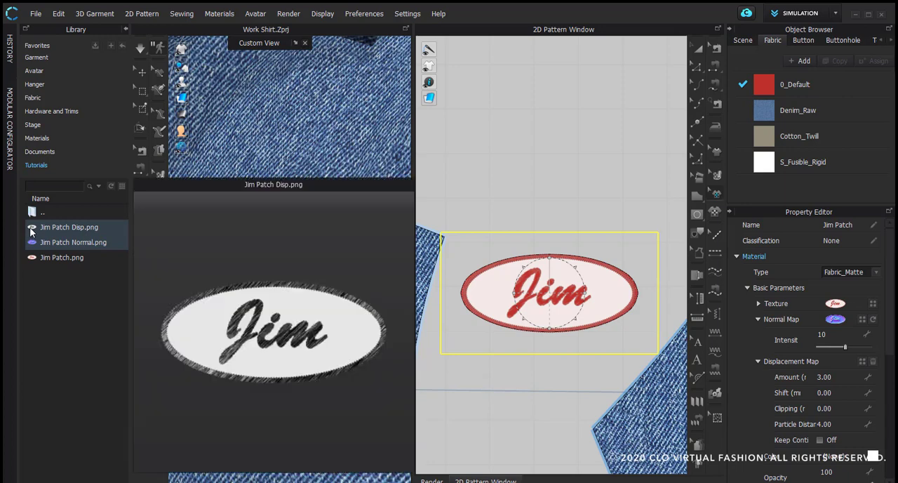
click(73, 242)
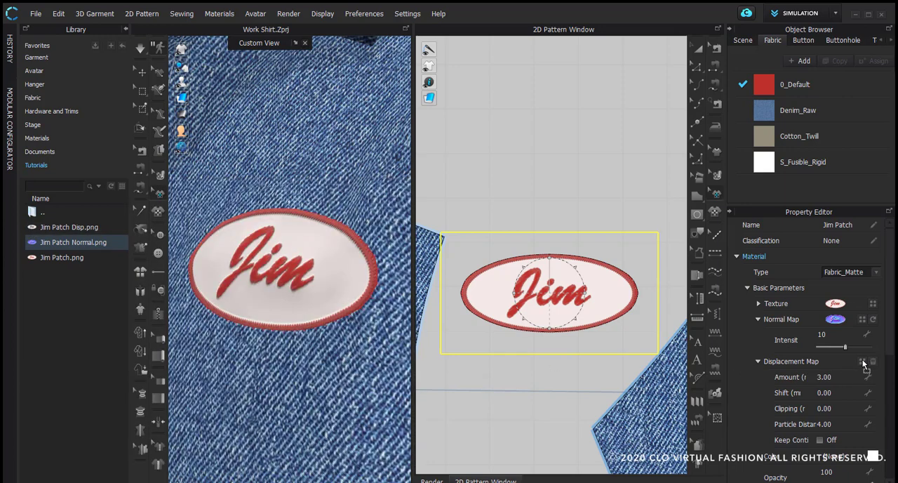
click(863, 361)
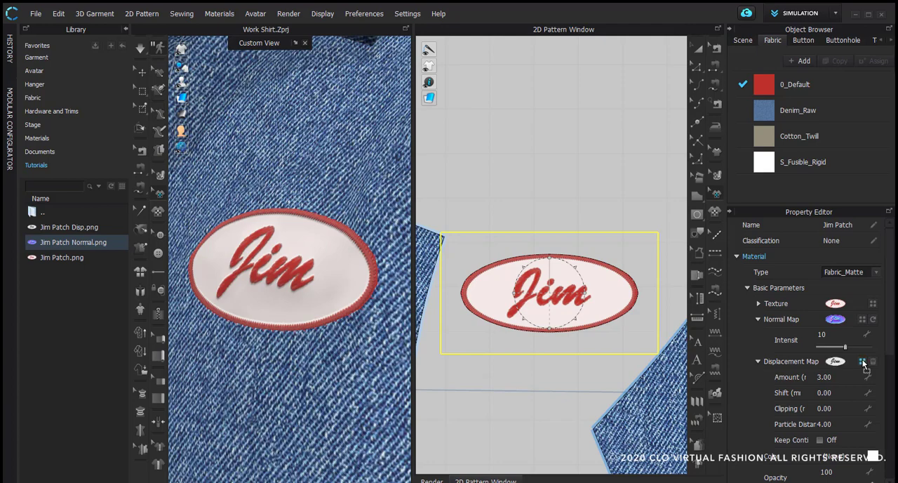